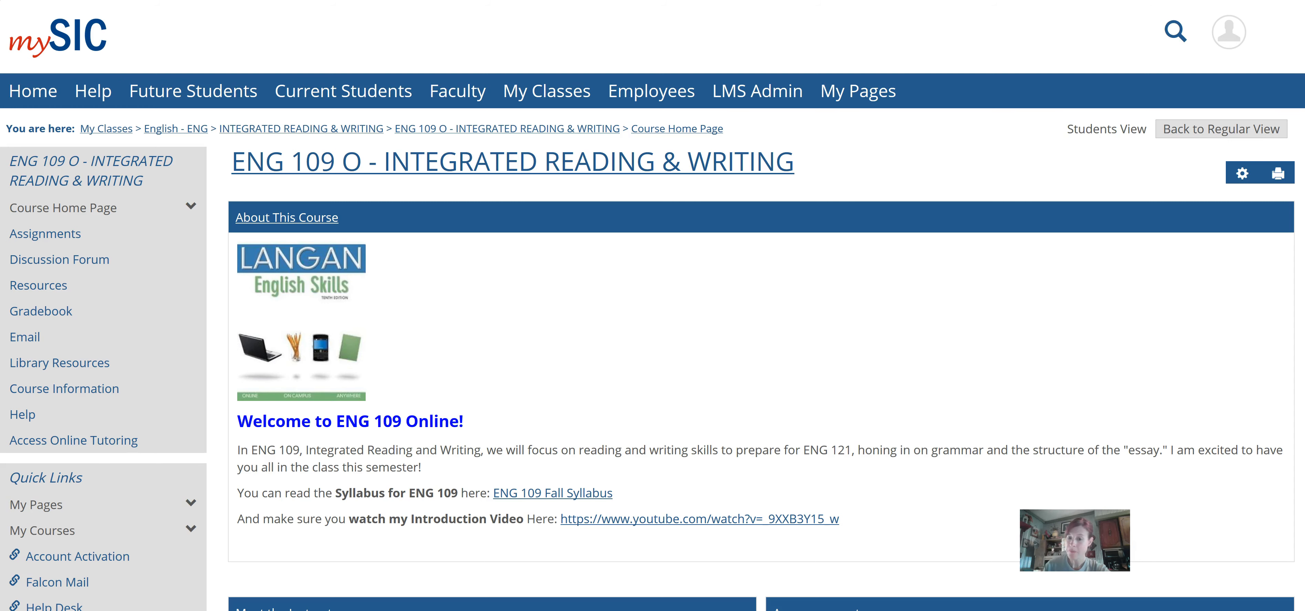
mouse_move(80, 555)
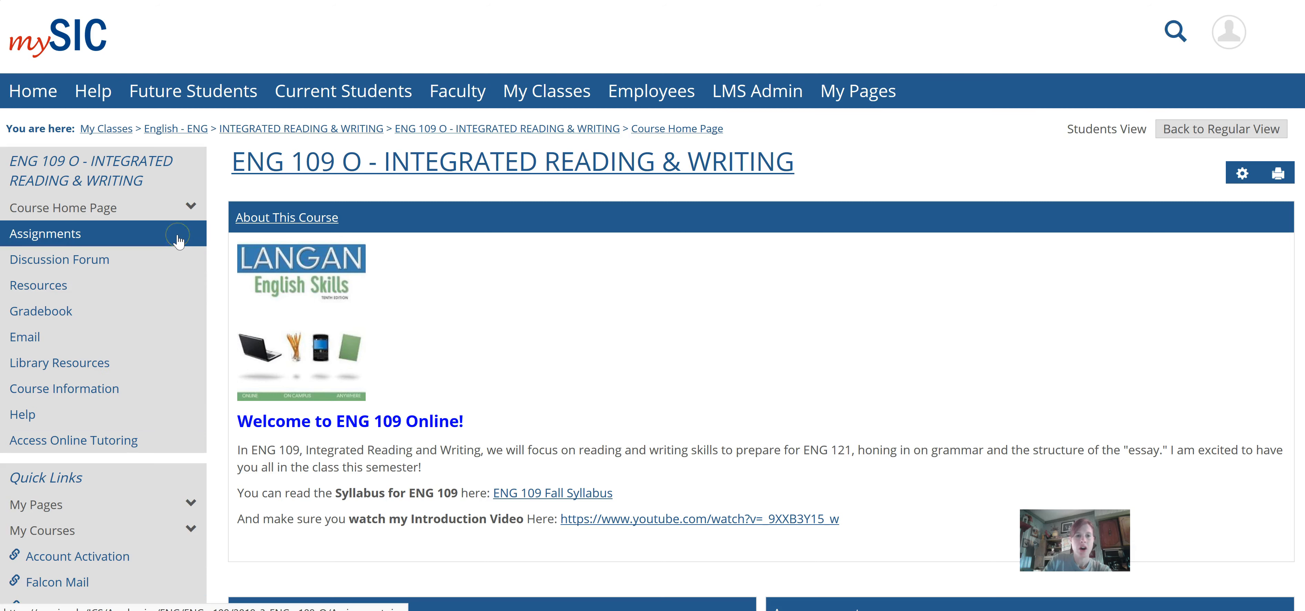
mouse_move(984, 330)
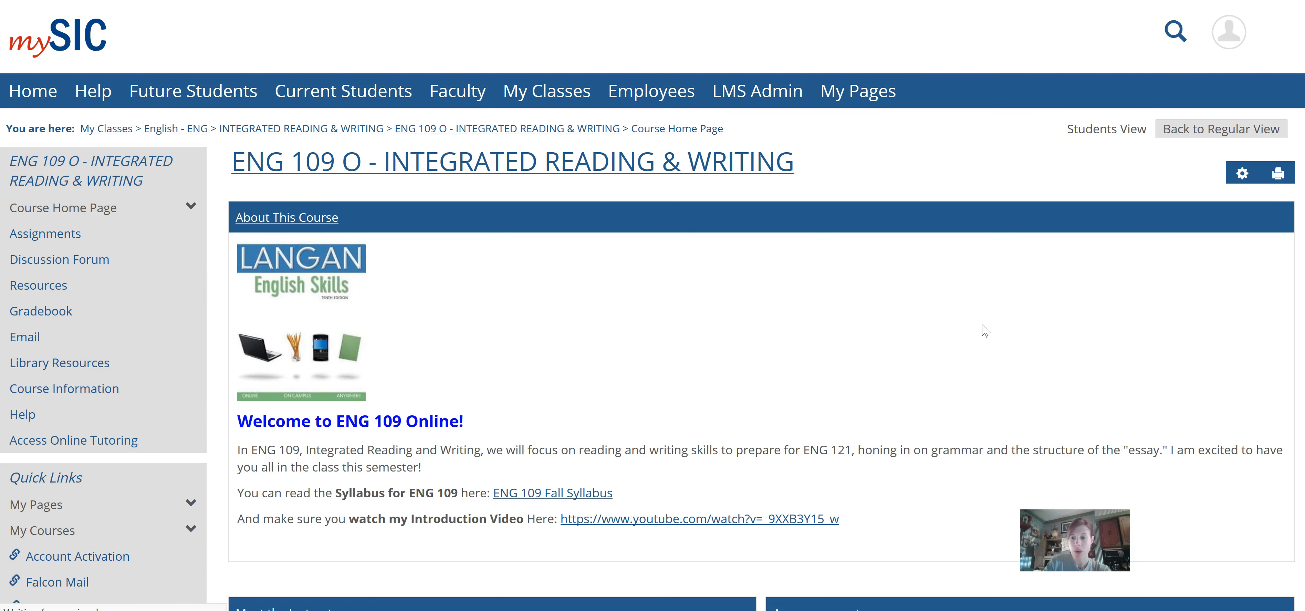
Show the ENG 109 Assignments list with Grammar Review #2 and Textbook Activity #3 due today
click(44, 233)
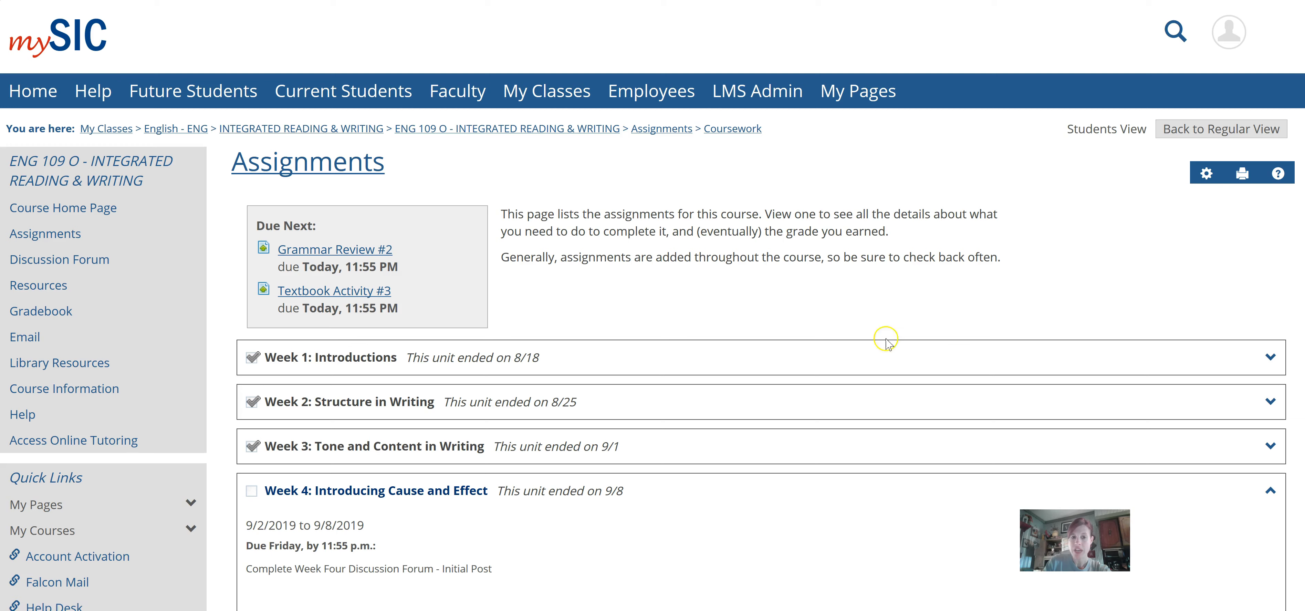
scroll(down, 3)
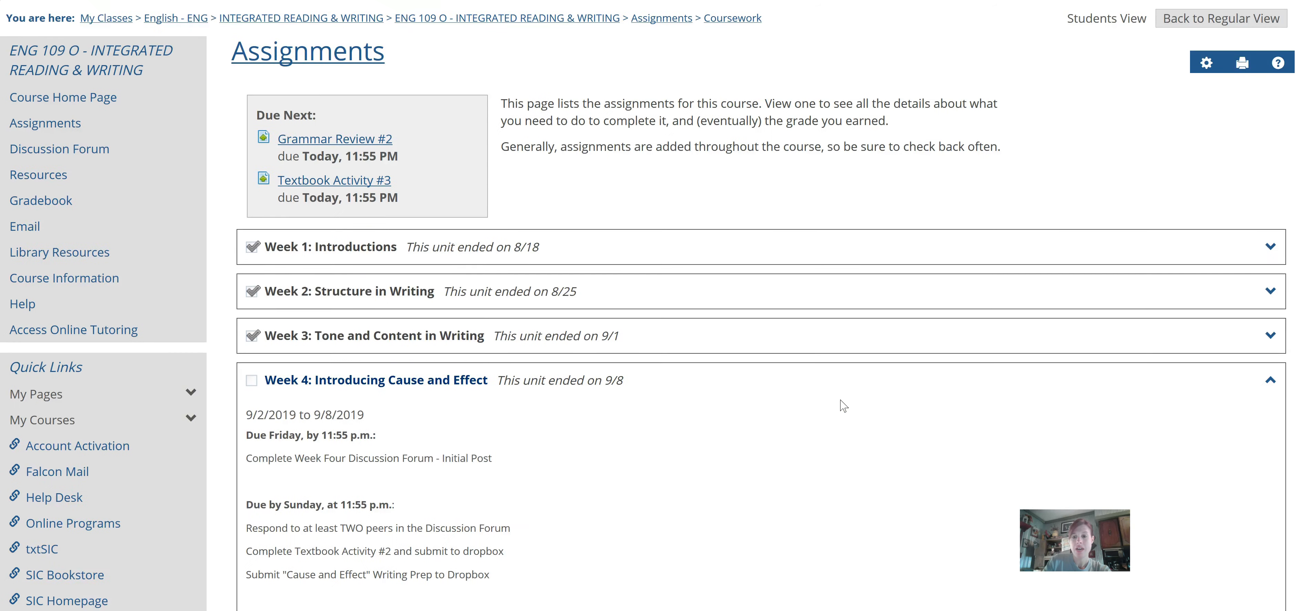
scroll(up, 3)
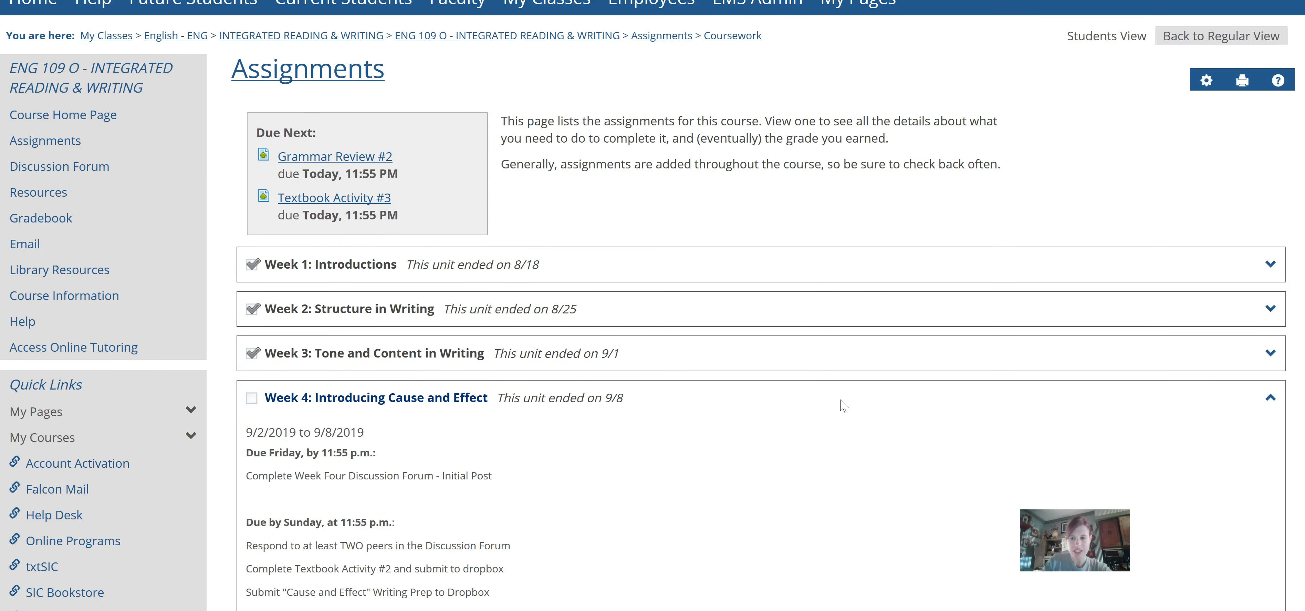
scroll(up, 3)
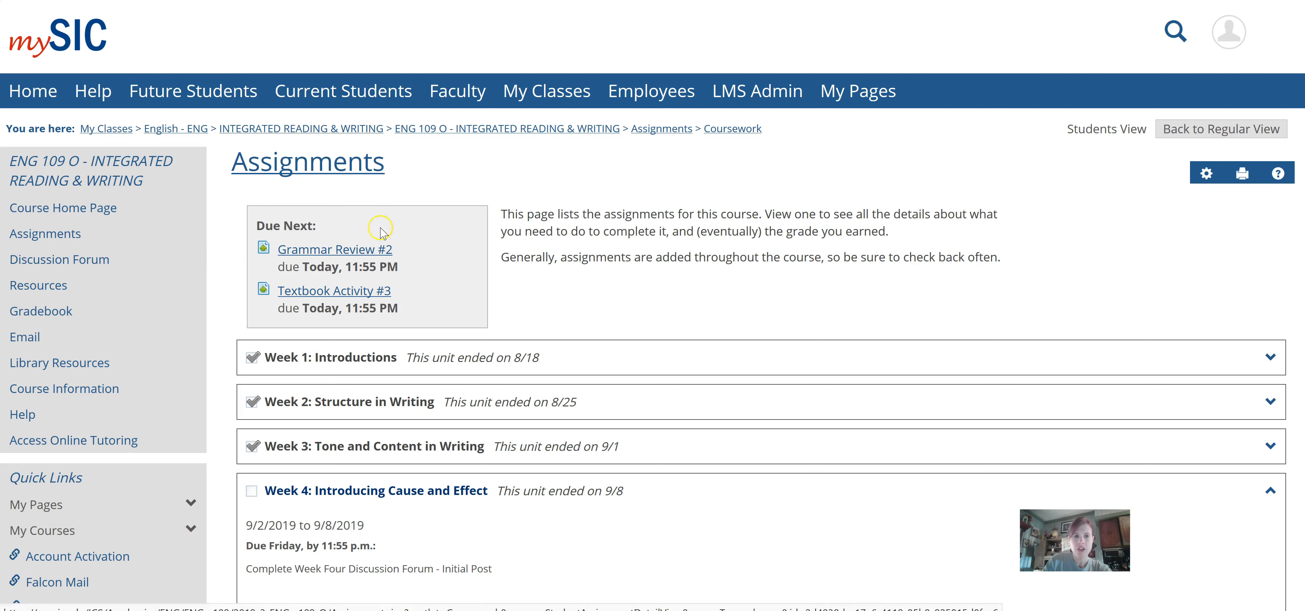
mouse_move(311, 348)
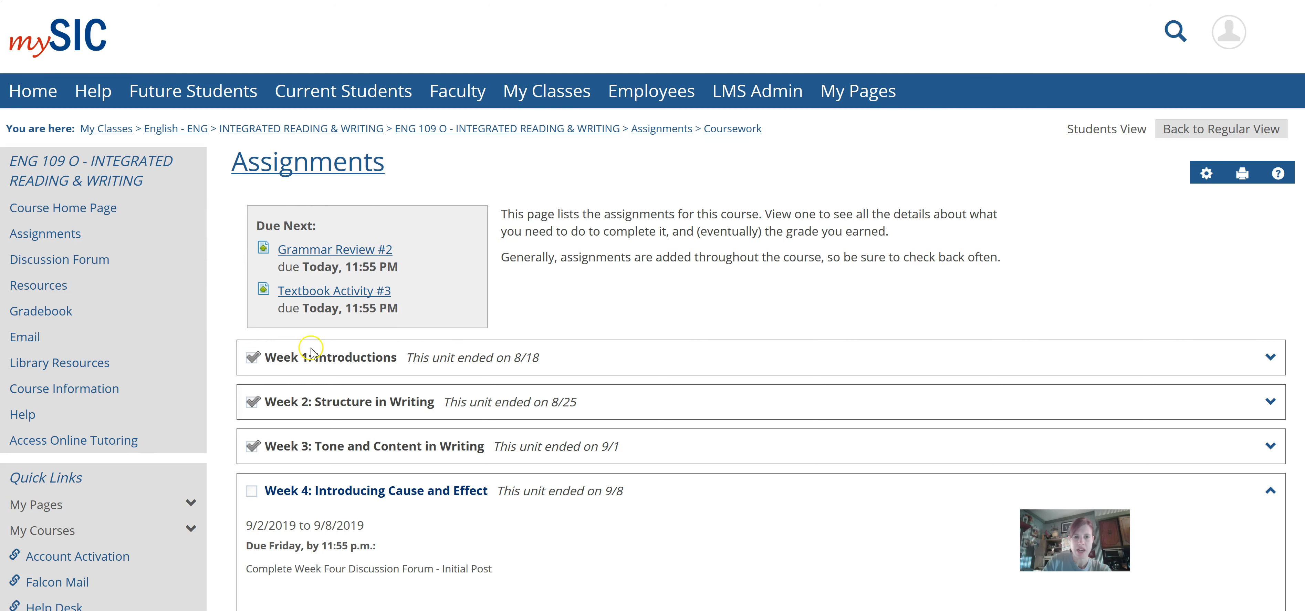
mouse_move(491, 260)
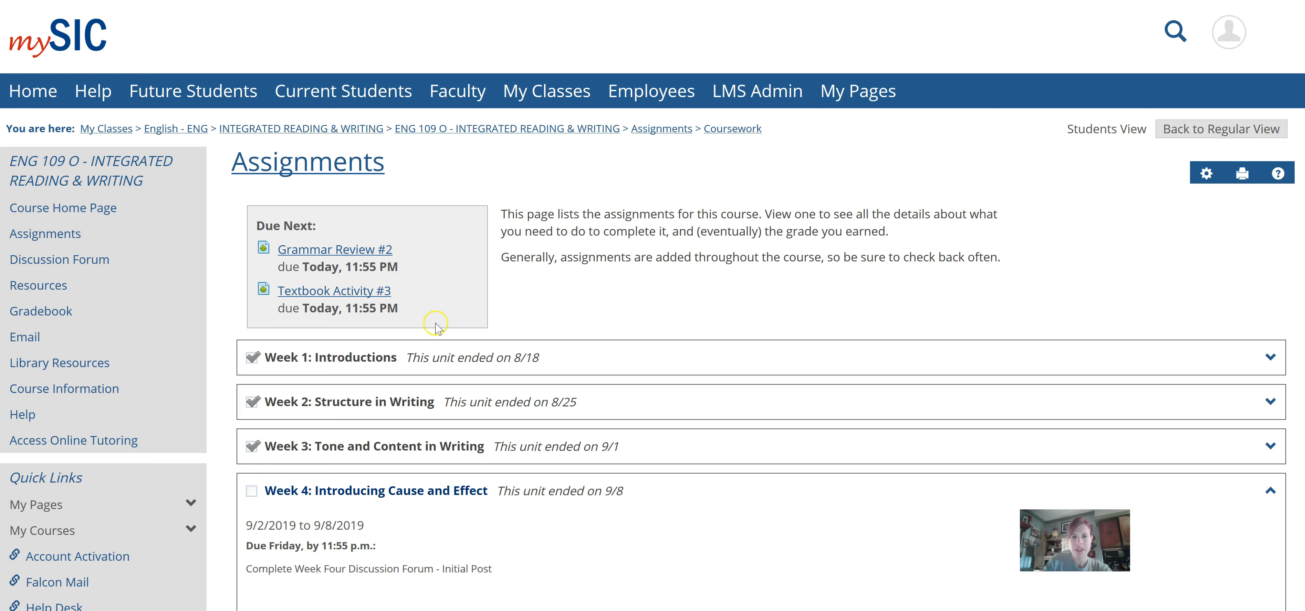
mouse_move(327, 221)
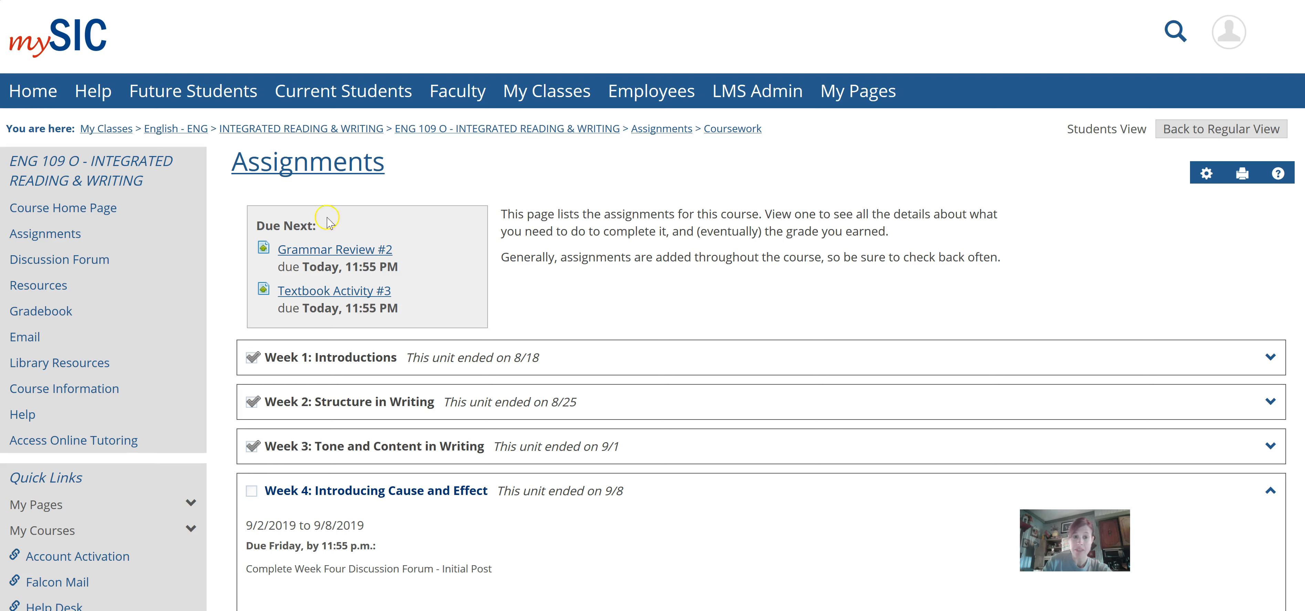
mouse_move(391, 287)
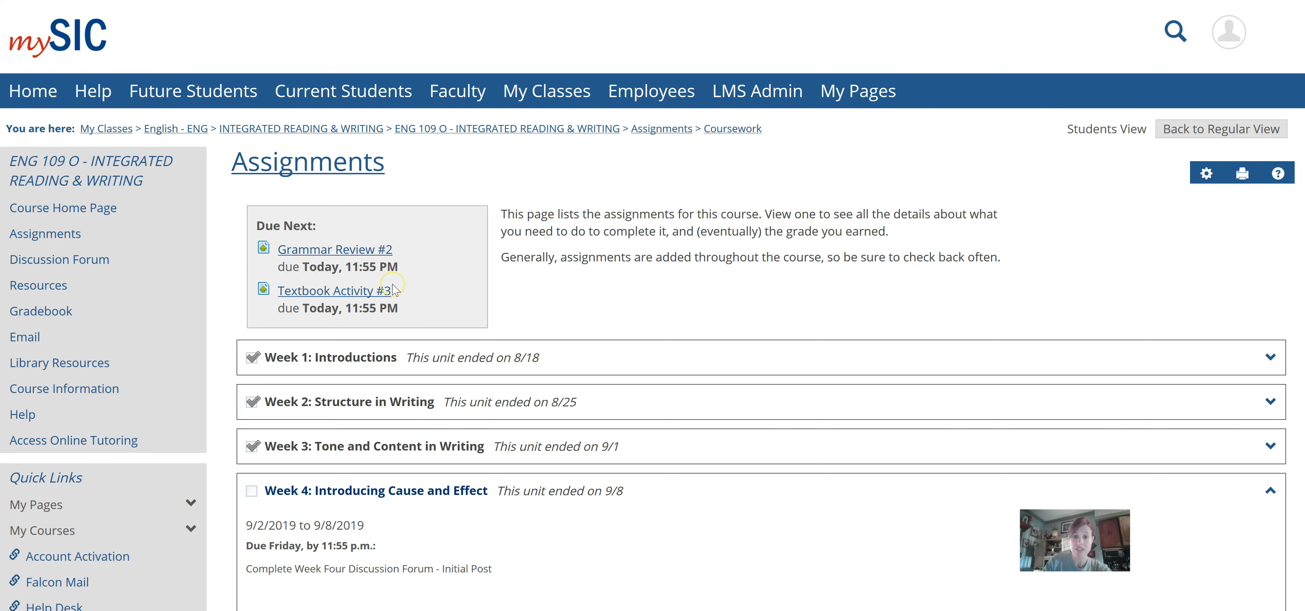
scroll(down, 3)
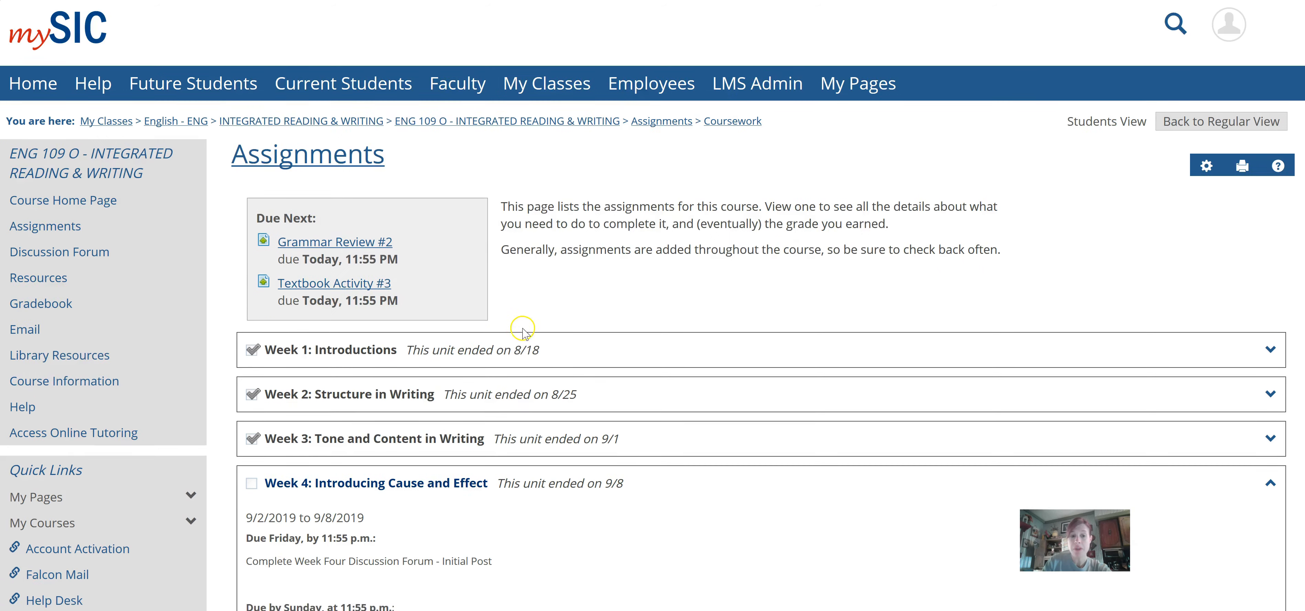
scroll(down, 3)
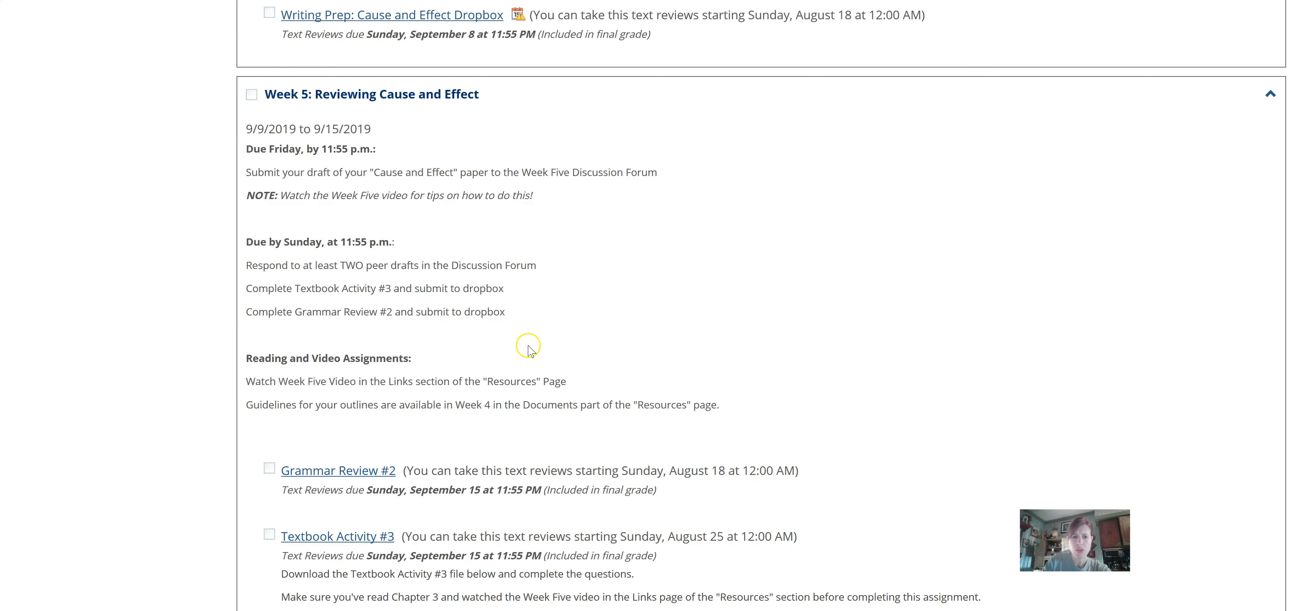
scroll(down, 3)
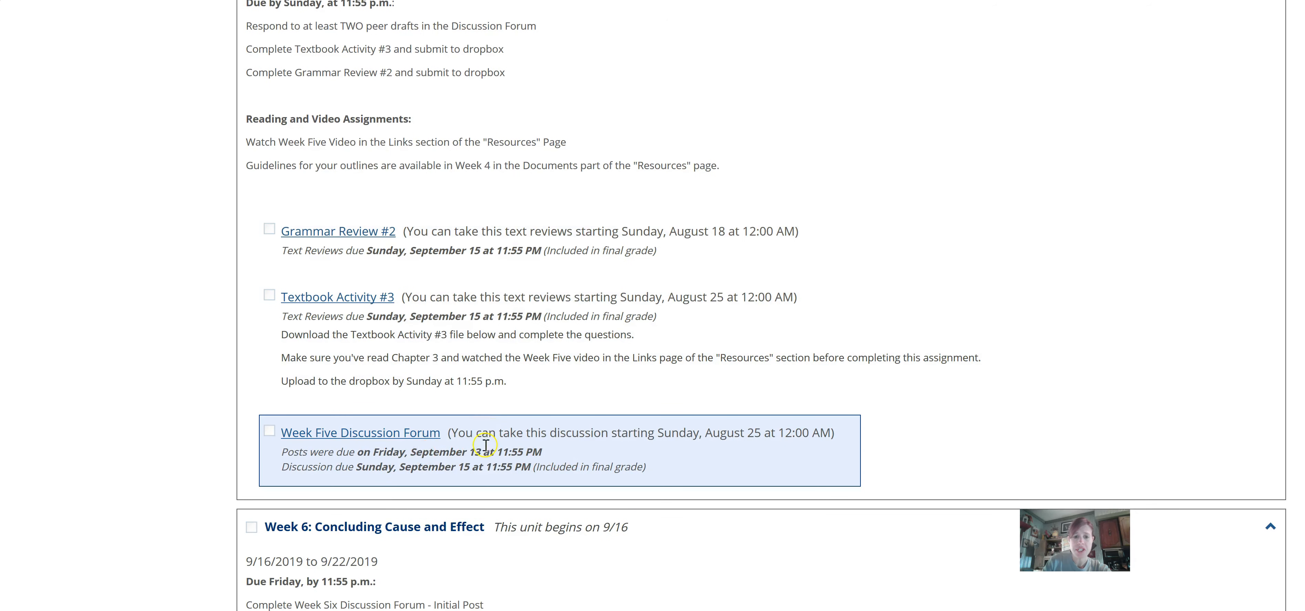
mouse_move(673, 461)
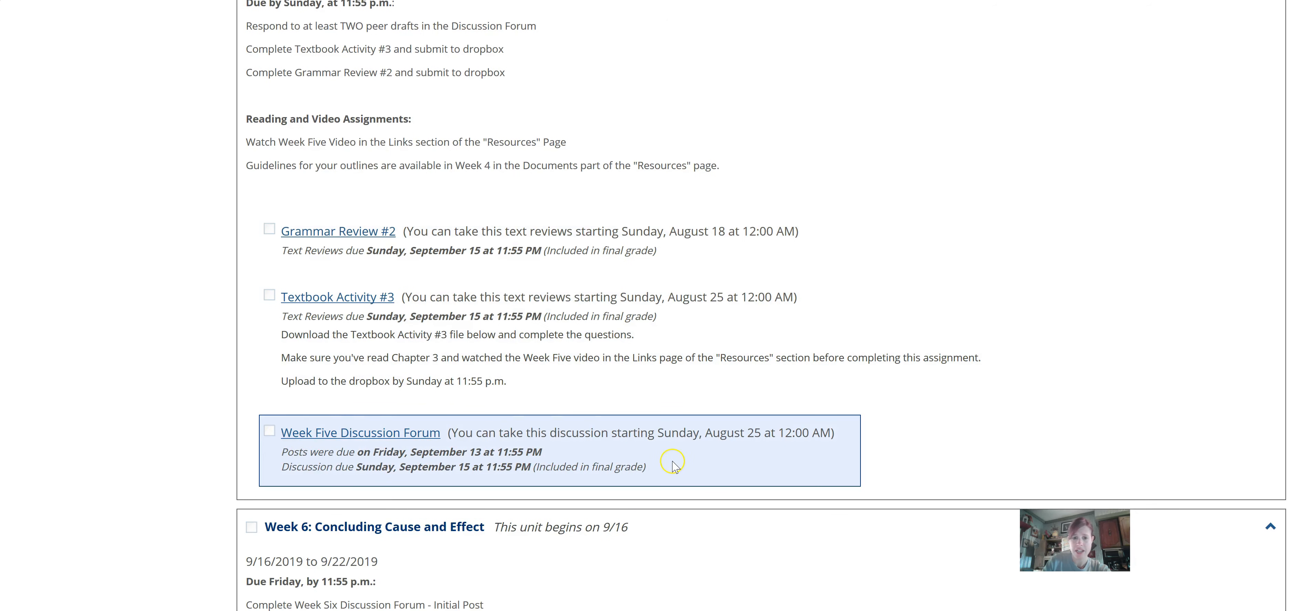
scroll(up, 3)
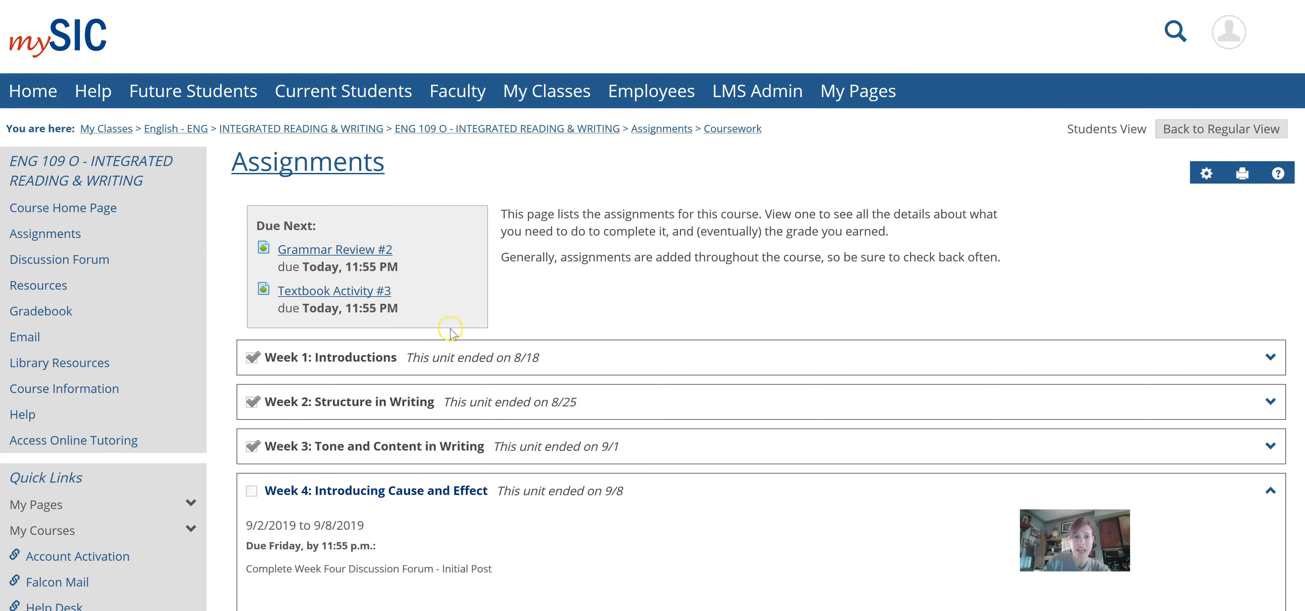
mouse_move(648, 261)
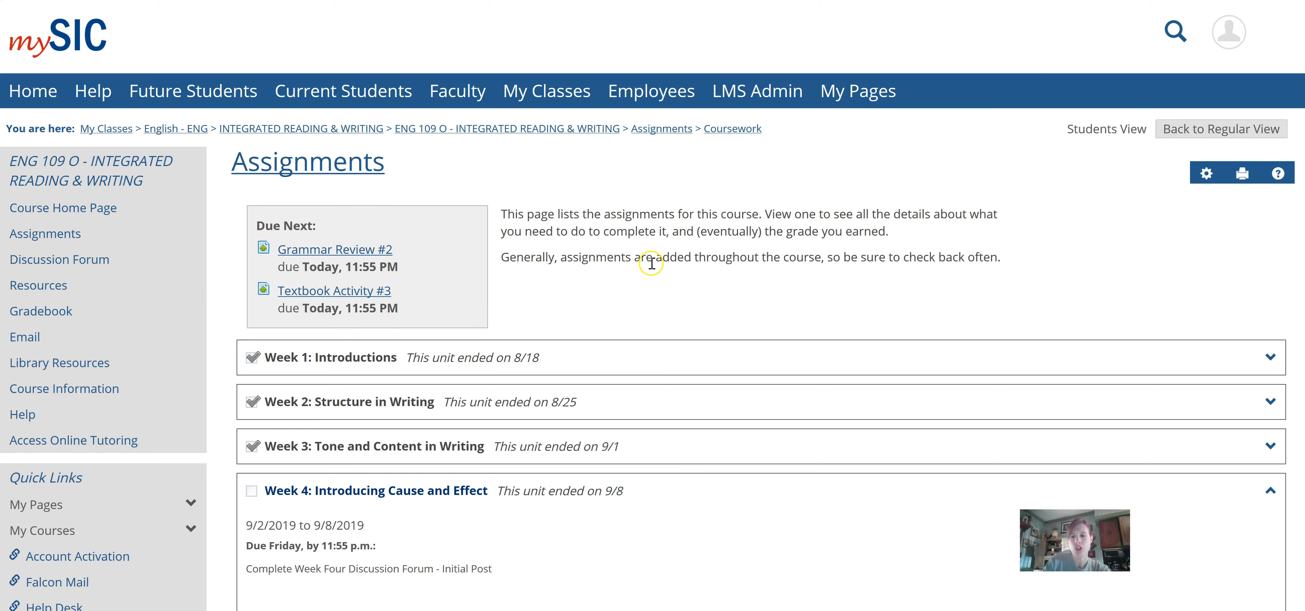
scroll(down, 3)
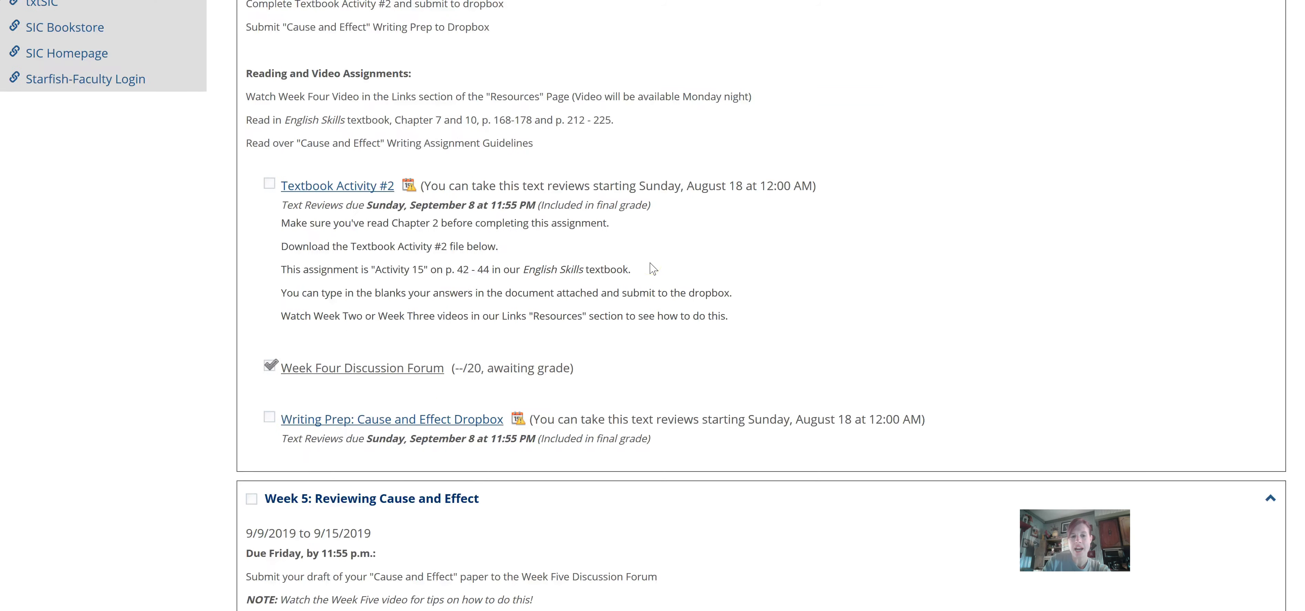
scroll(down, 3)
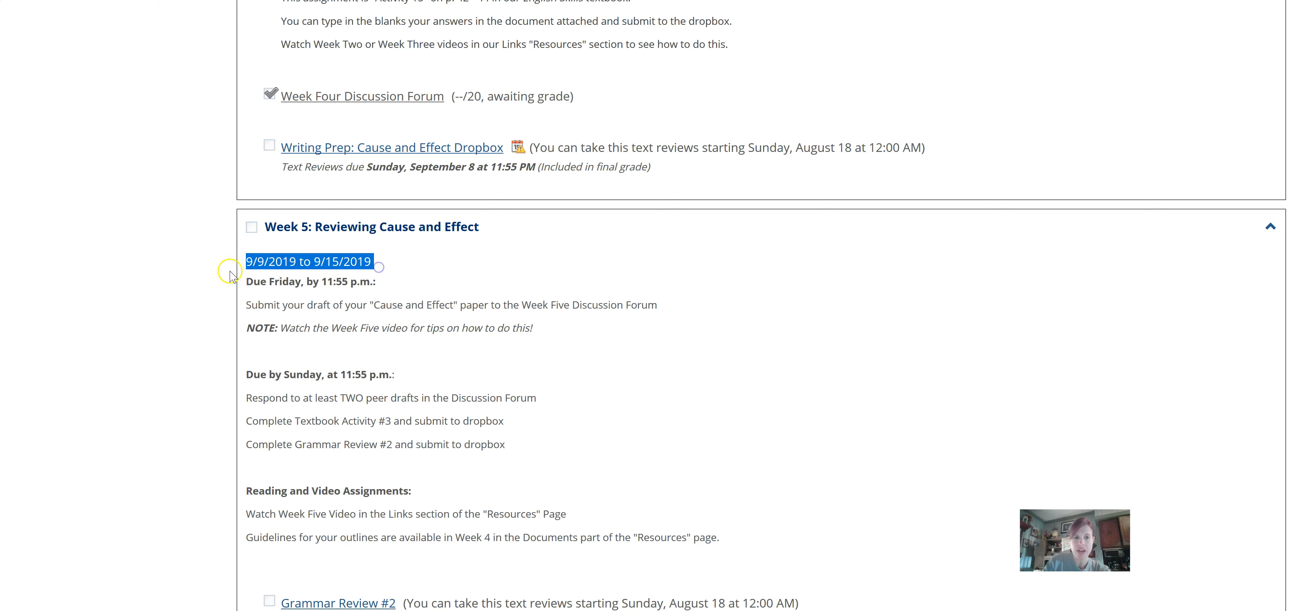
mouse_move(270, 261)
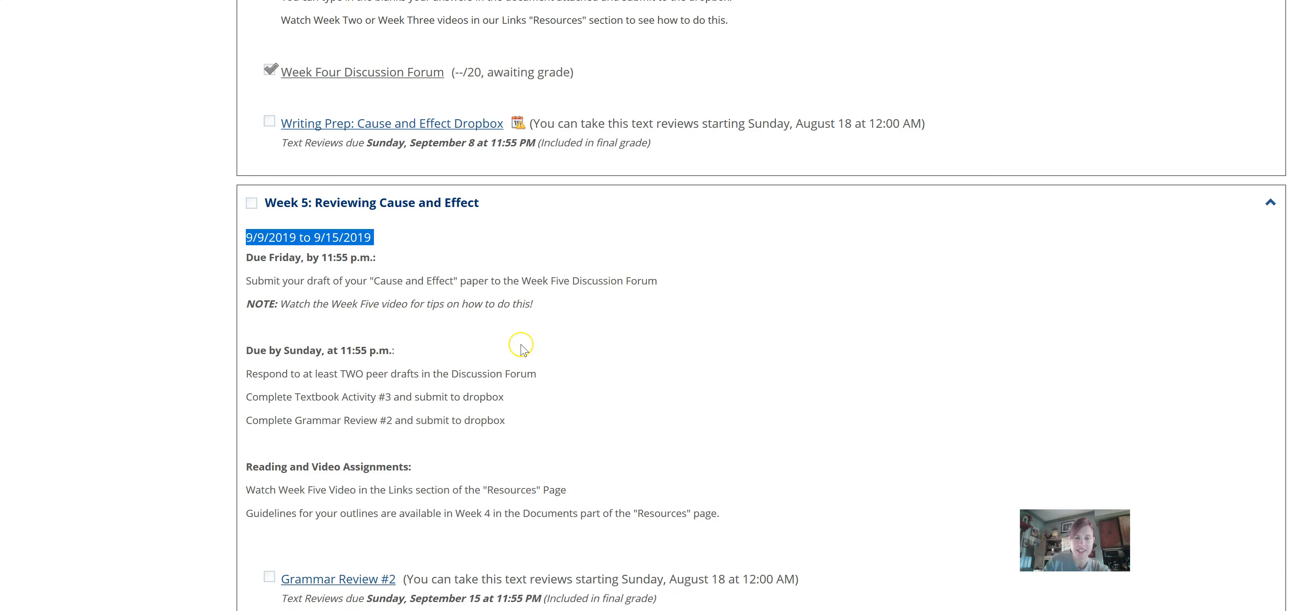
scroll(down, 3)
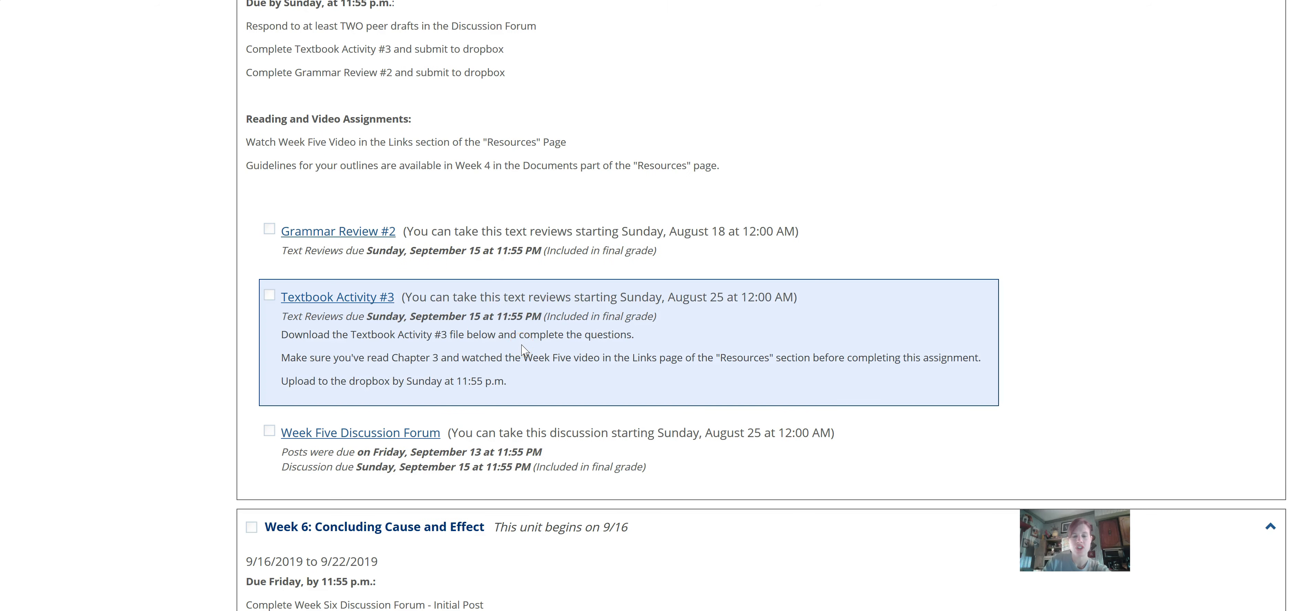
scroll(down, 3)
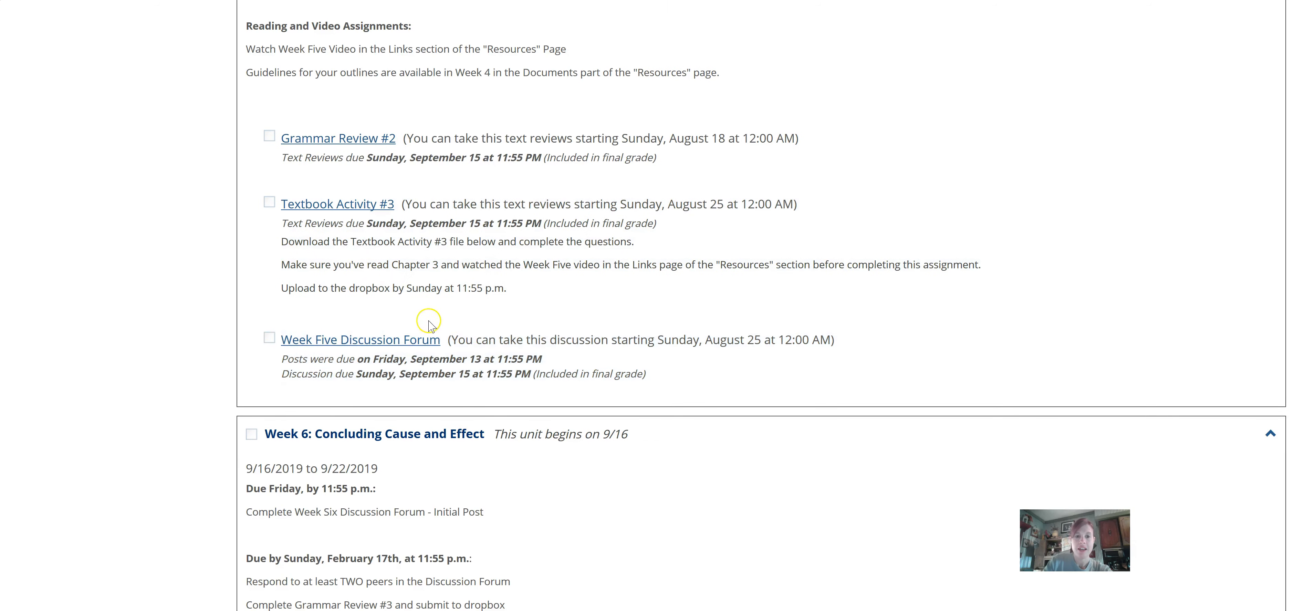
mouse_move(639, 364)
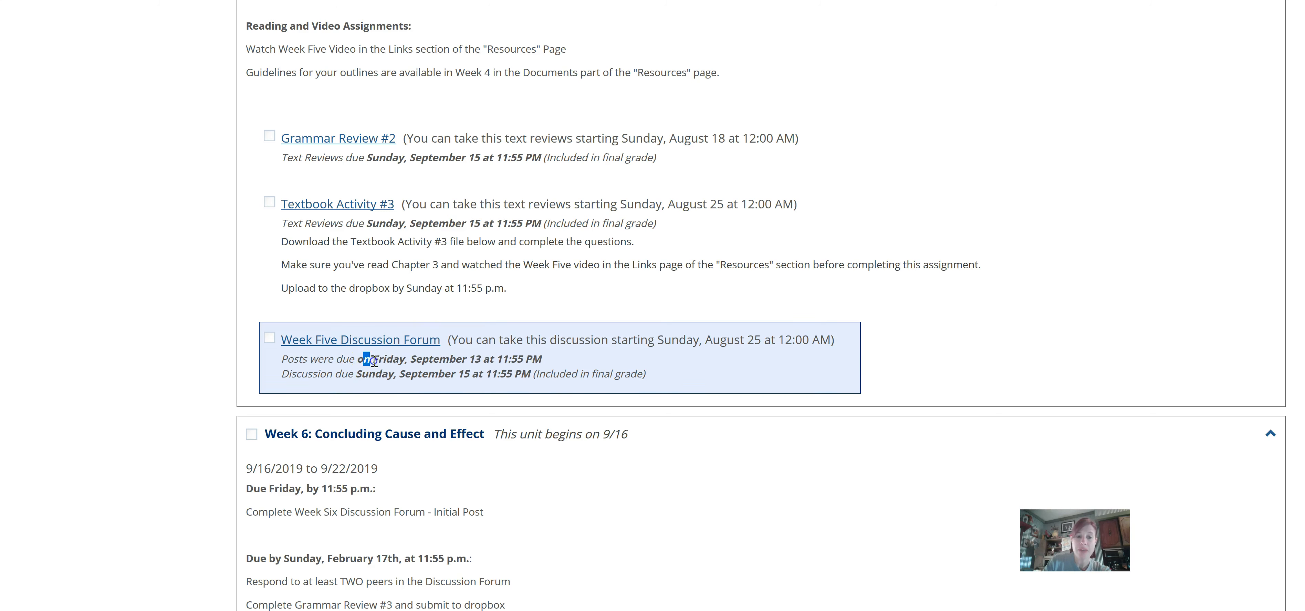
mouse_move(548, 361)
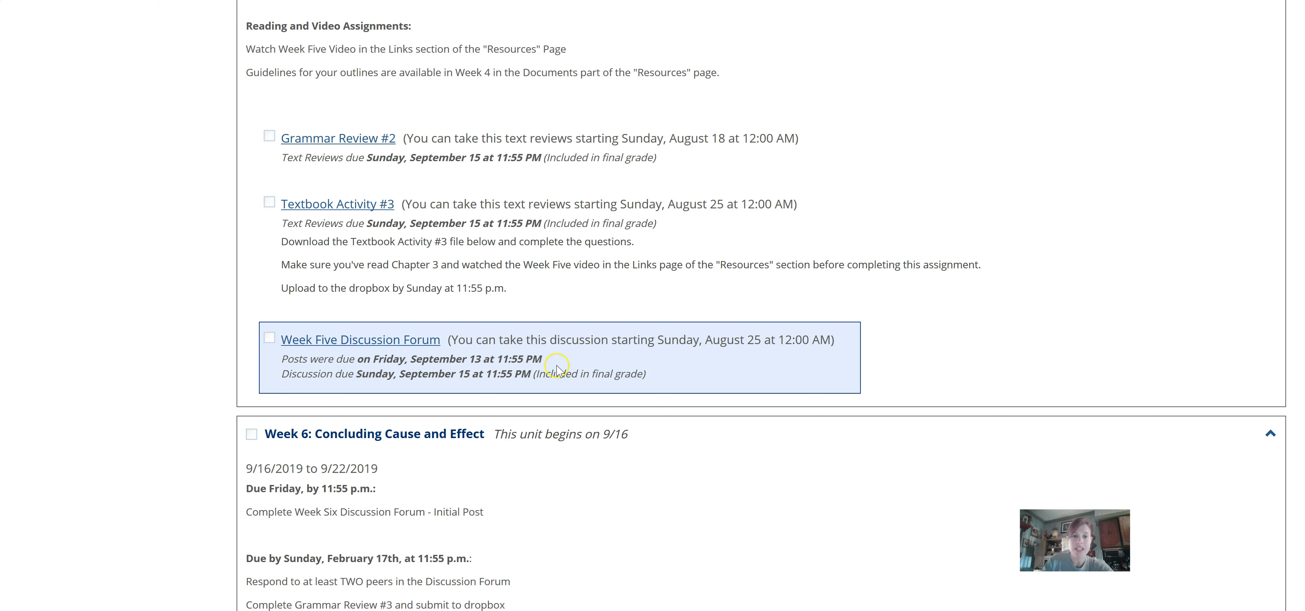
mouse_move(644, 351)
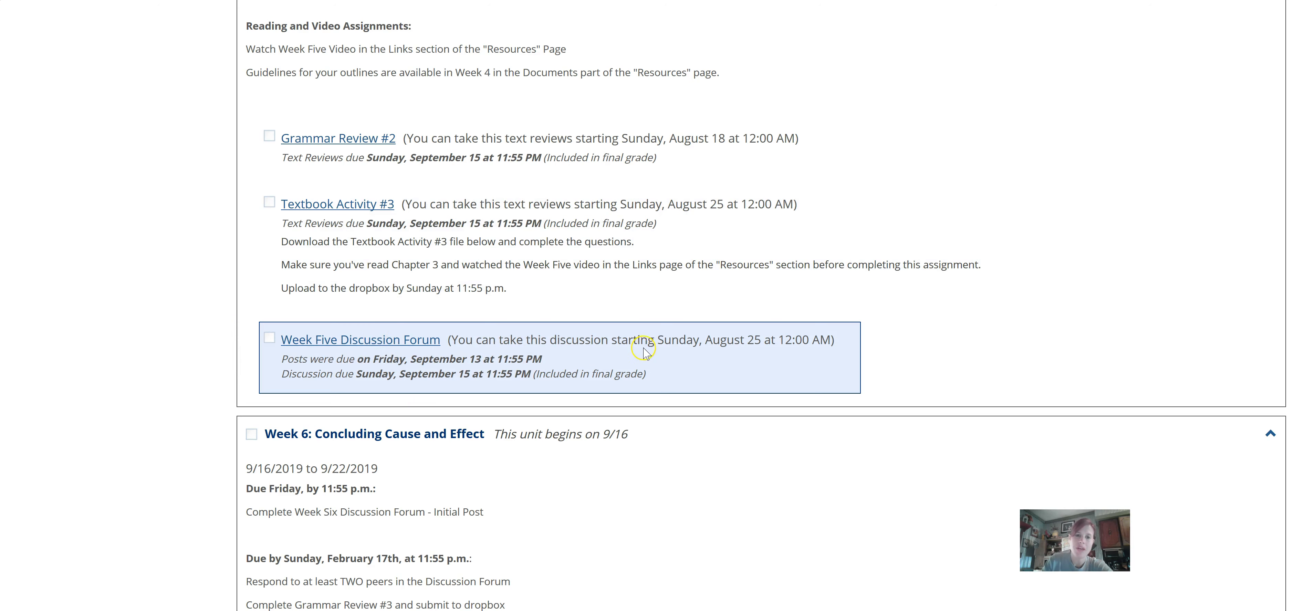
mouse_move(690, 336)
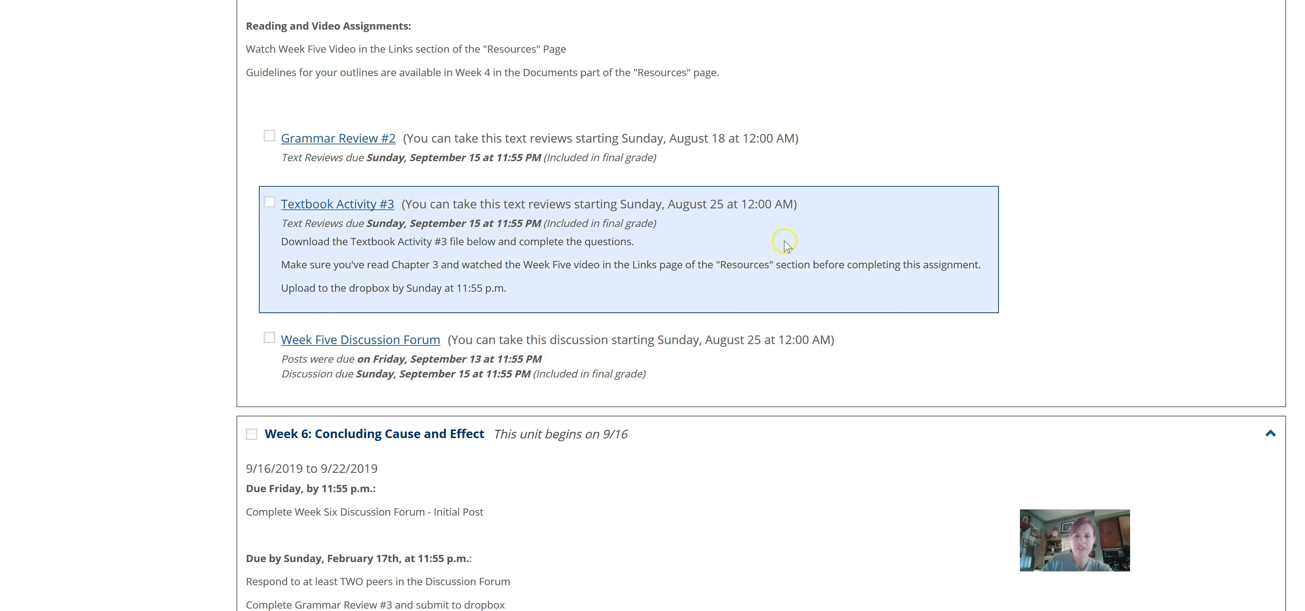
scroll(down, 3)
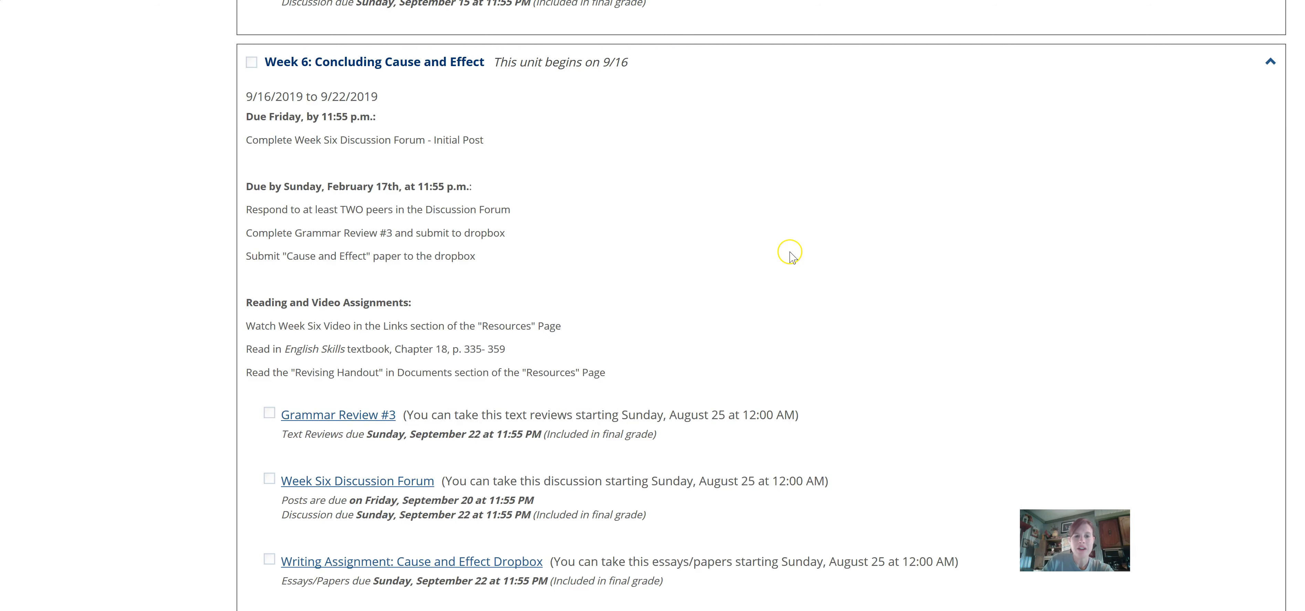
scroll(down, 3)
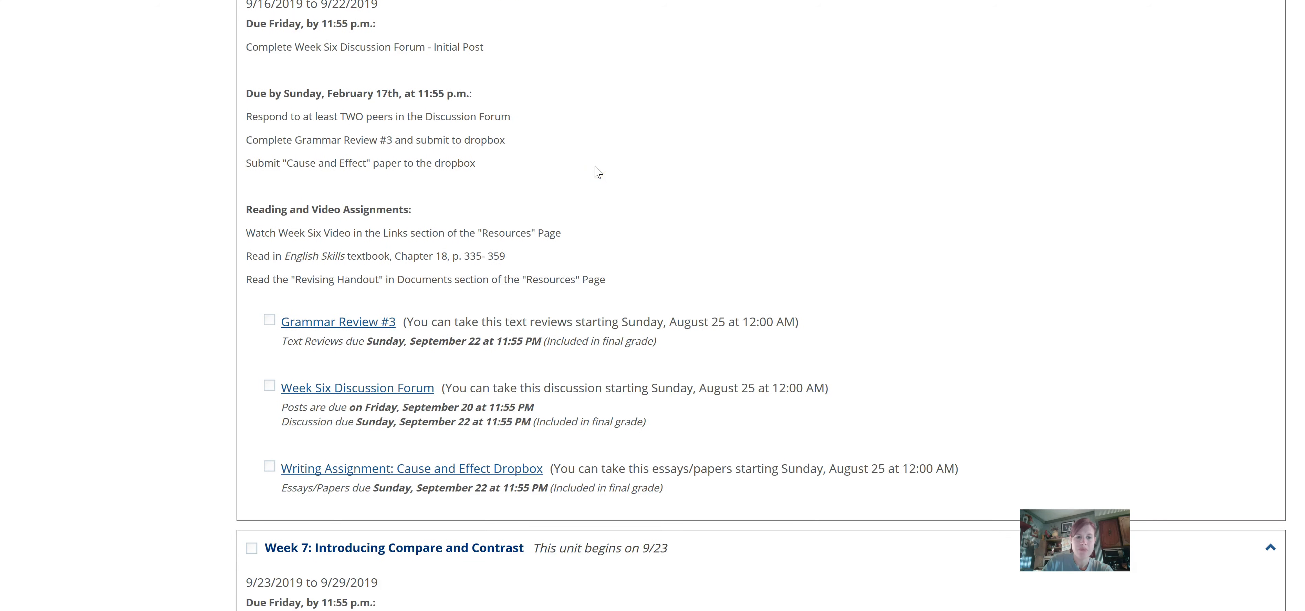
scroll(up, 3)
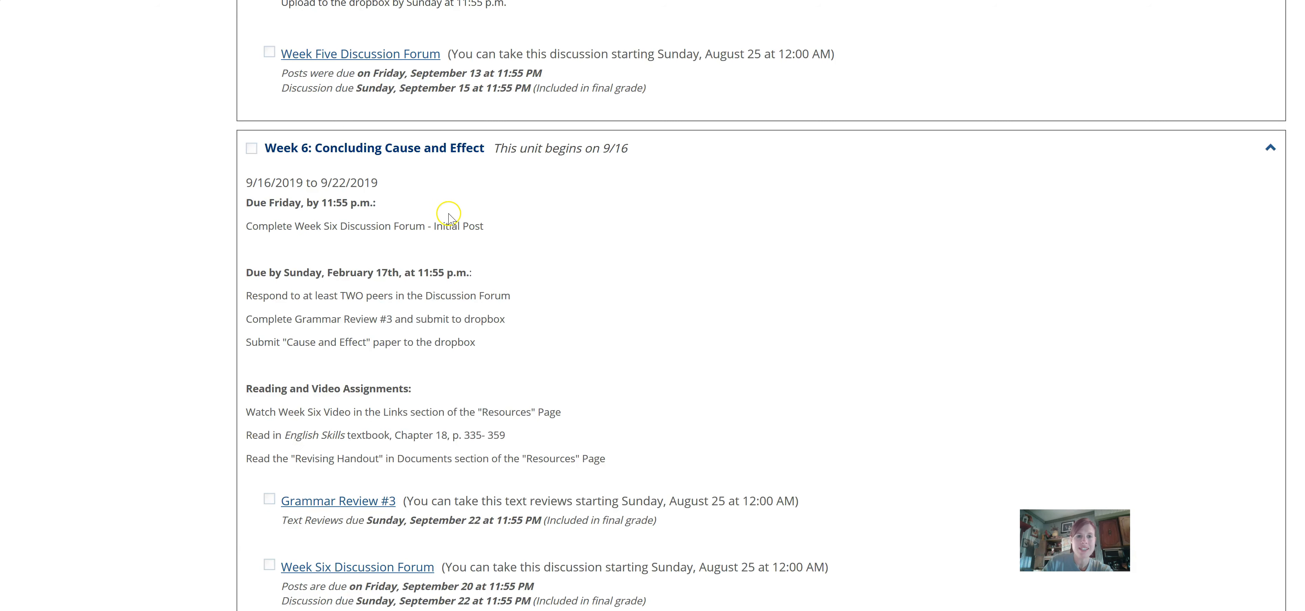
scroll(down, 3)
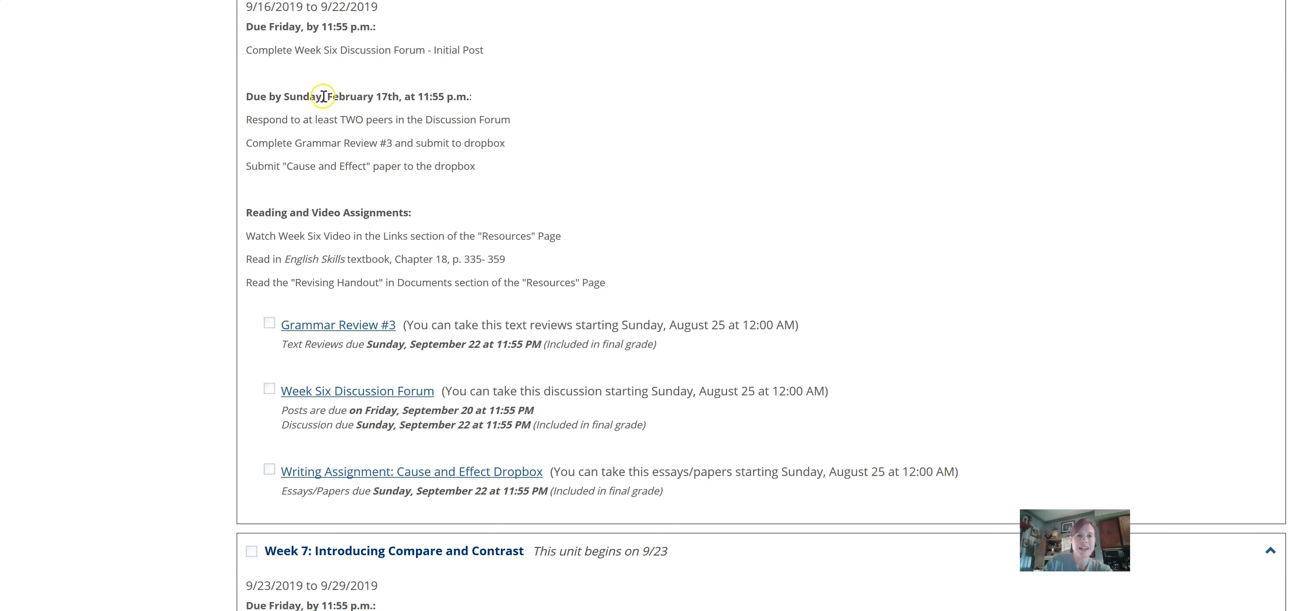
scroll(up, 3)
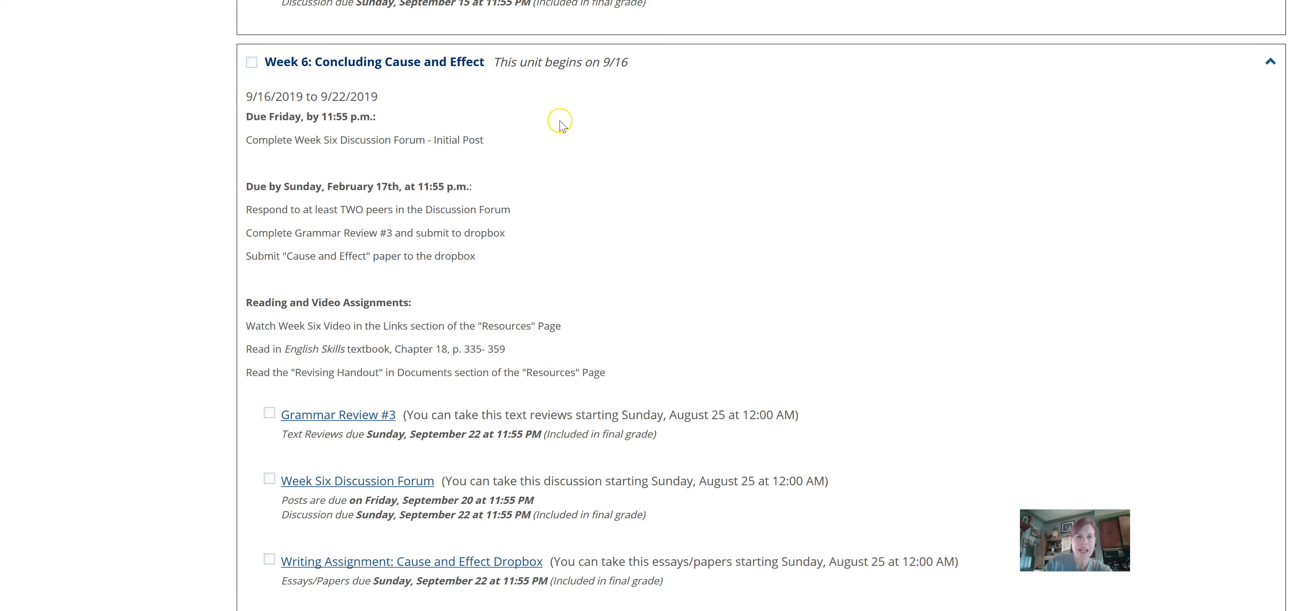
scroll(down, 3)
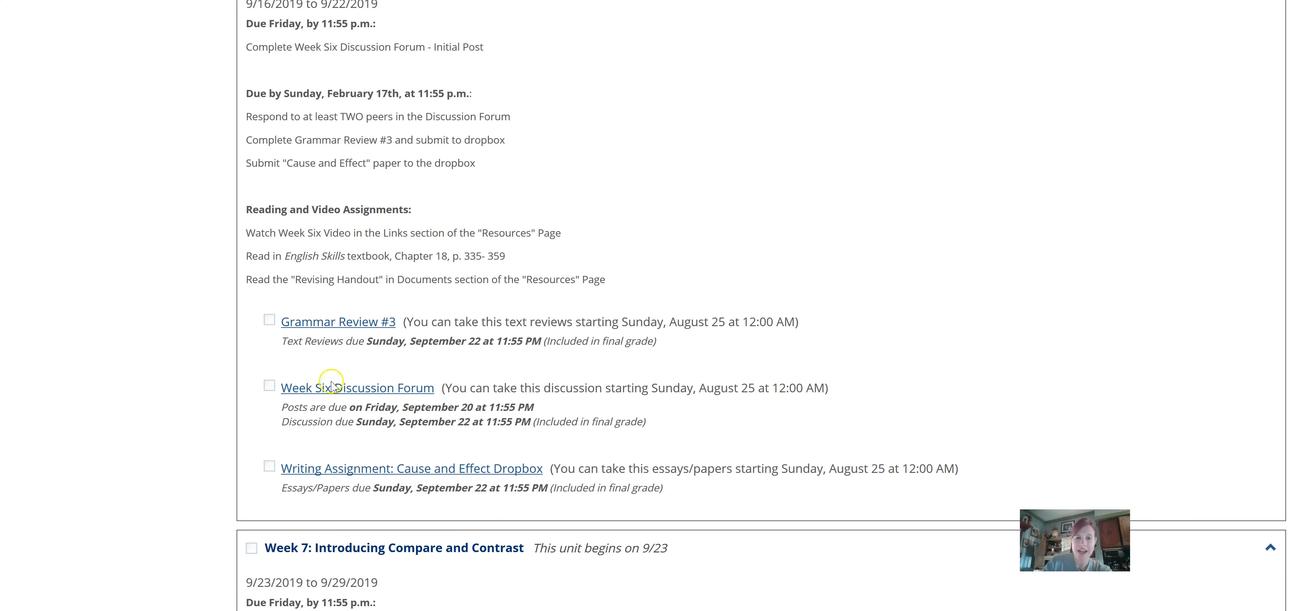
Bring up the Week Six Discussion Forum, Understanding the Point of Introductions, in a new tab
right_click(356, 387)
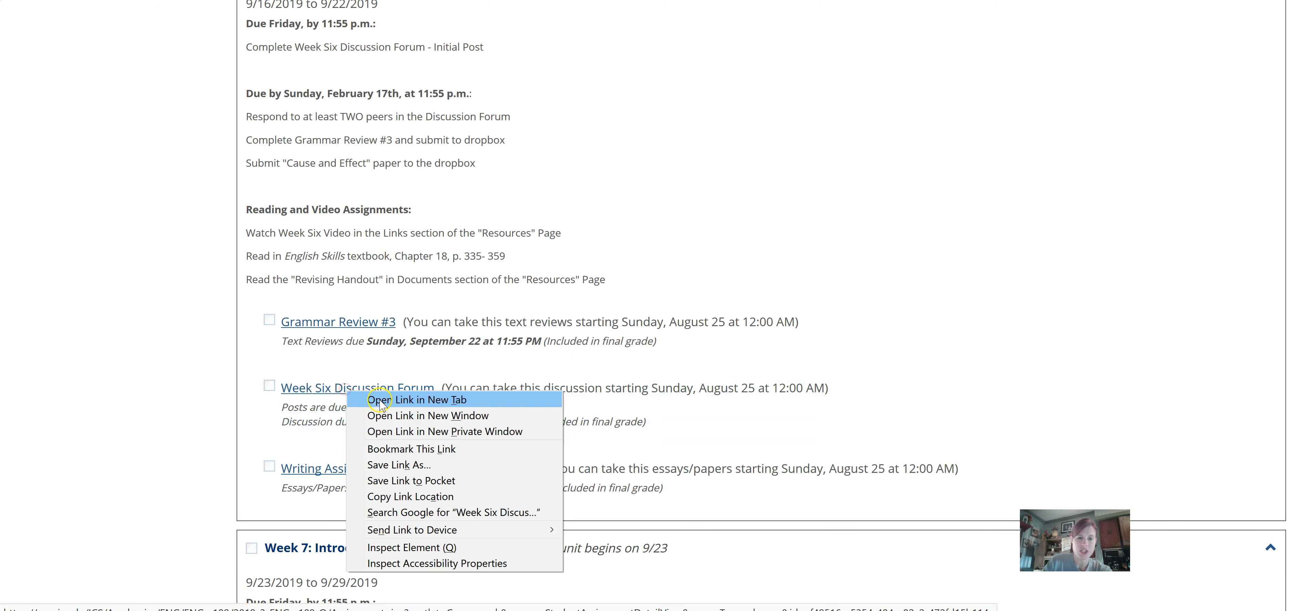
click(410, 399)
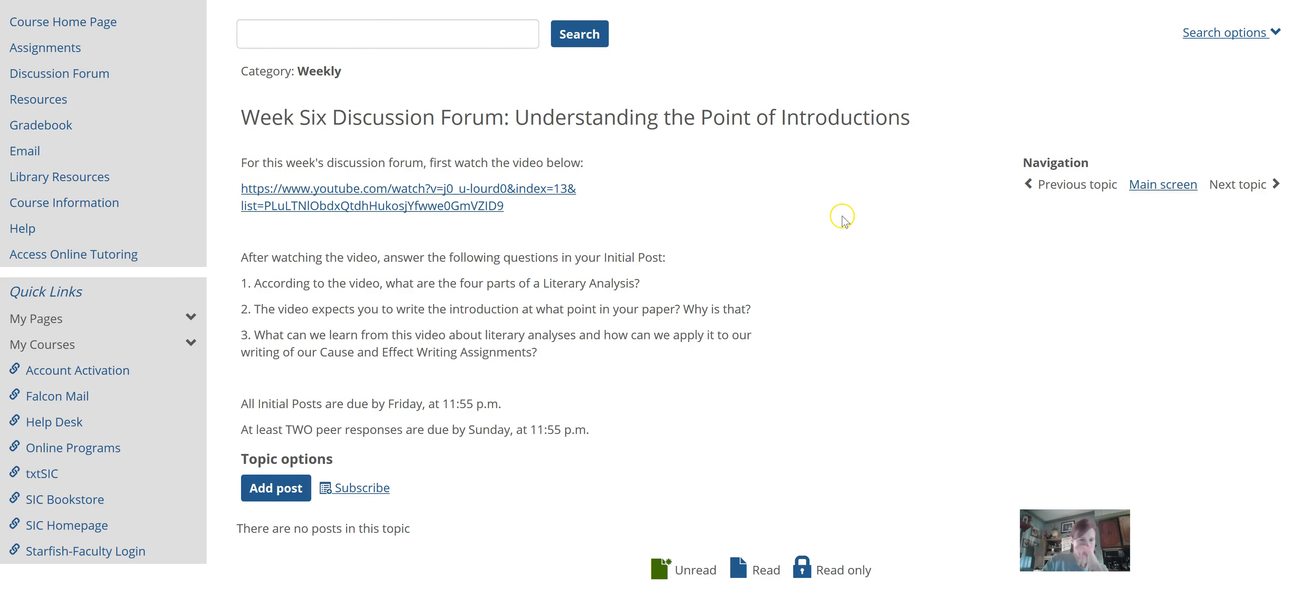
mouse_move(607, 197)
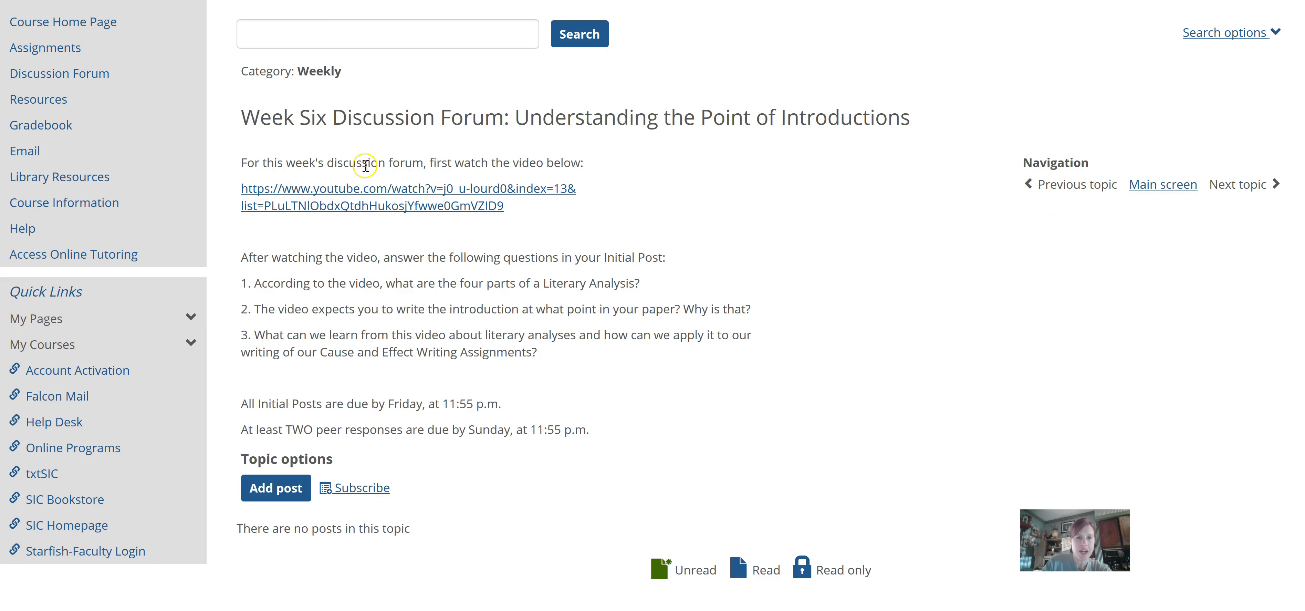
mouse_move(656, 278)
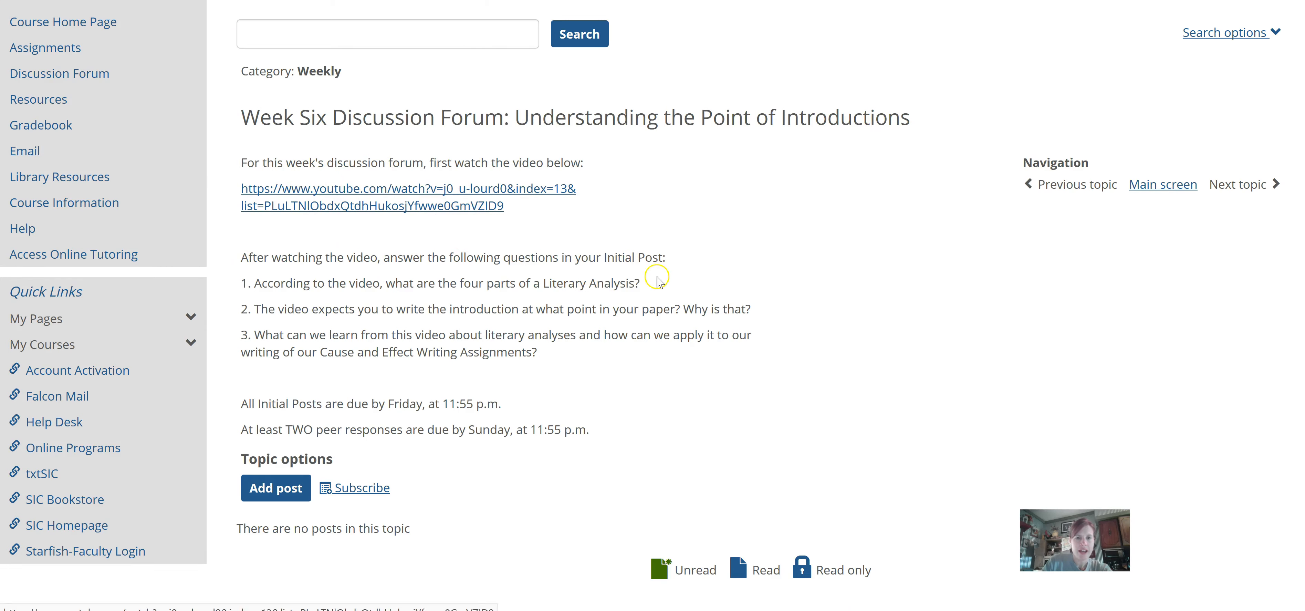
mouse_move(624, 297)
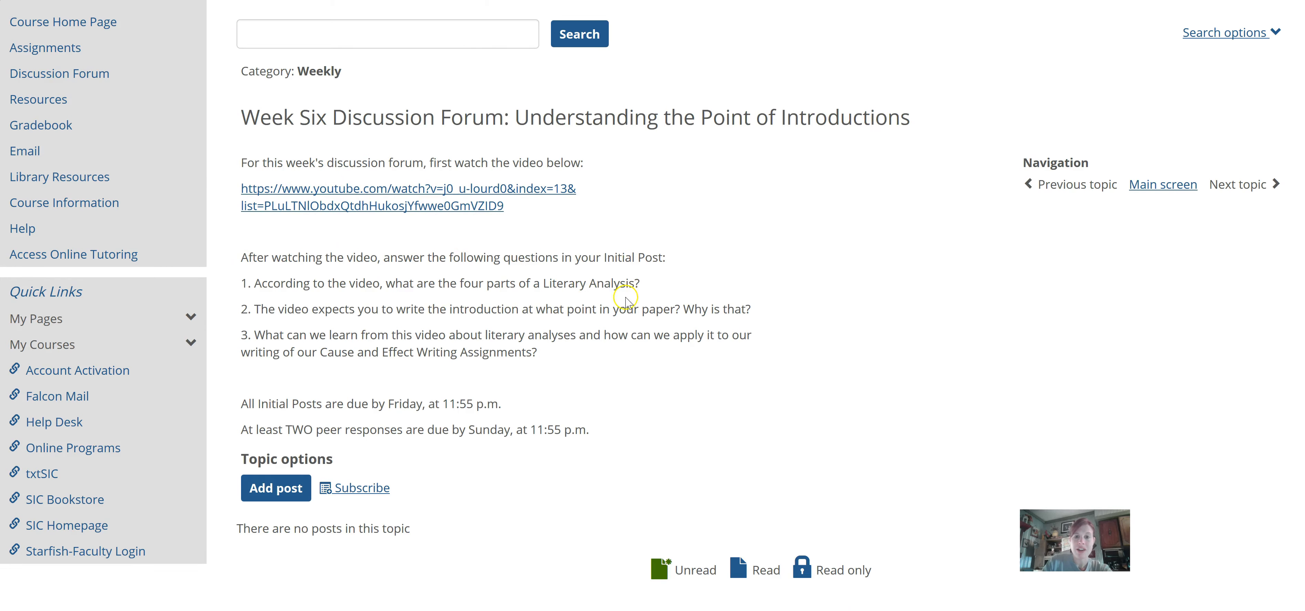
mouse_move(350, 308)
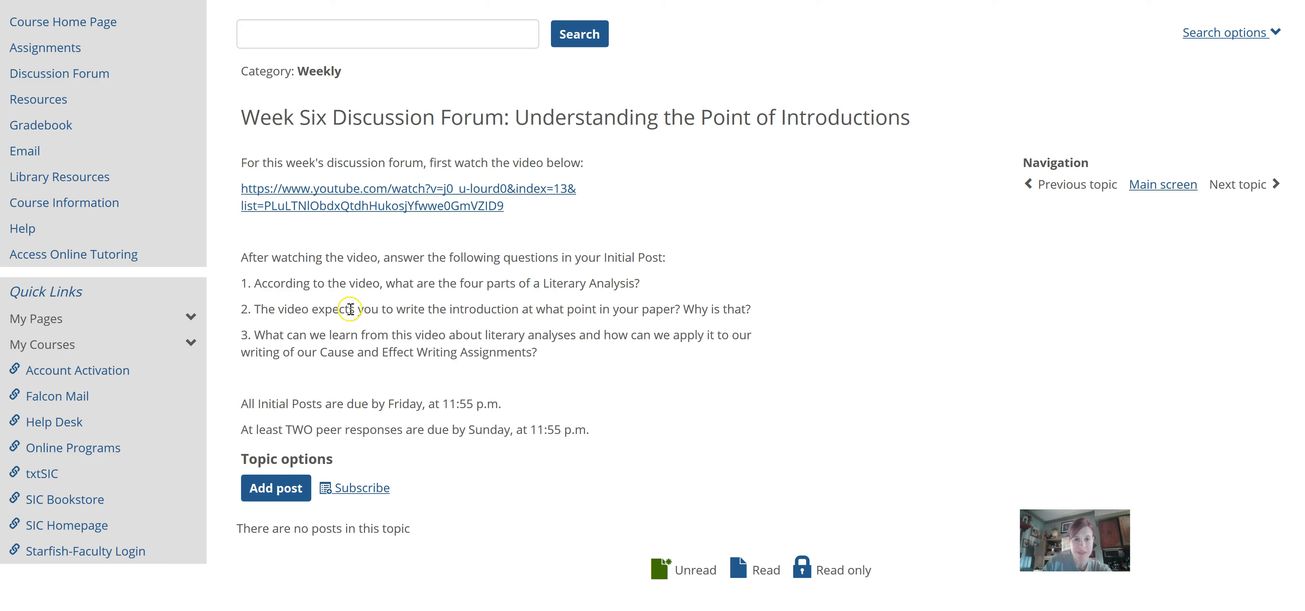
mouse_move(527, 312)
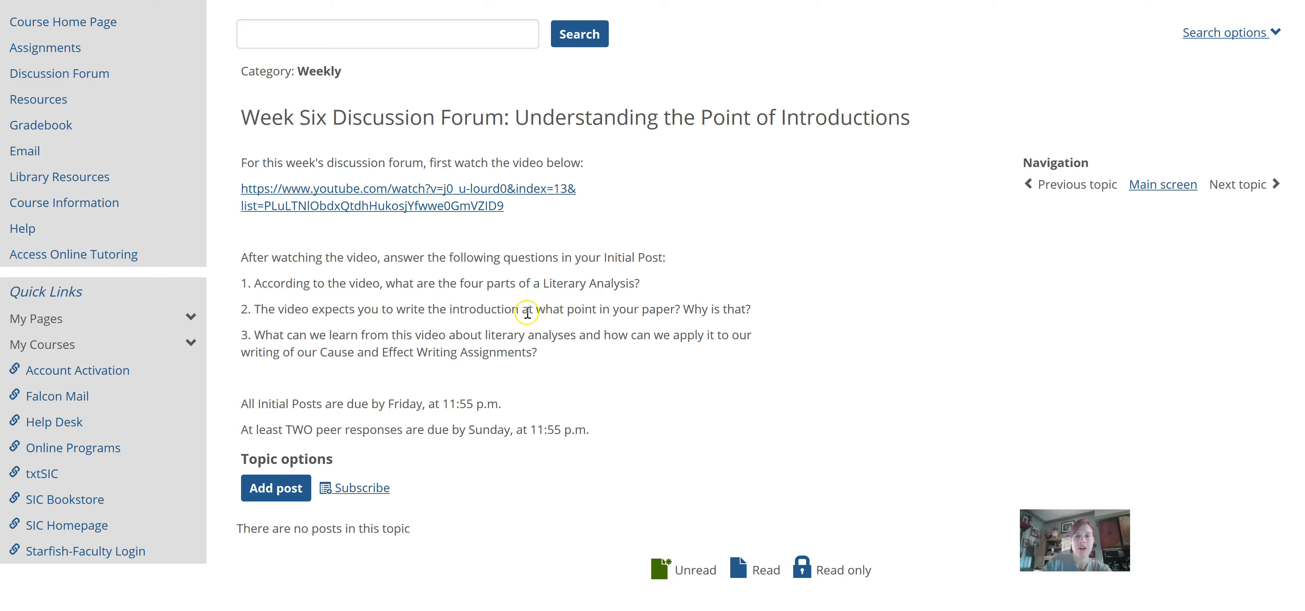
mouse_move(516, 317)
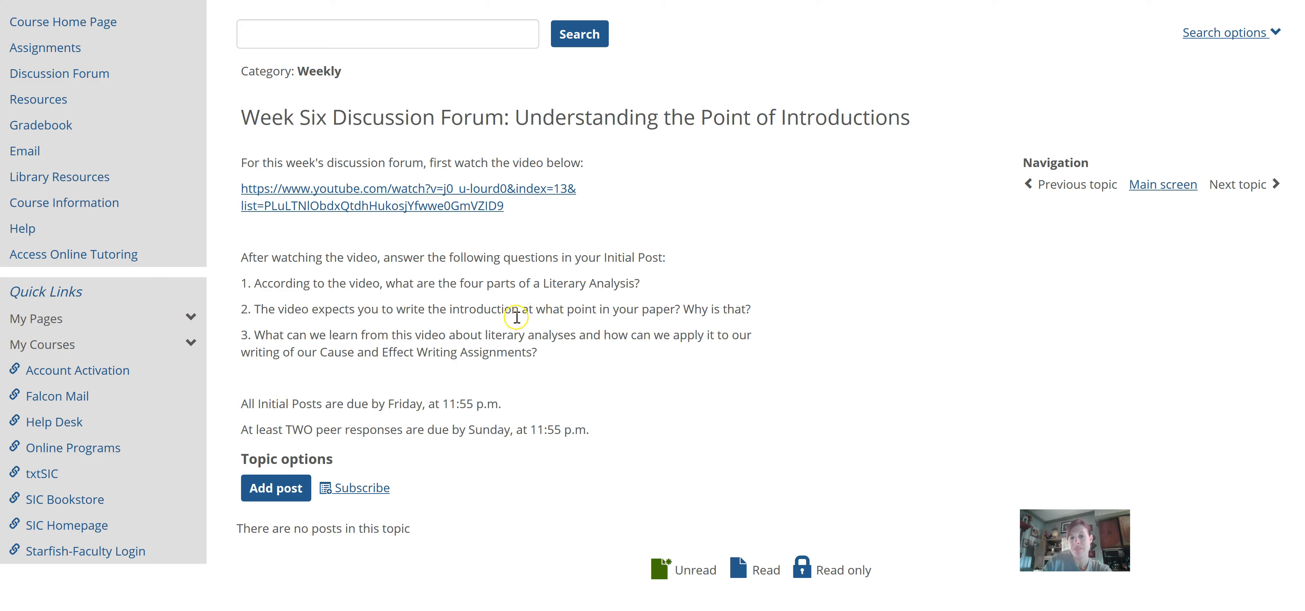
mouse_move(745, 323)
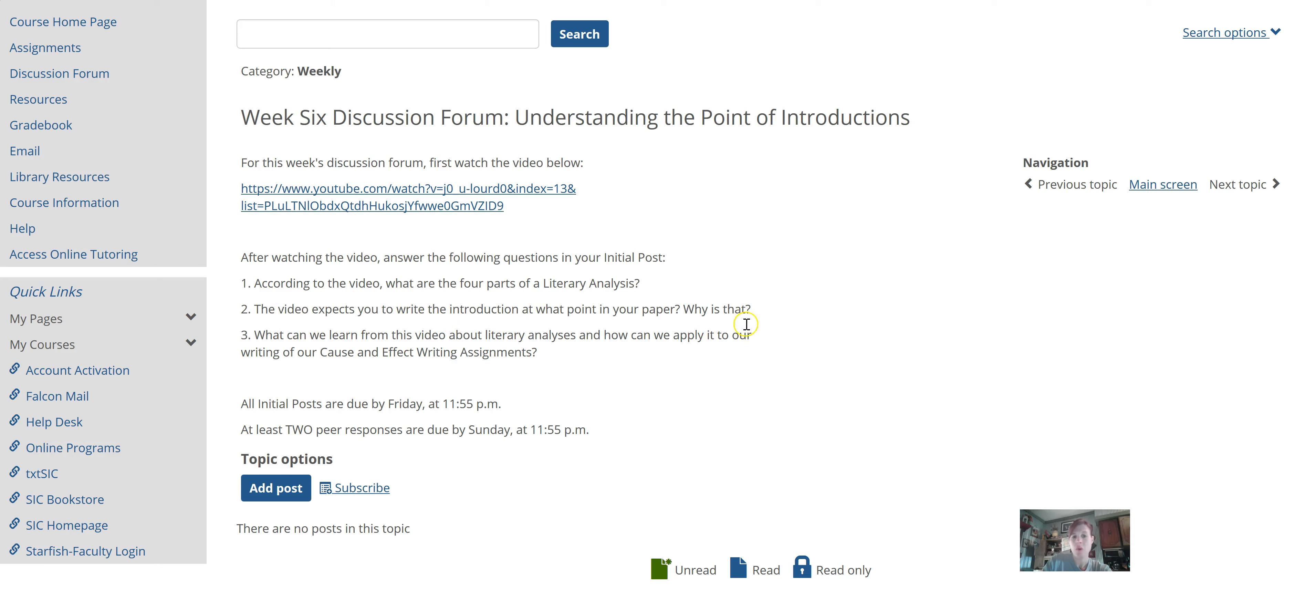
mouse_move(507, 348)
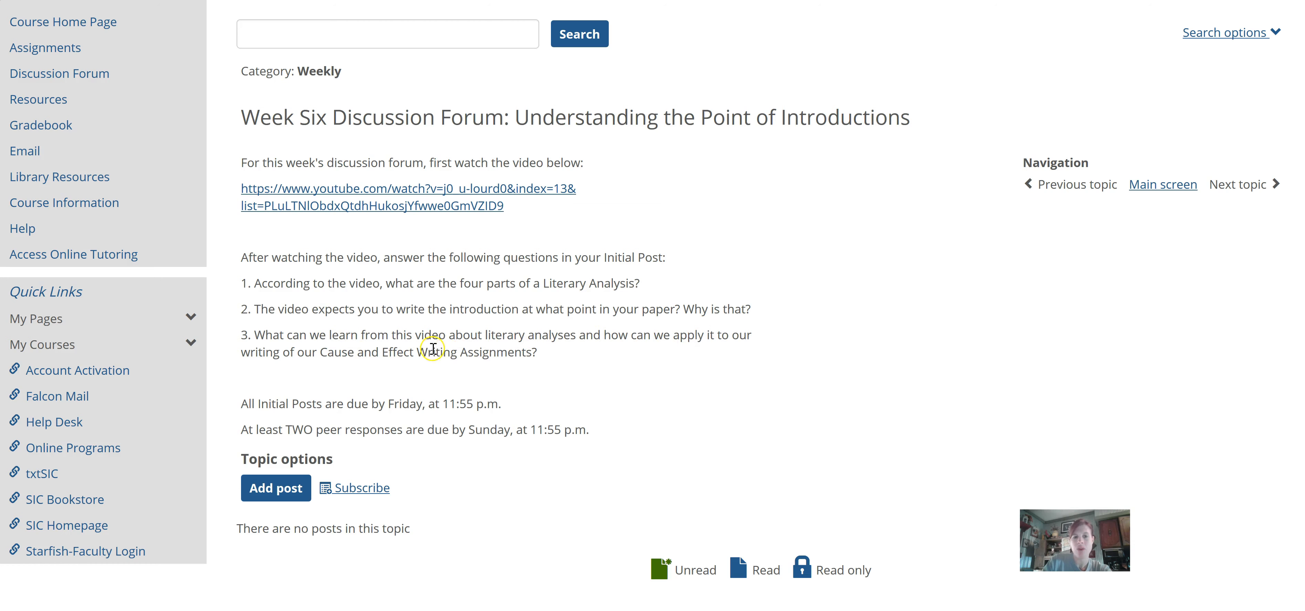
mouse_move(595, 364)
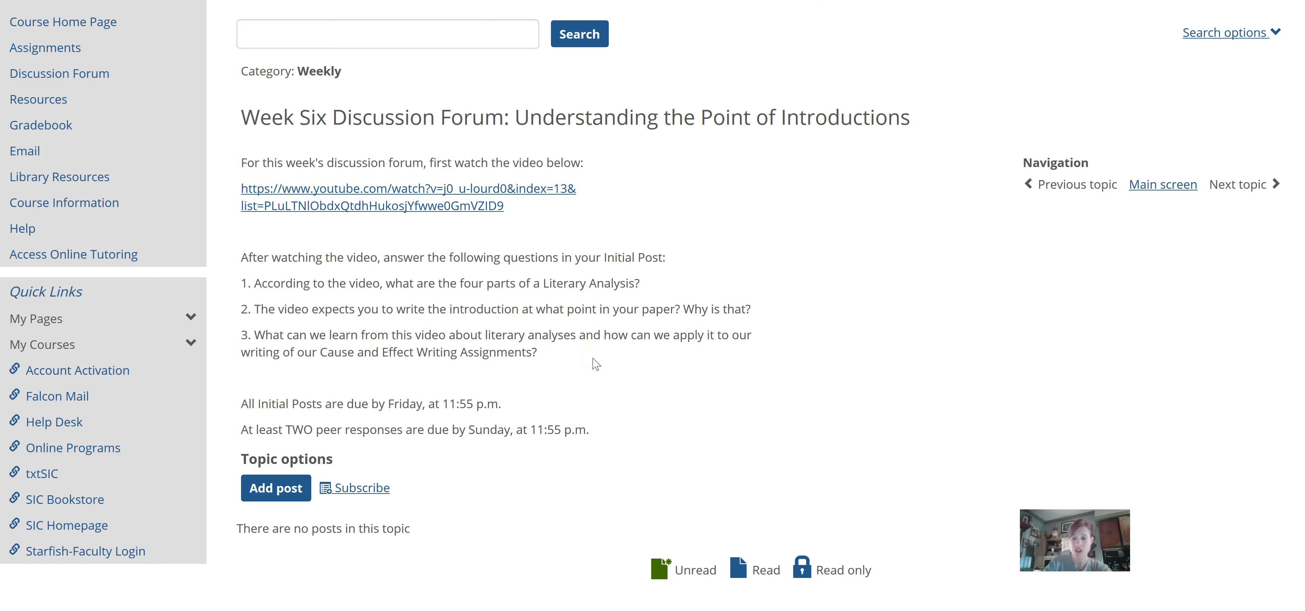
mouse_move(348, 406)
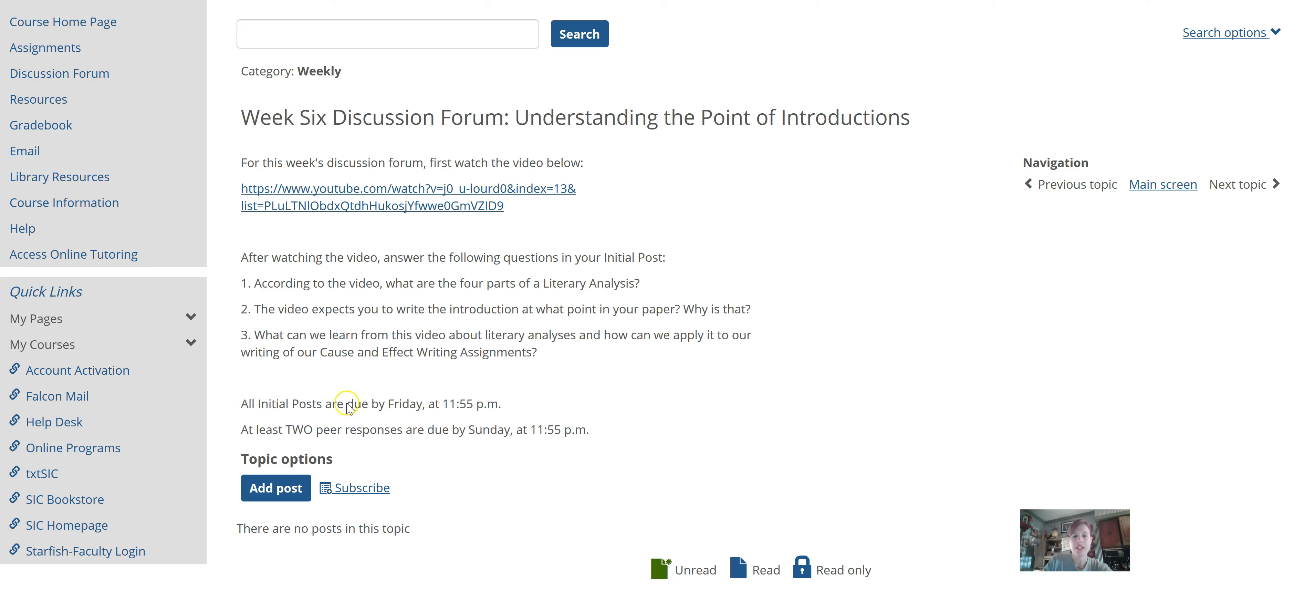
mouse_move(442, 428)
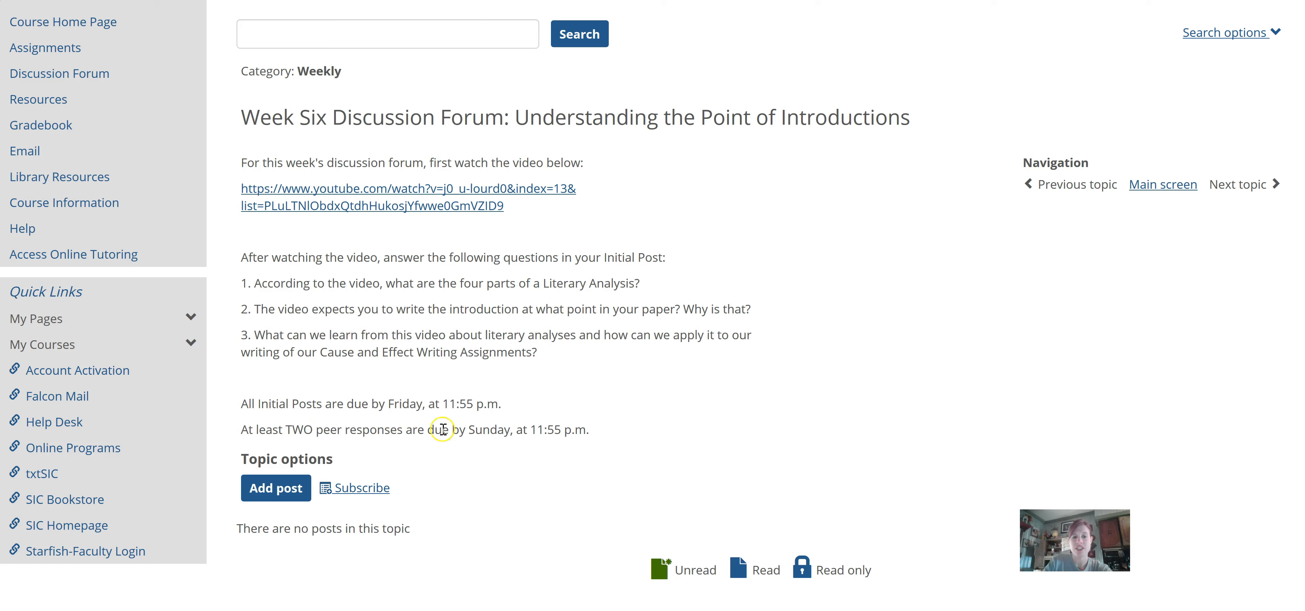
mouse_move(578, 371)
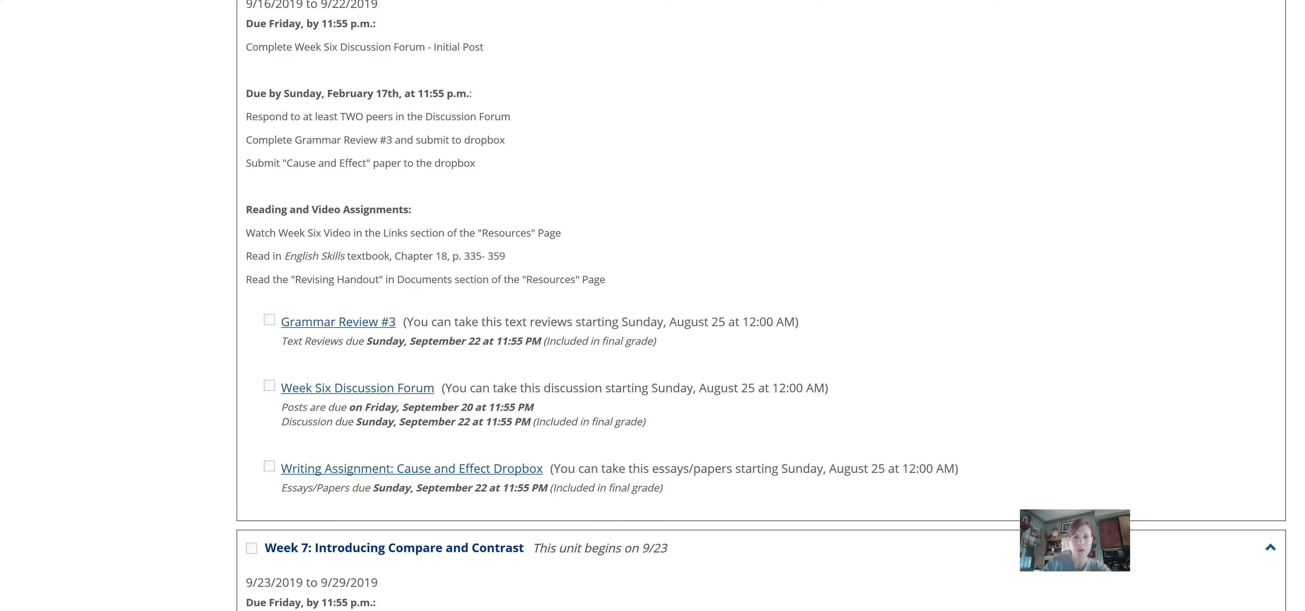
scroll(up, 3)
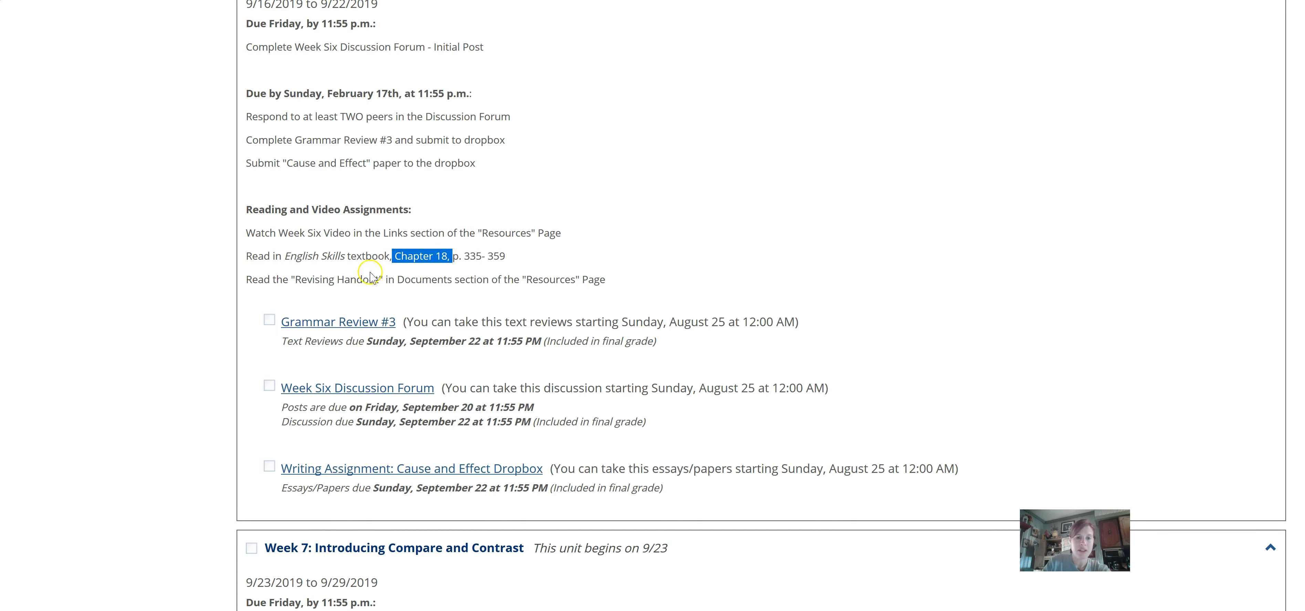
mouse_move(492, 268)
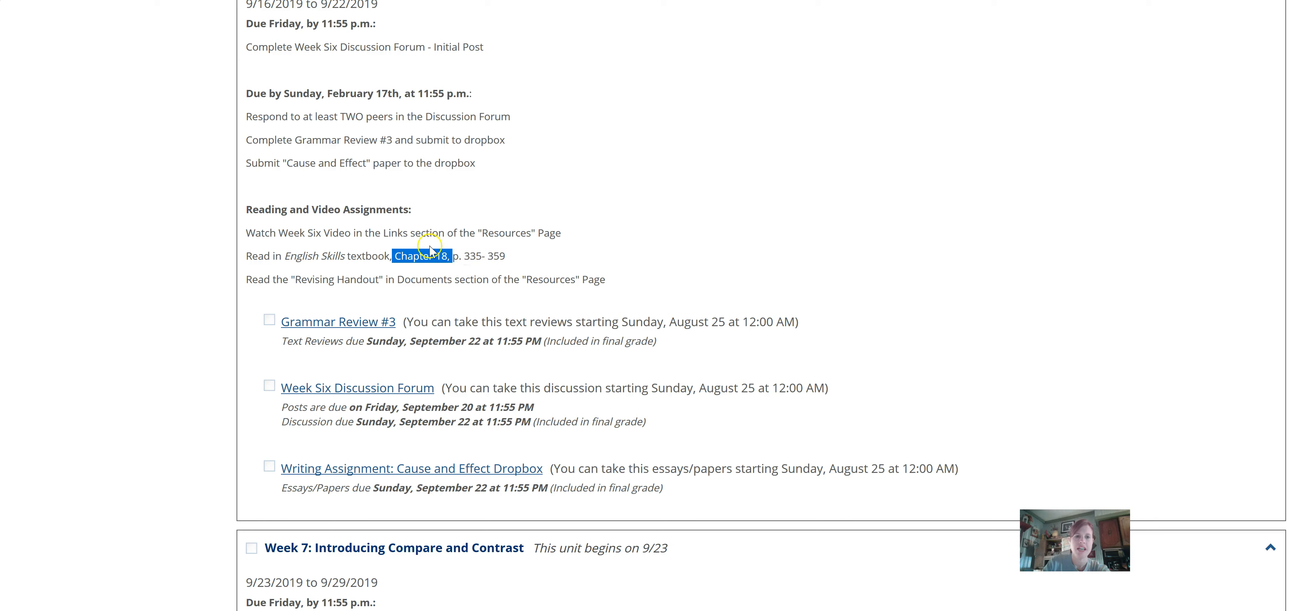
mouse_move(564, 252)
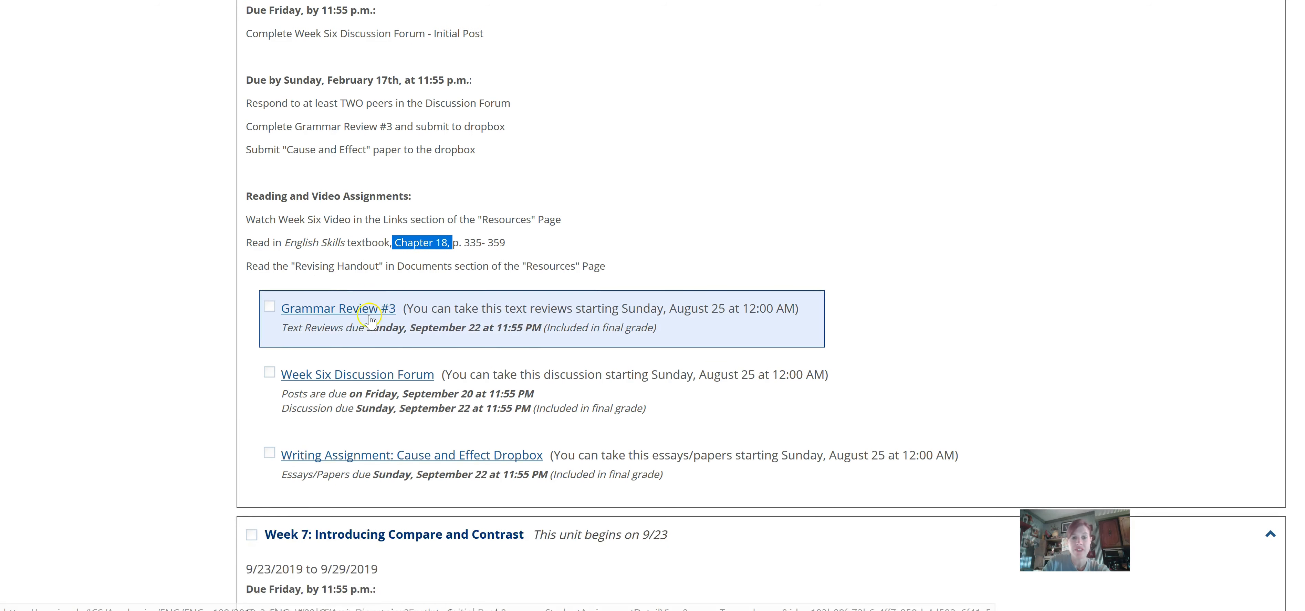
Bring up Grammar Review #3 in a new tab and reach its Files section with the review document
right_click(338, 308)
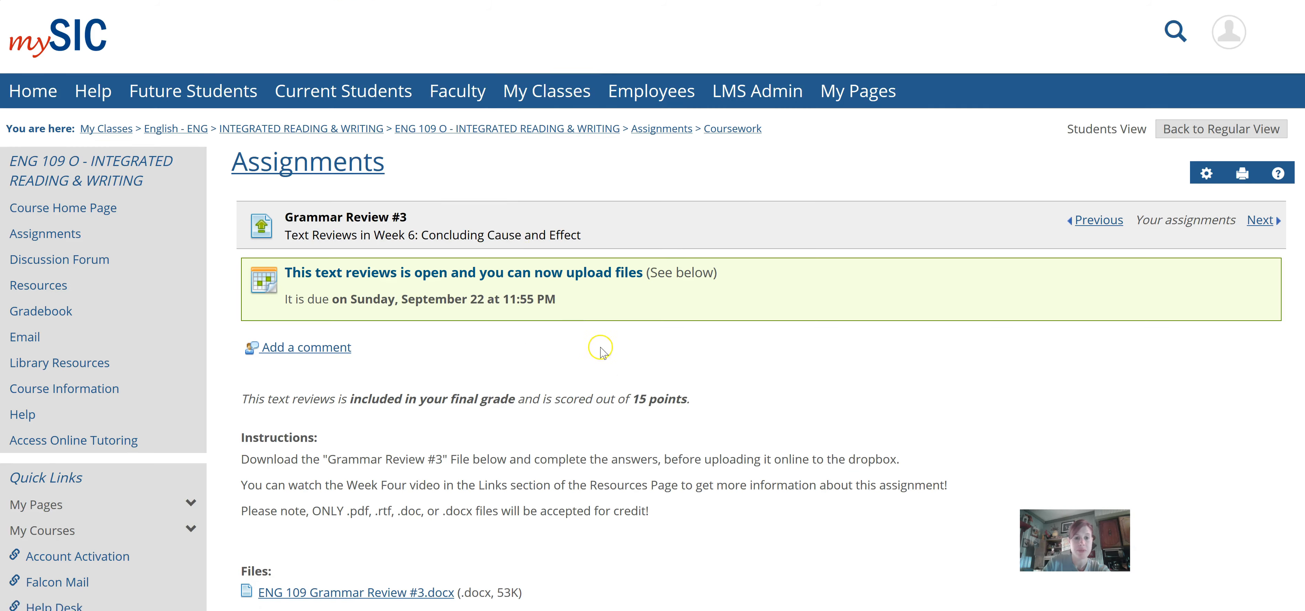
scroll(down, 3)
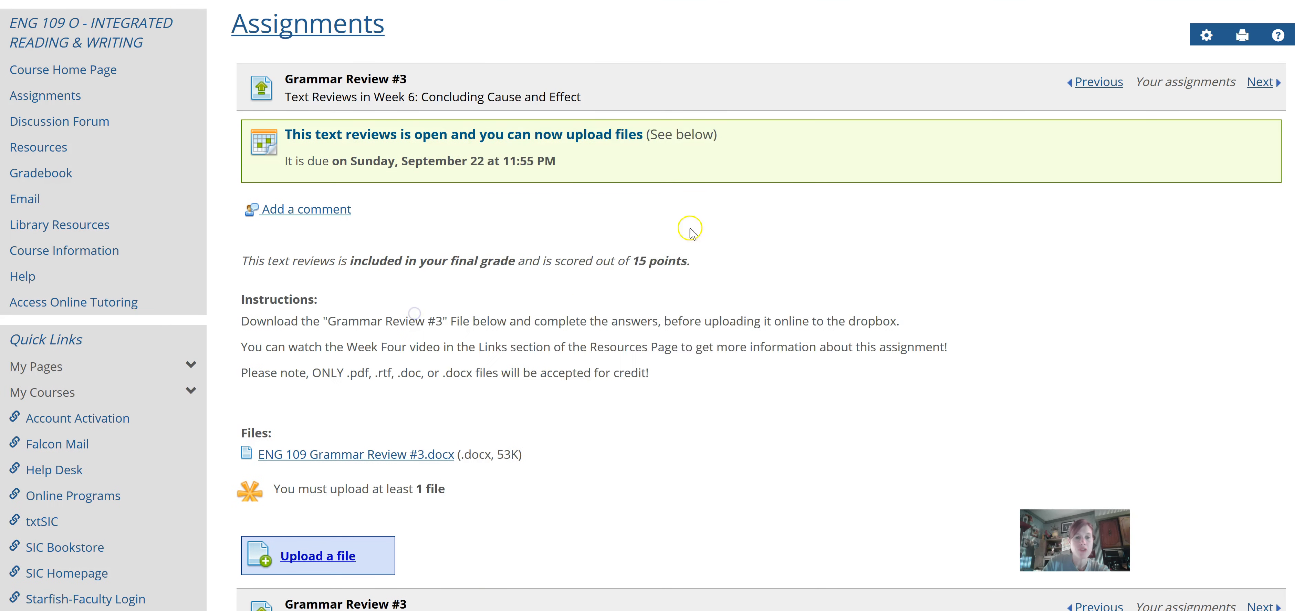
mouse_move(705, 208)
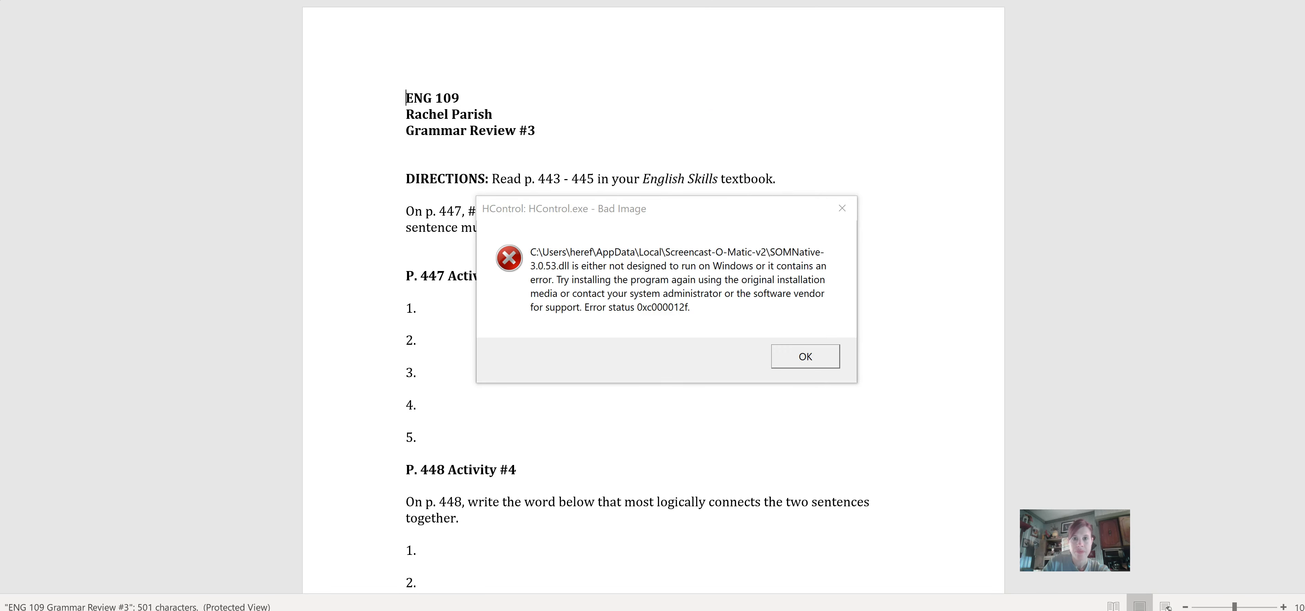
click(803, 356)
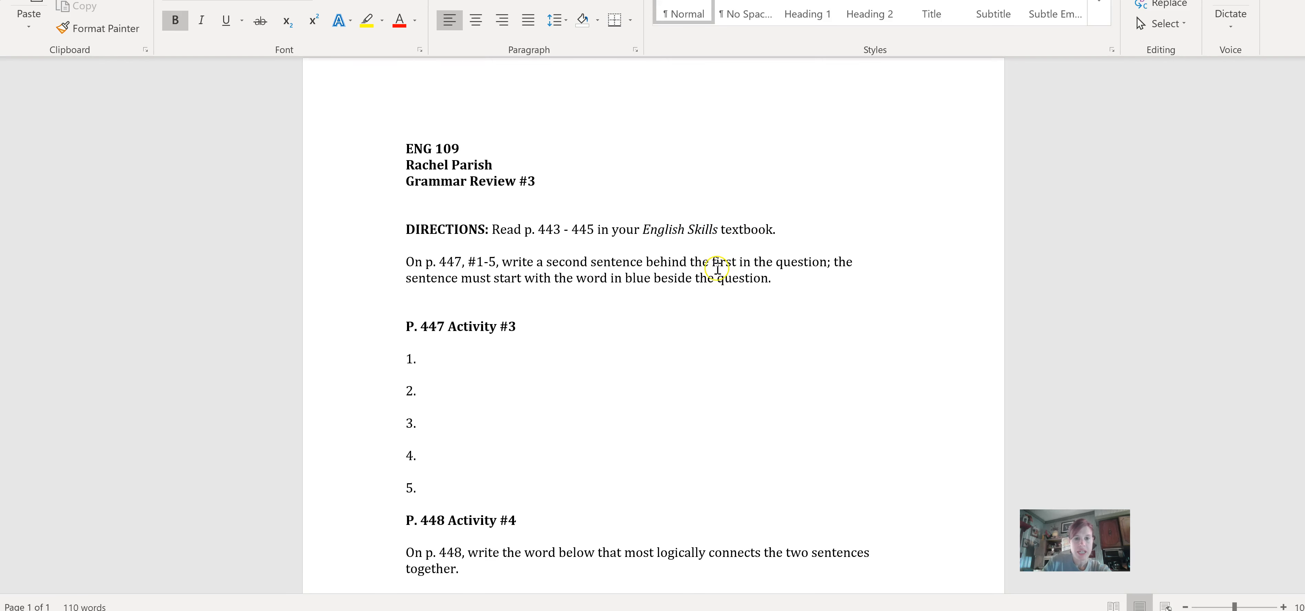
scroll(down, 3)
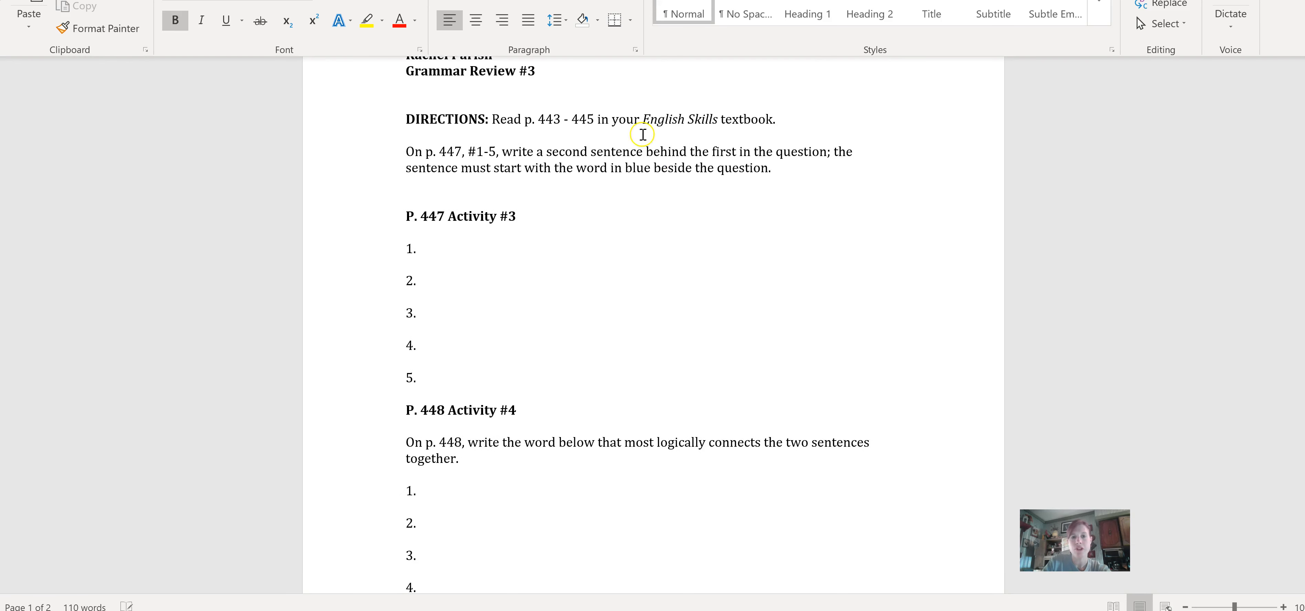
mouse_move(607, 148)
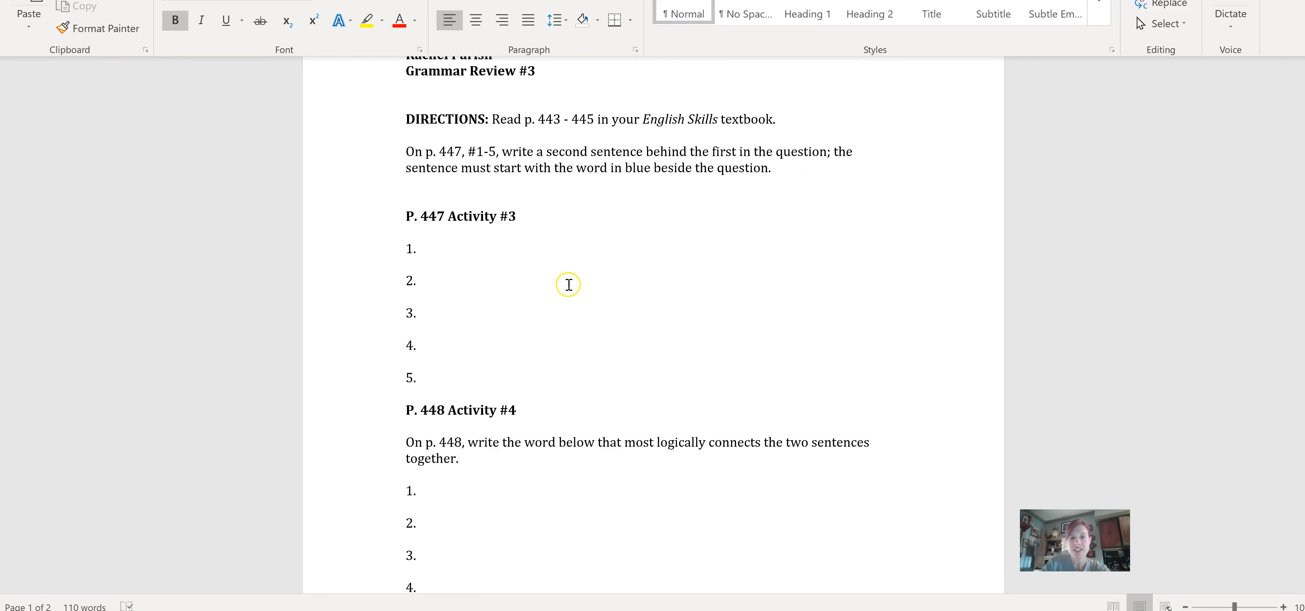
scroll(down, 3)
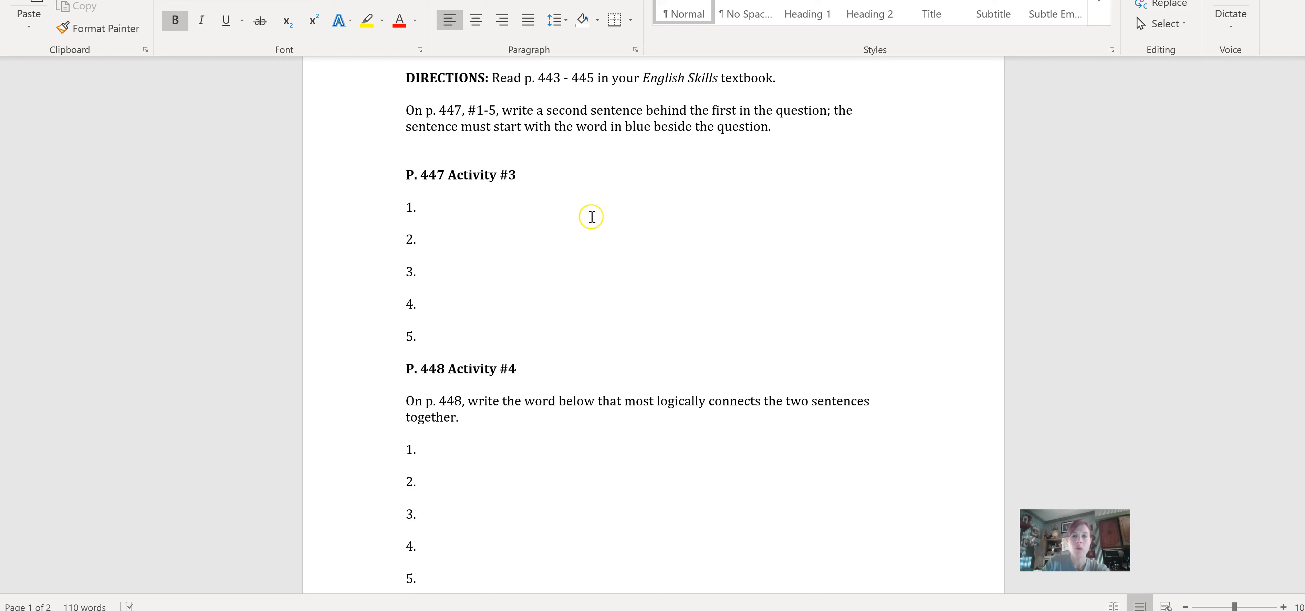
mouse_move(457, 223)
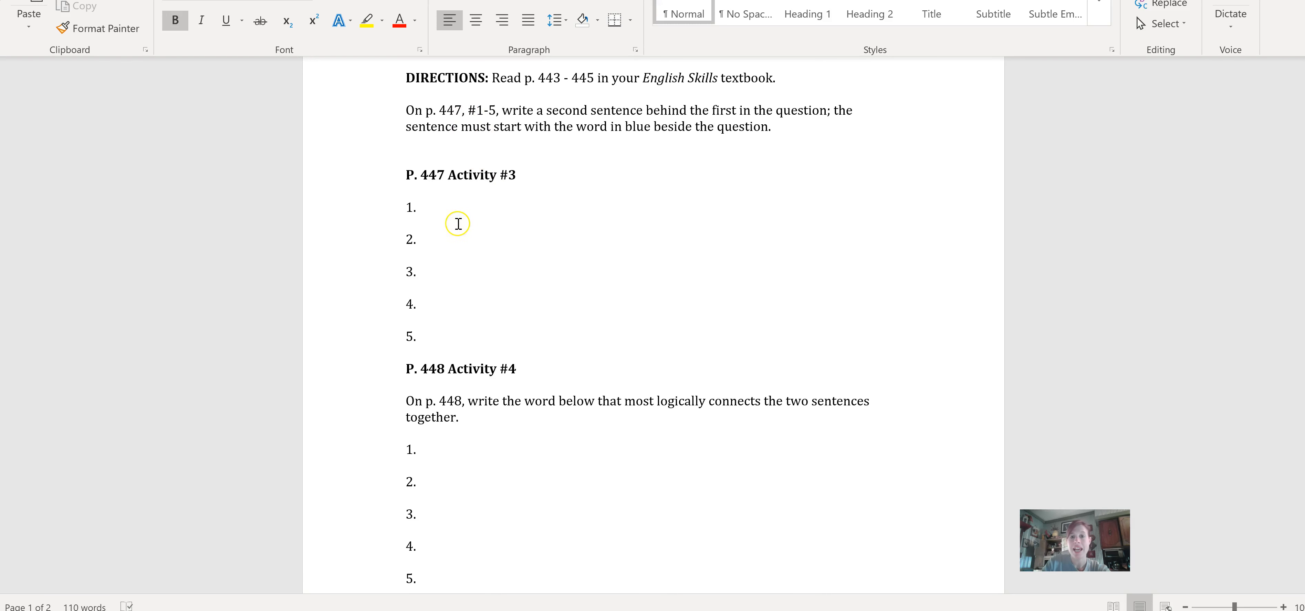
mouse_move(616, 231)
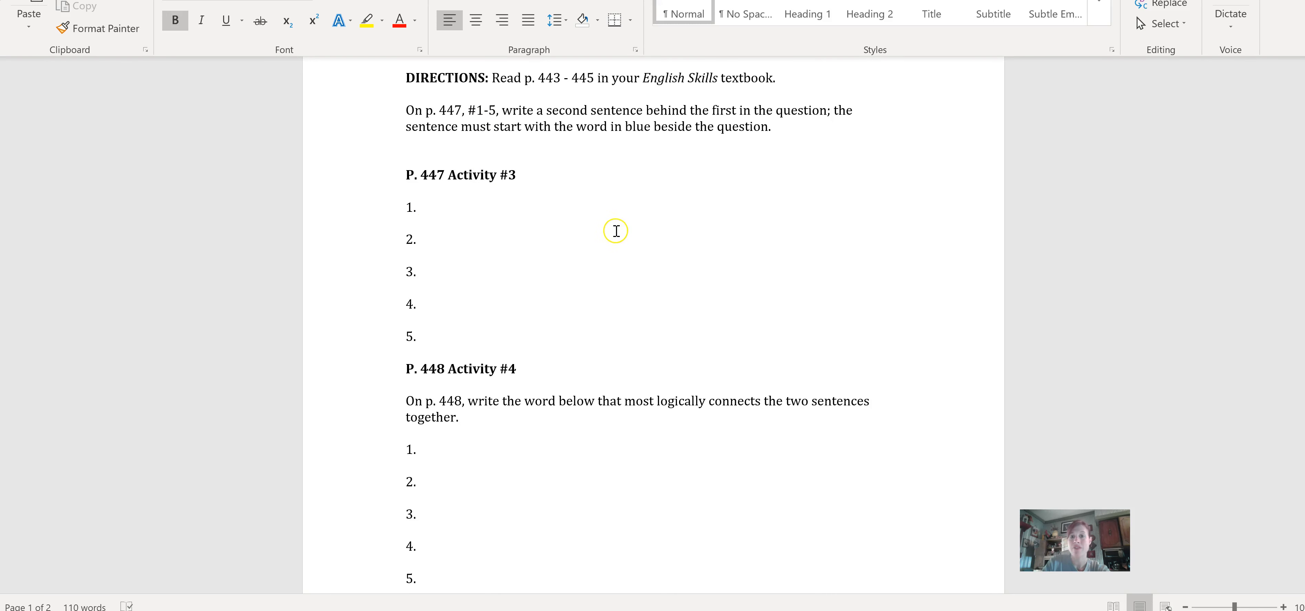
mouse_move(514, 227)
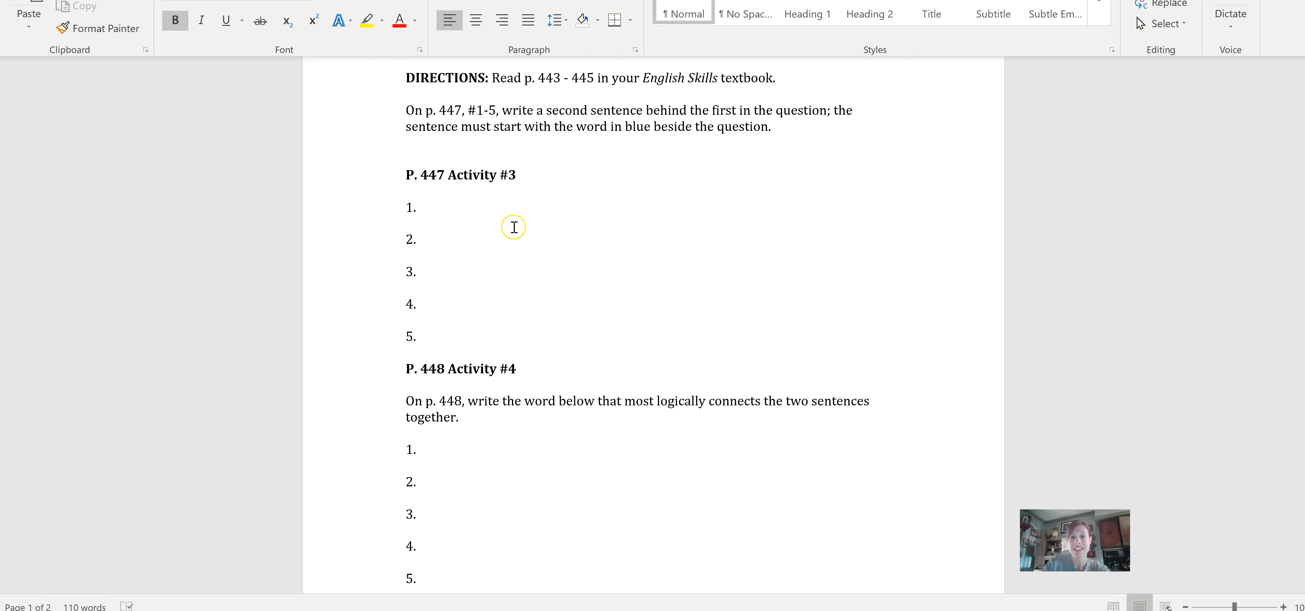
mouse_move(514, 227)
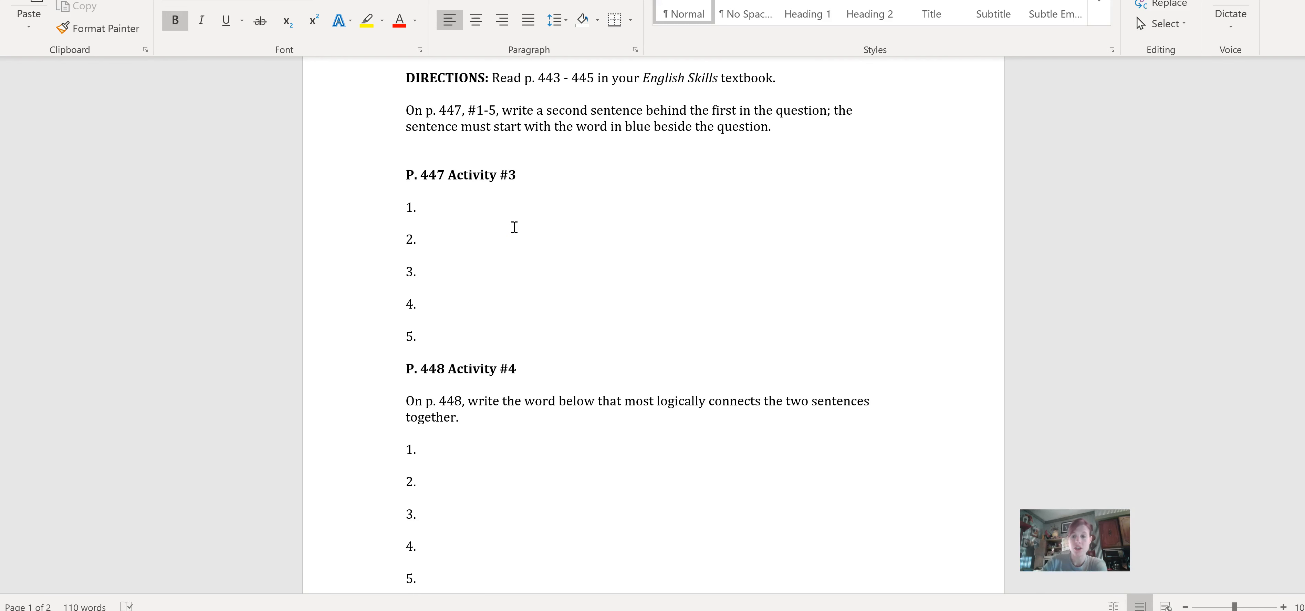
scroll(down, 3)
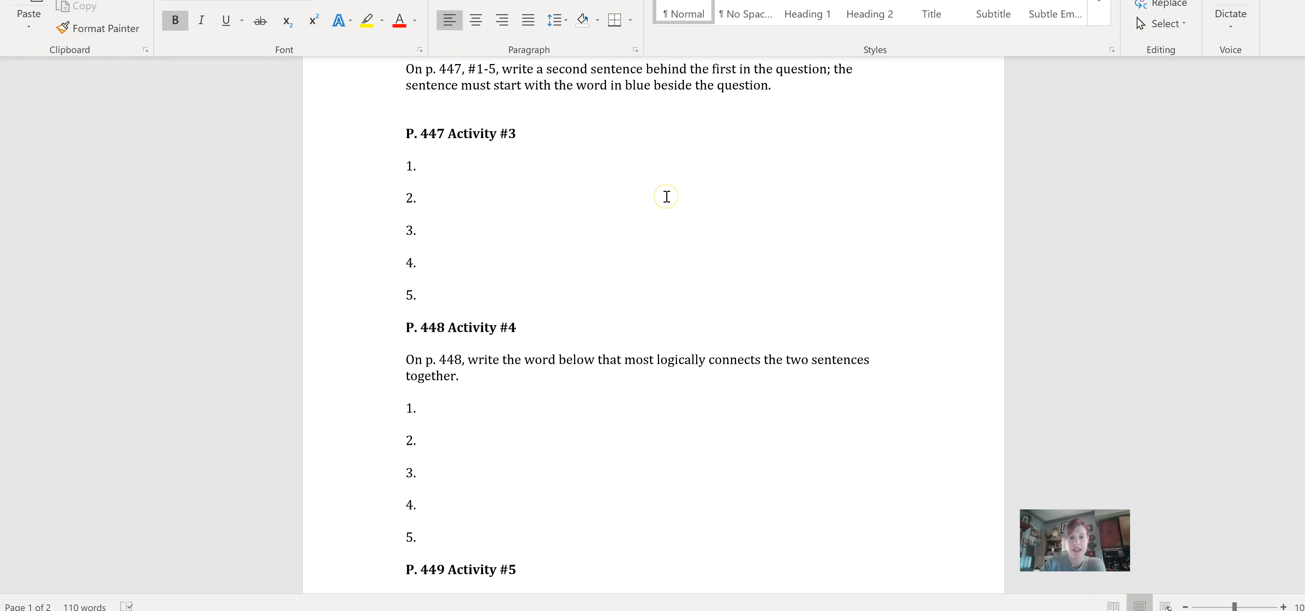
scroll(down, 3)
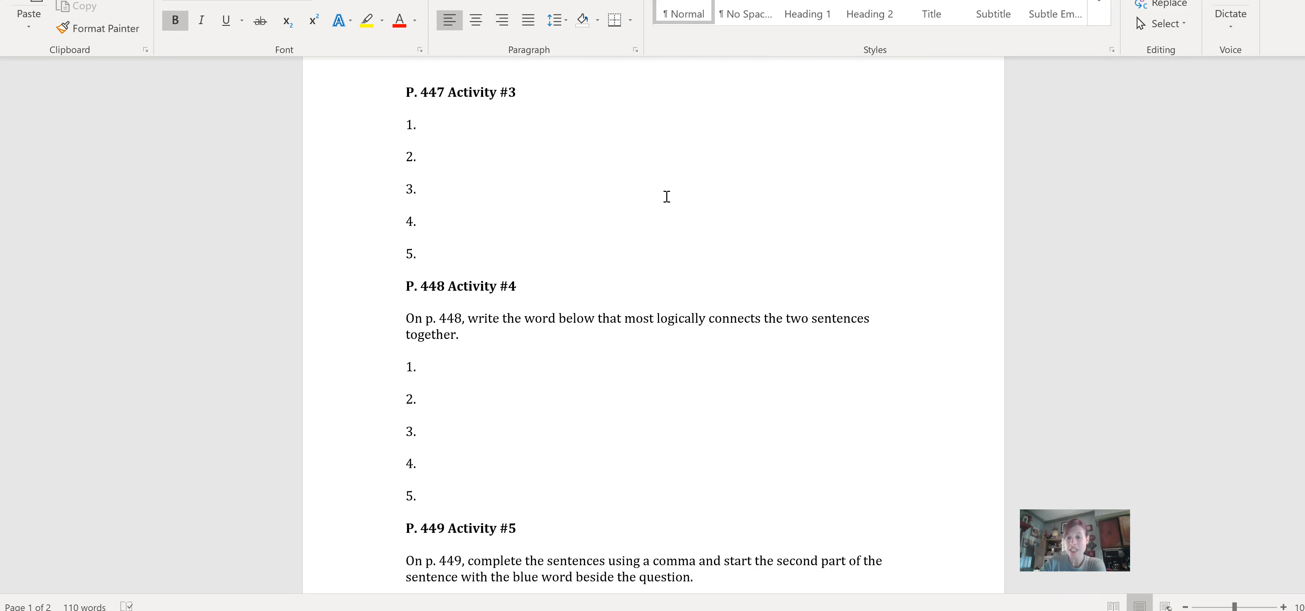
scroll(up, 3)
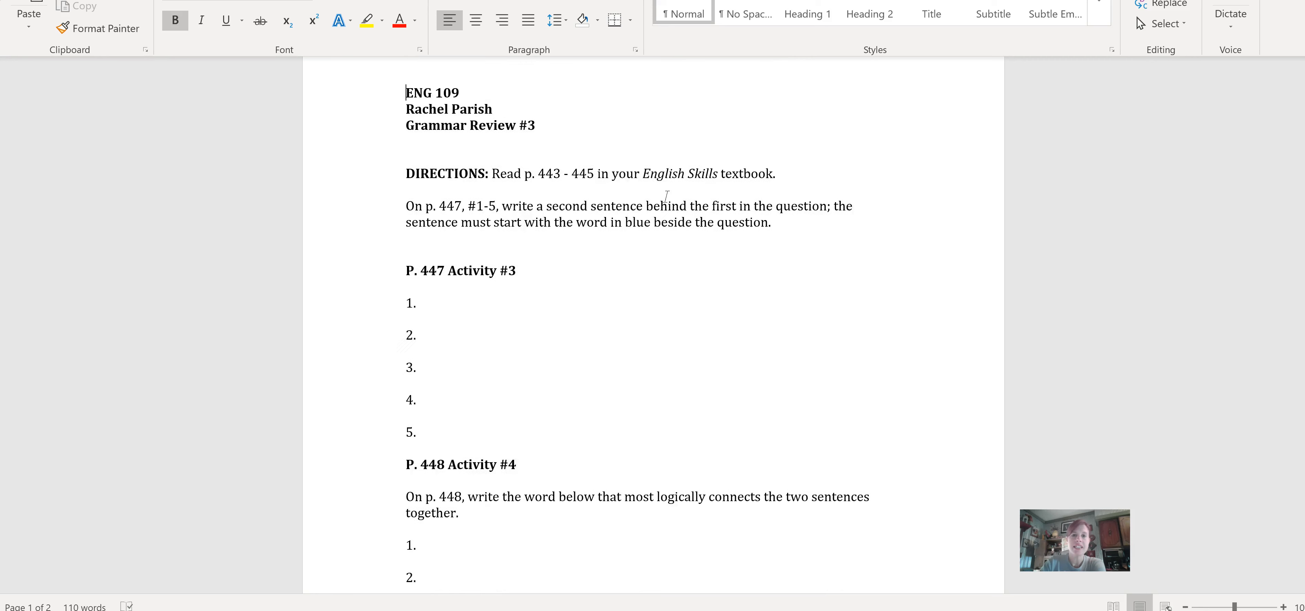
scroll(up, 3)
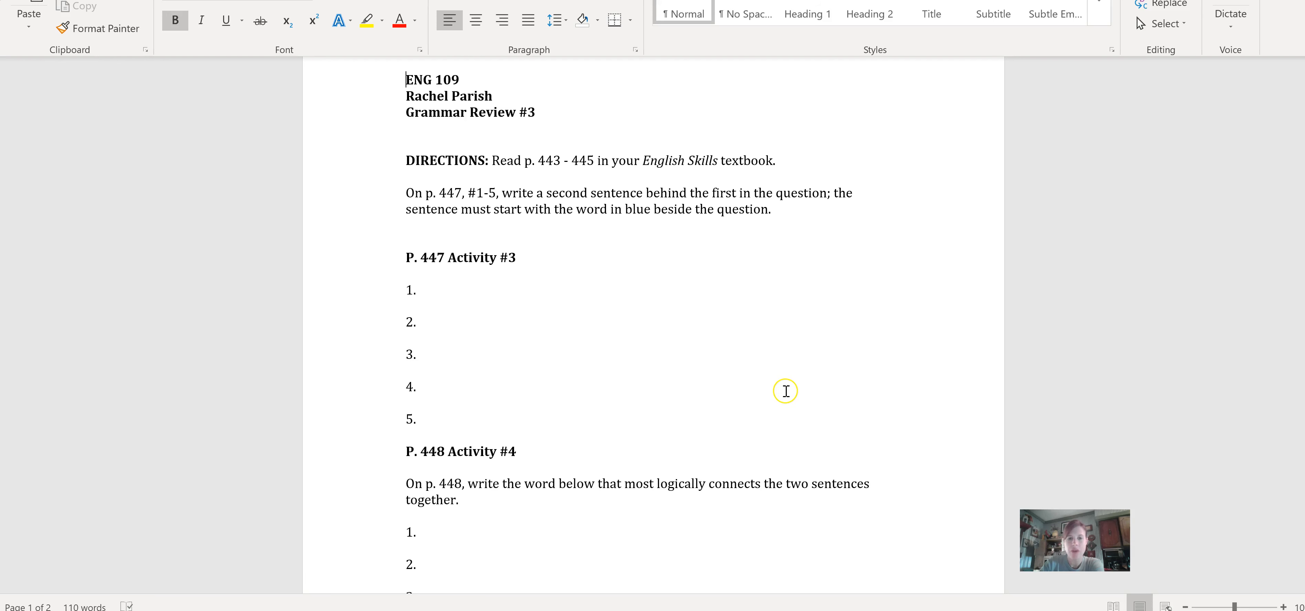
mouse_move(791, 400)
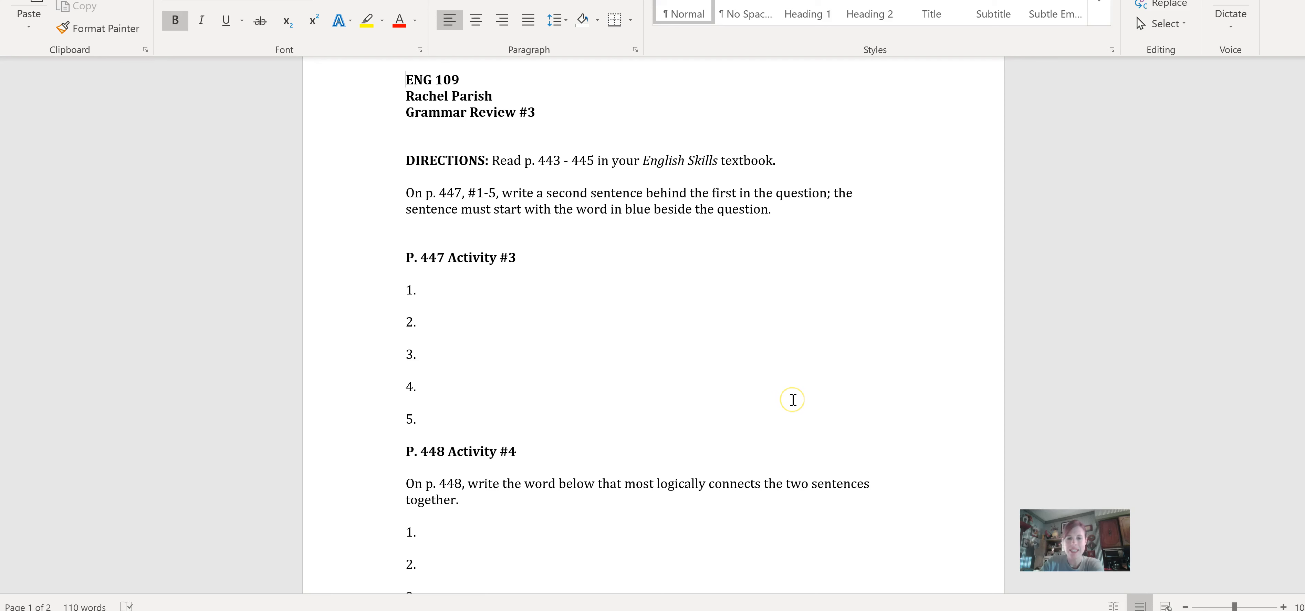
scroll(down, 3)
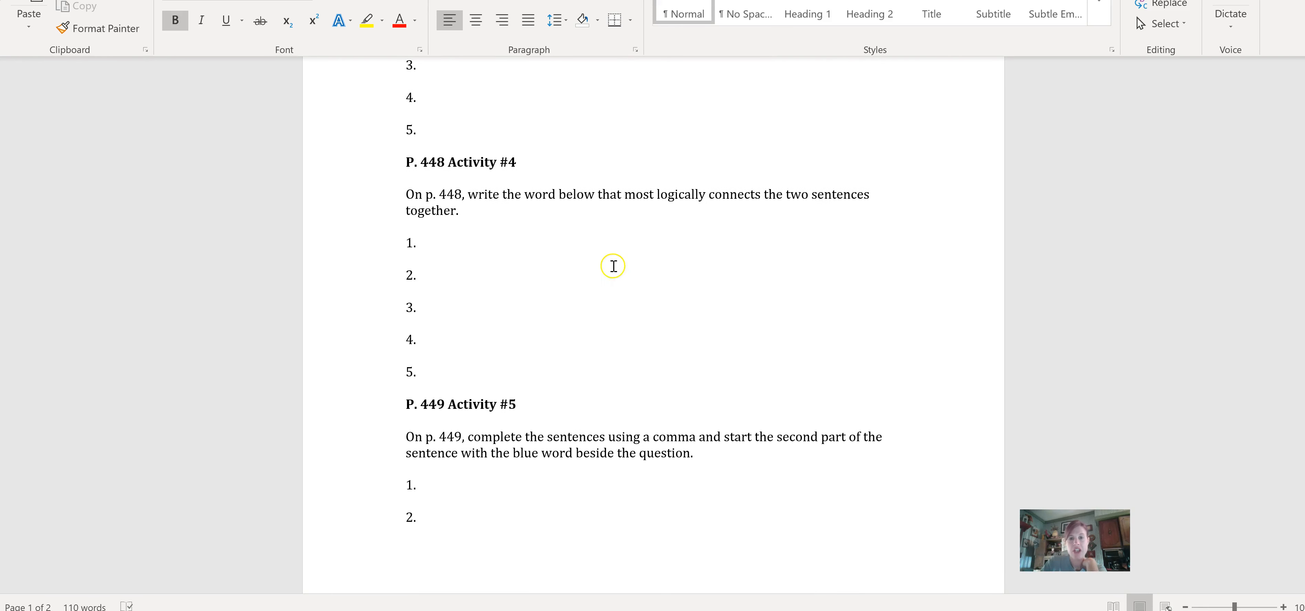
mouse_move(461, 245)
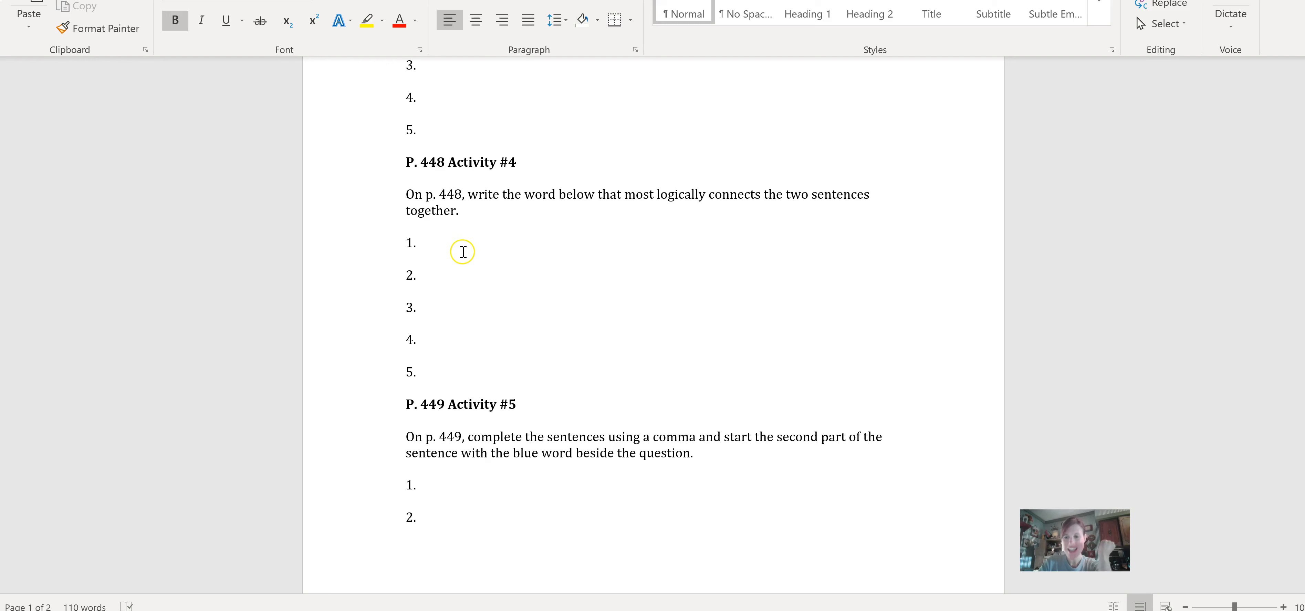
mouse_move(533, 388)
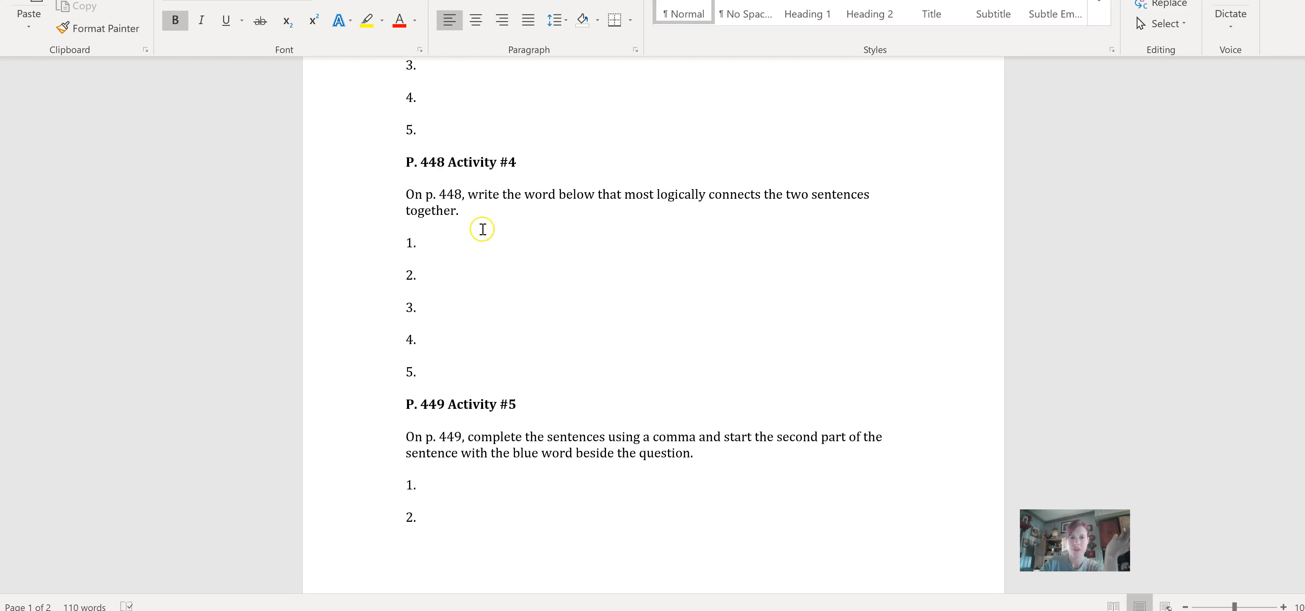
scroll(down, 3)
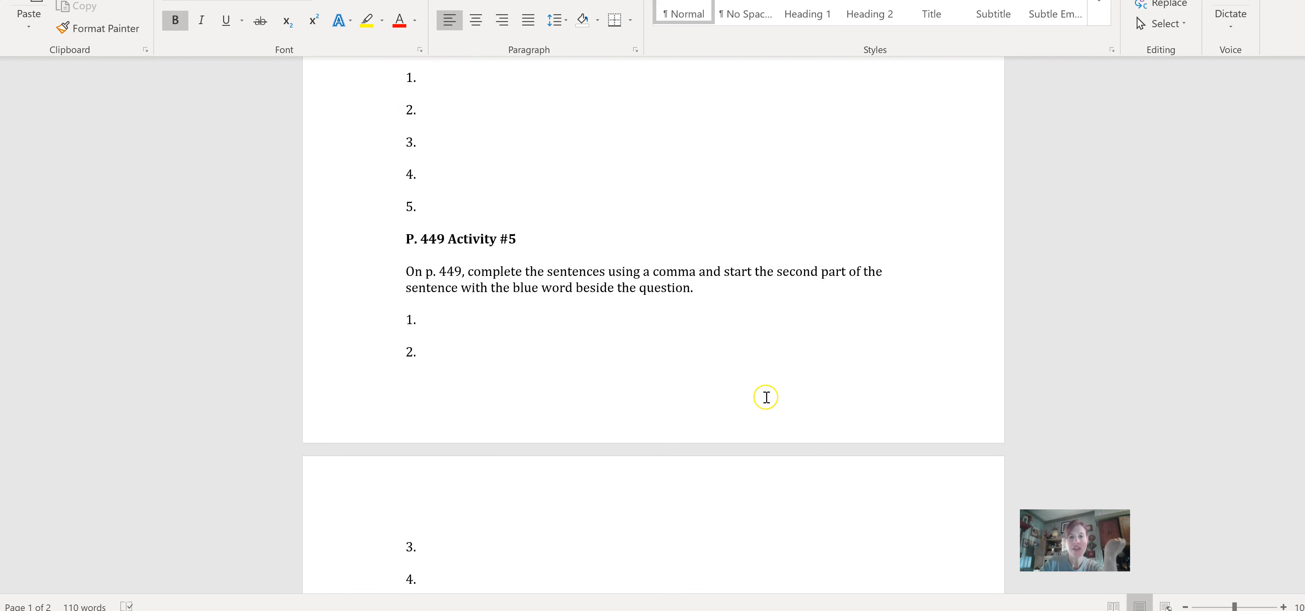
scroll(down, 3)
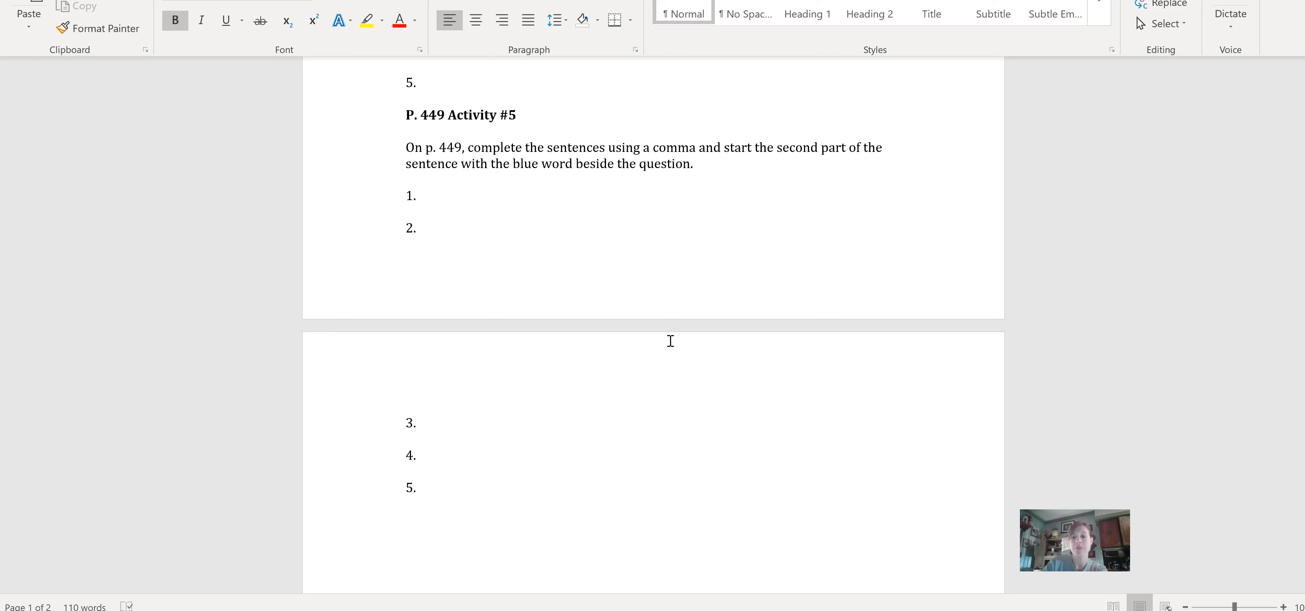
scroll(up, 3)
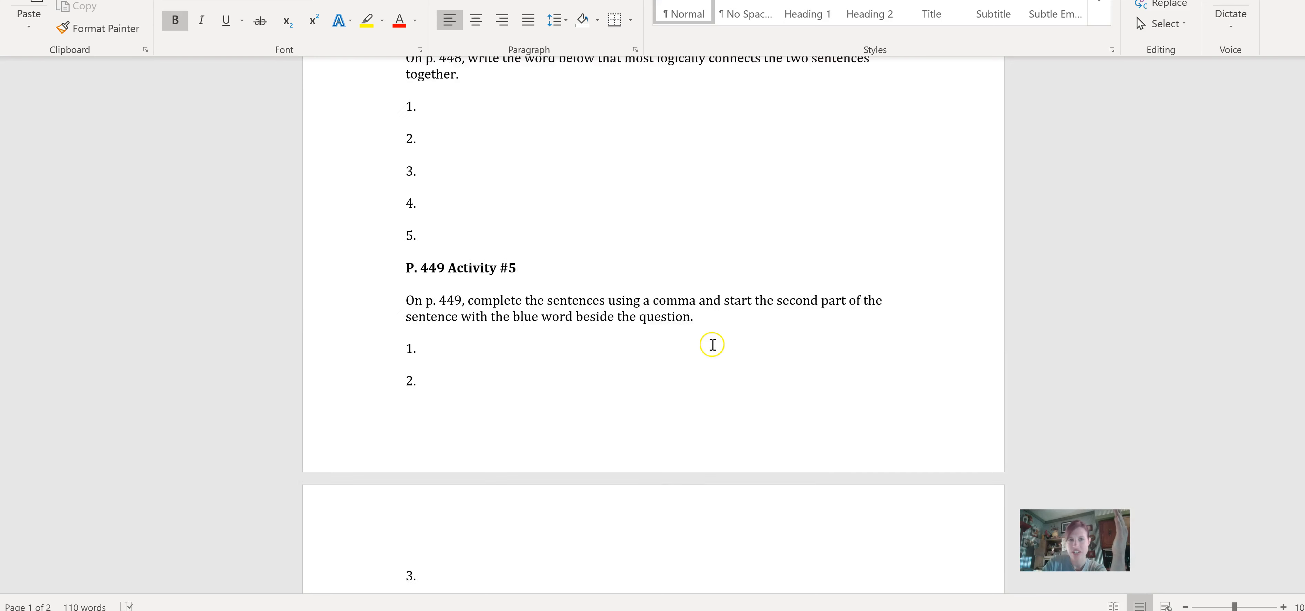
scroll(up, 3)
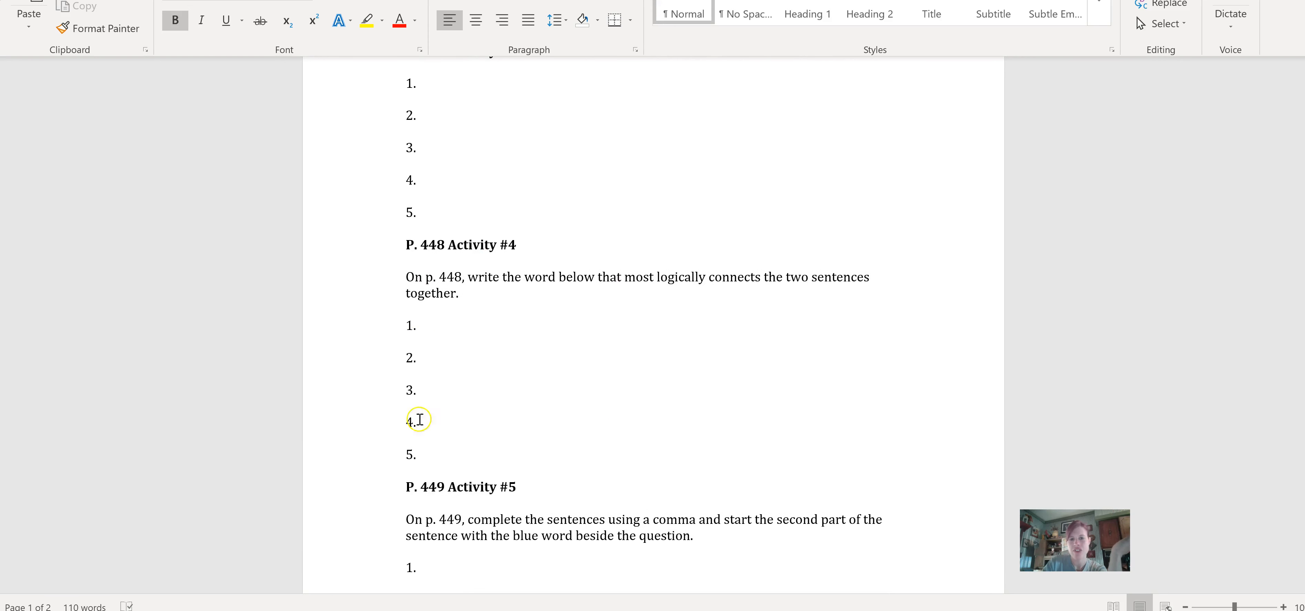
mouse_move(677, 336)
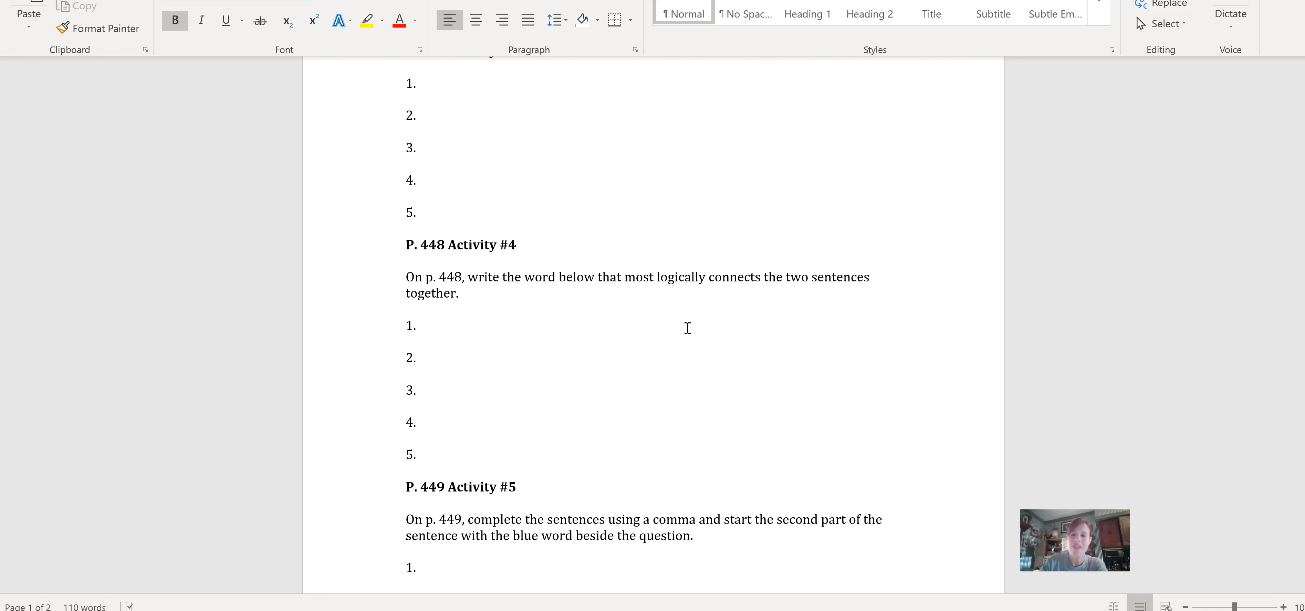
scroll(up, 3)
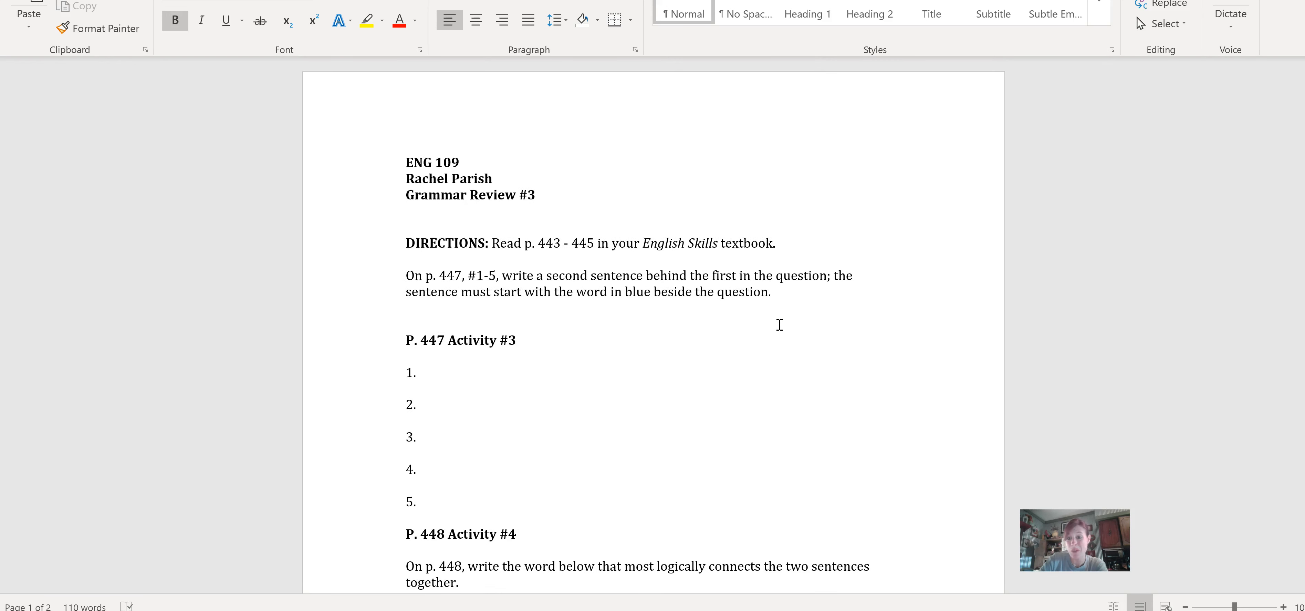
click(406, 162)
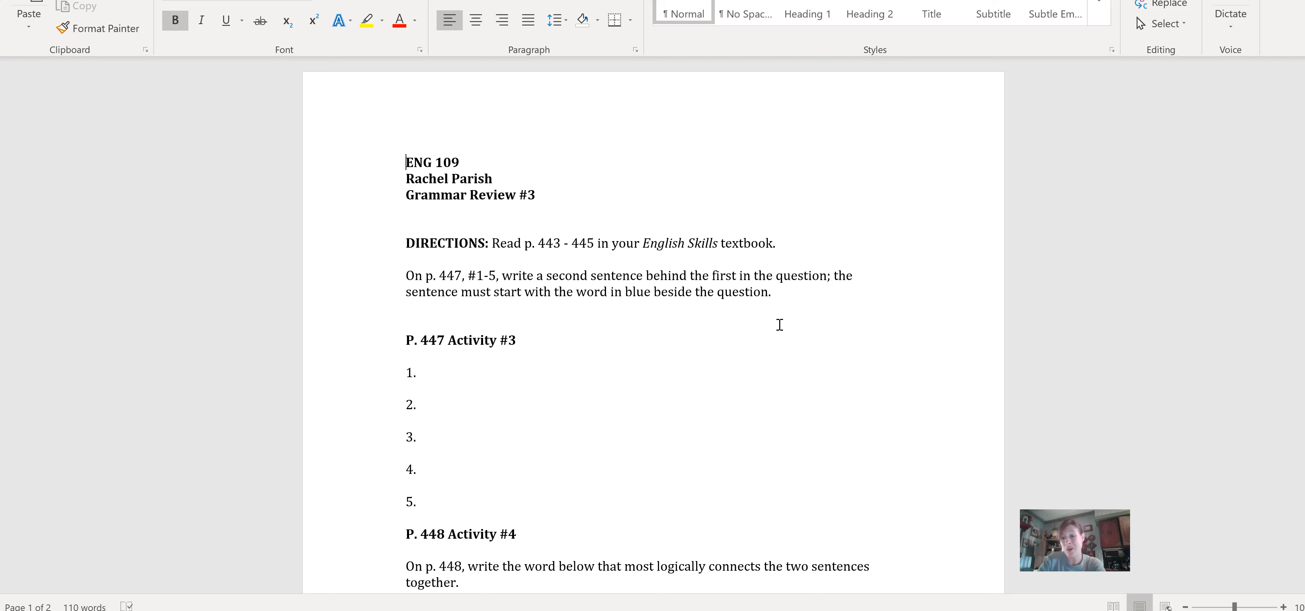
mouse_move(248, 190)
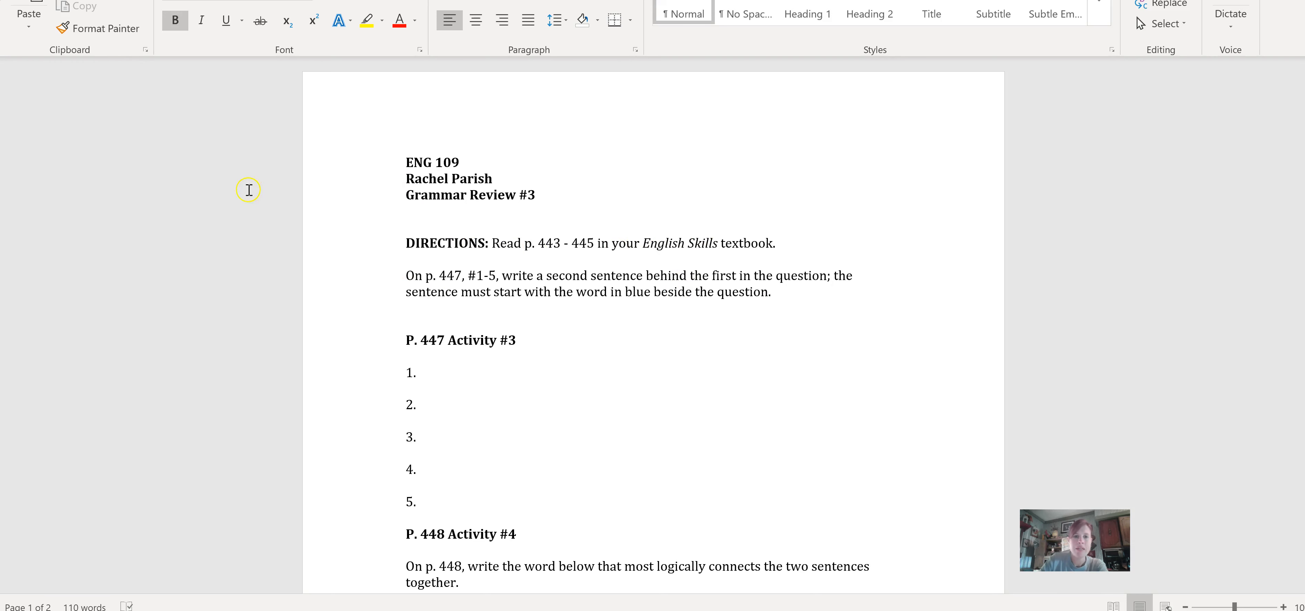
click(407, 161)
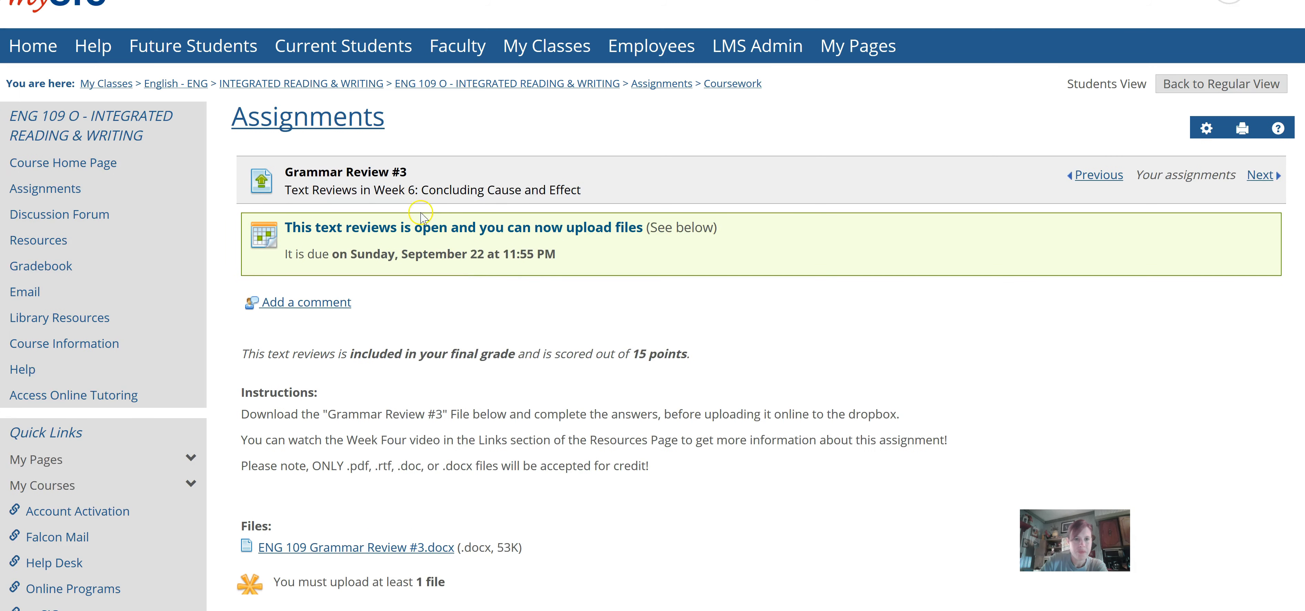
Scroll the Assignments list to the Week 6 unit listing the Cause and Effect Dropbox
scroll(down, 3)
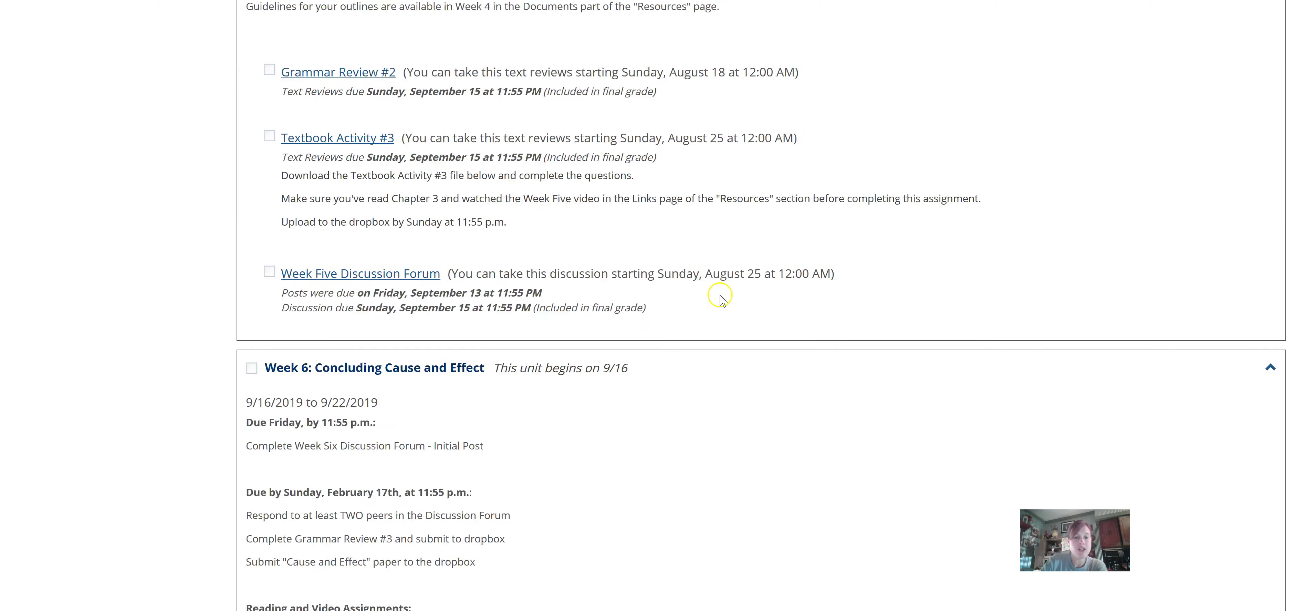
scroll(down, 3)
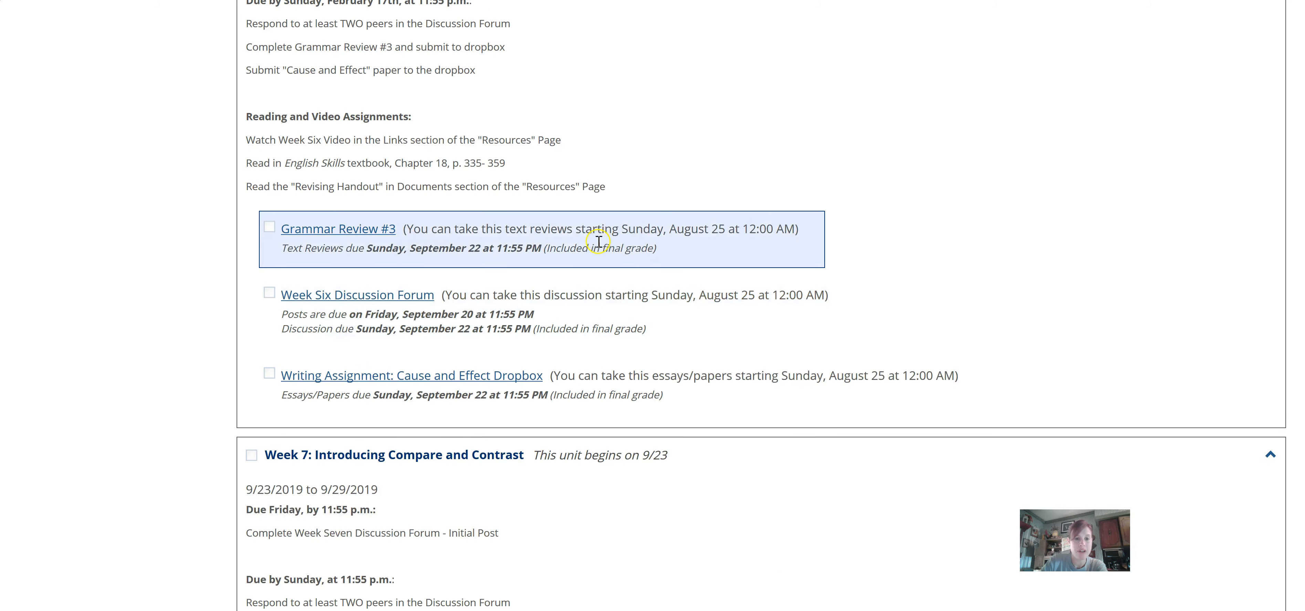
scroll(up, 3)
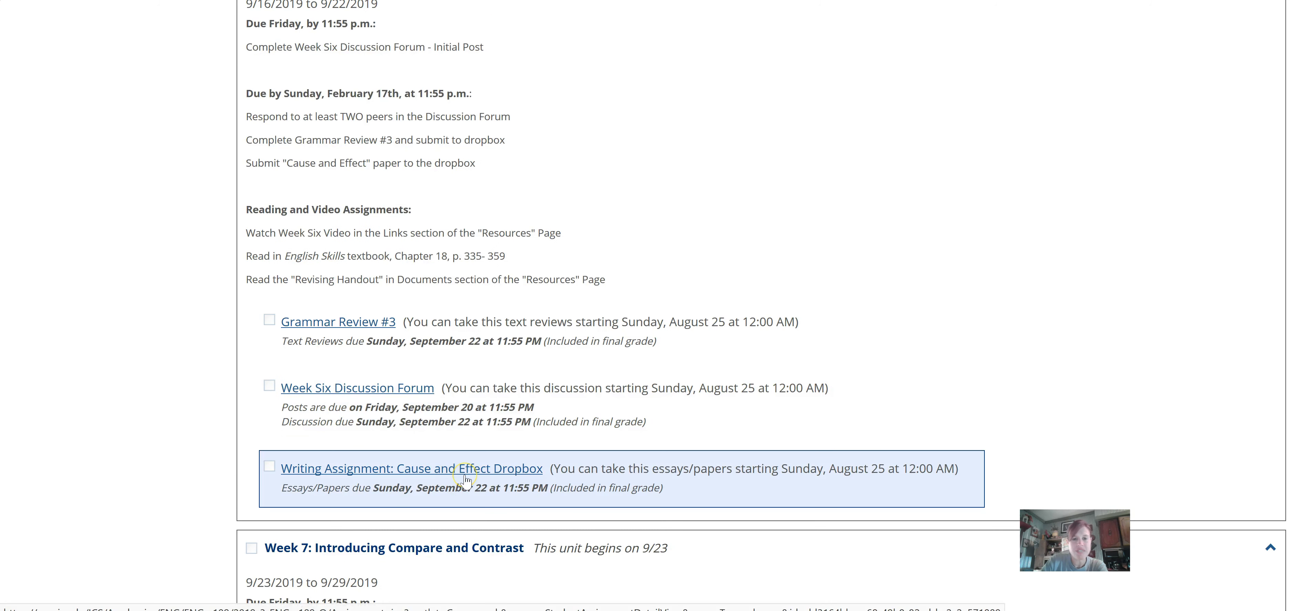
mouse_move(464, 474)
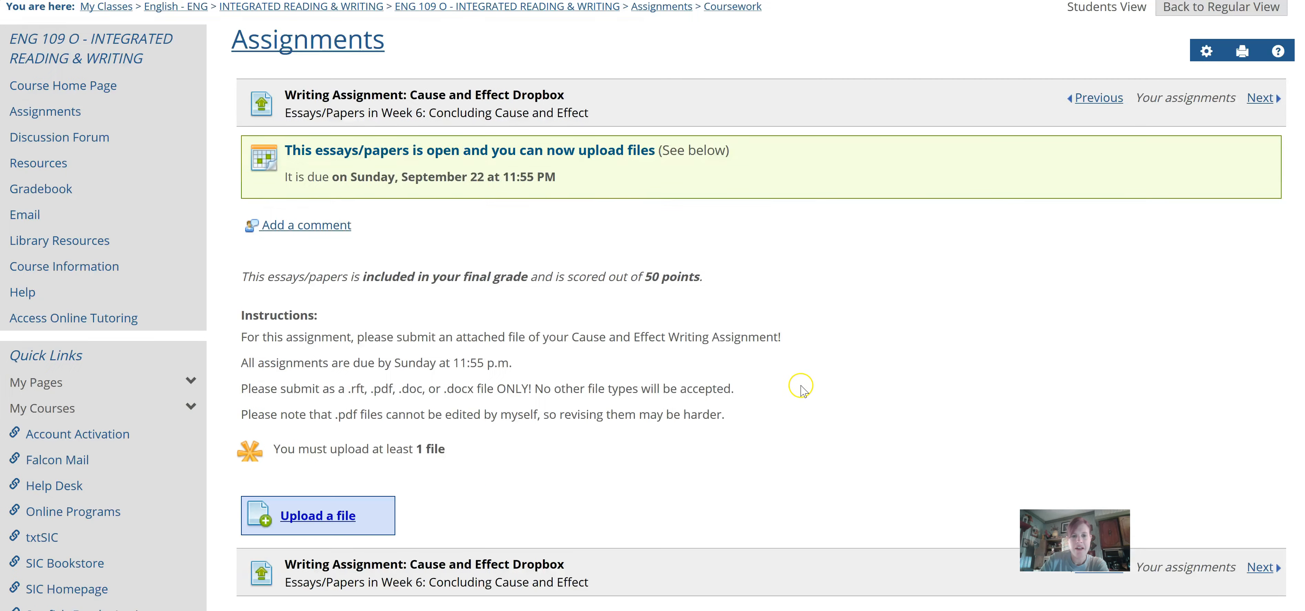
scroll(down, 3)
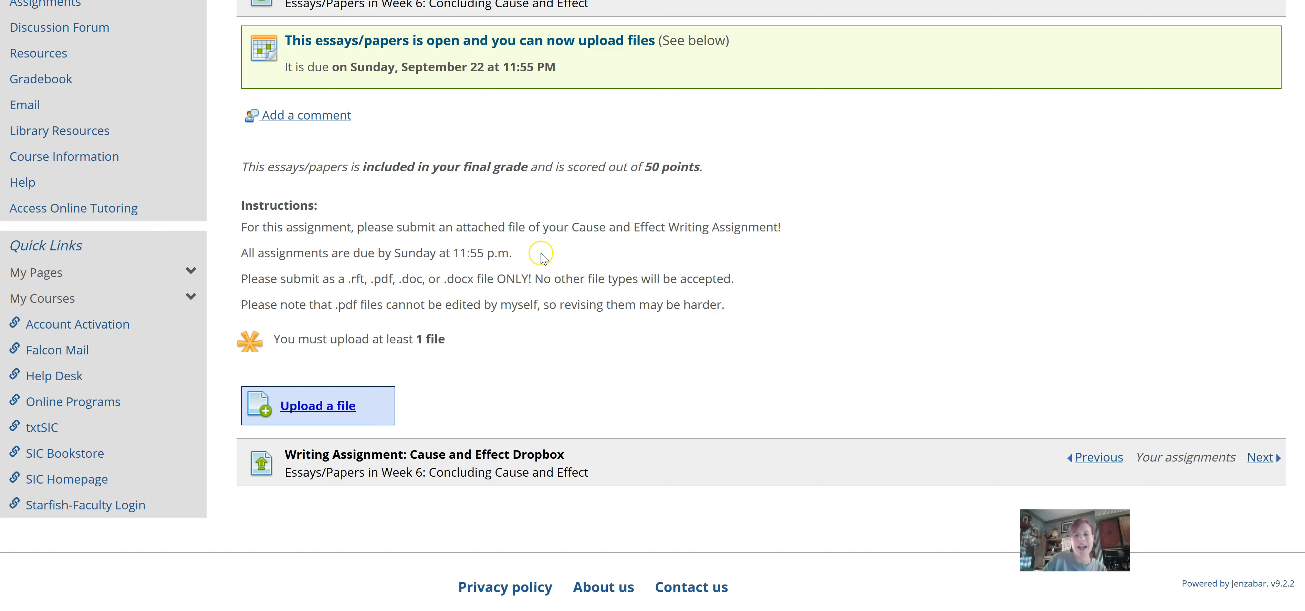
mouse_move(522, 247)
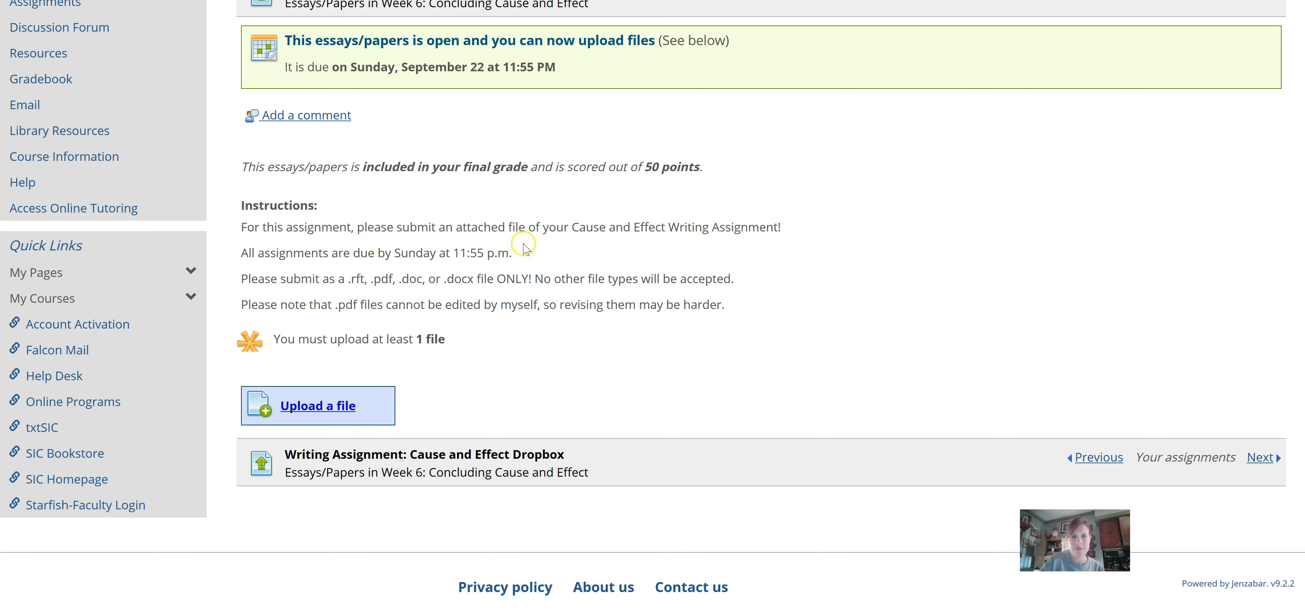
mouse_move(355, 399)
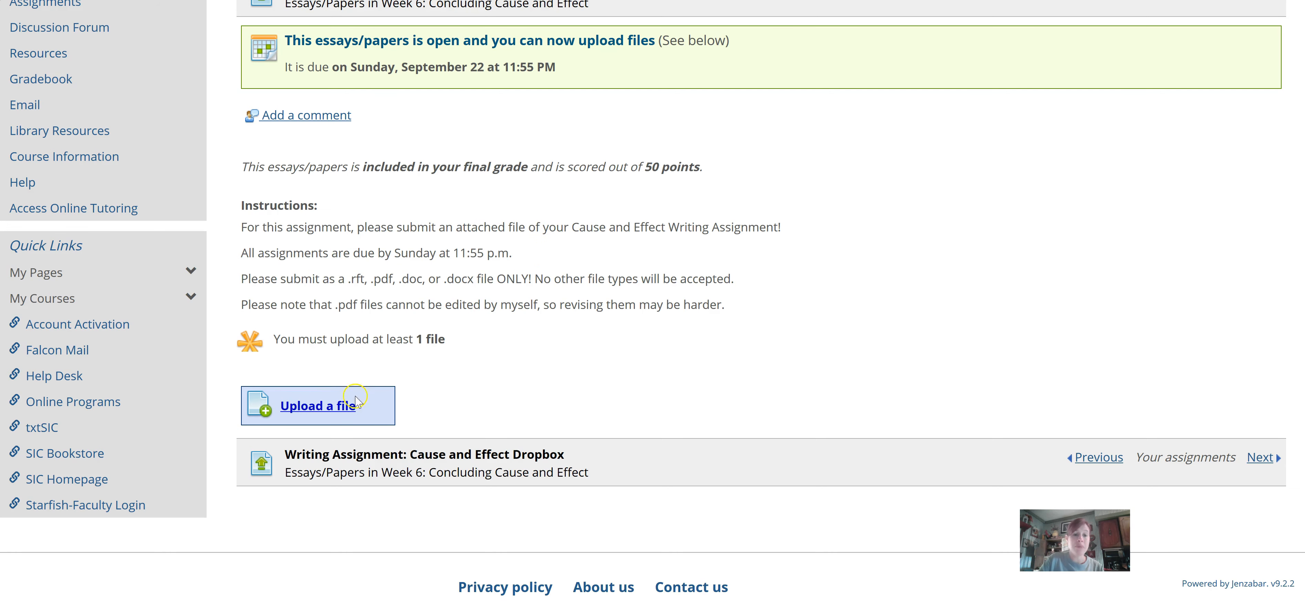
scroll(up, 3)
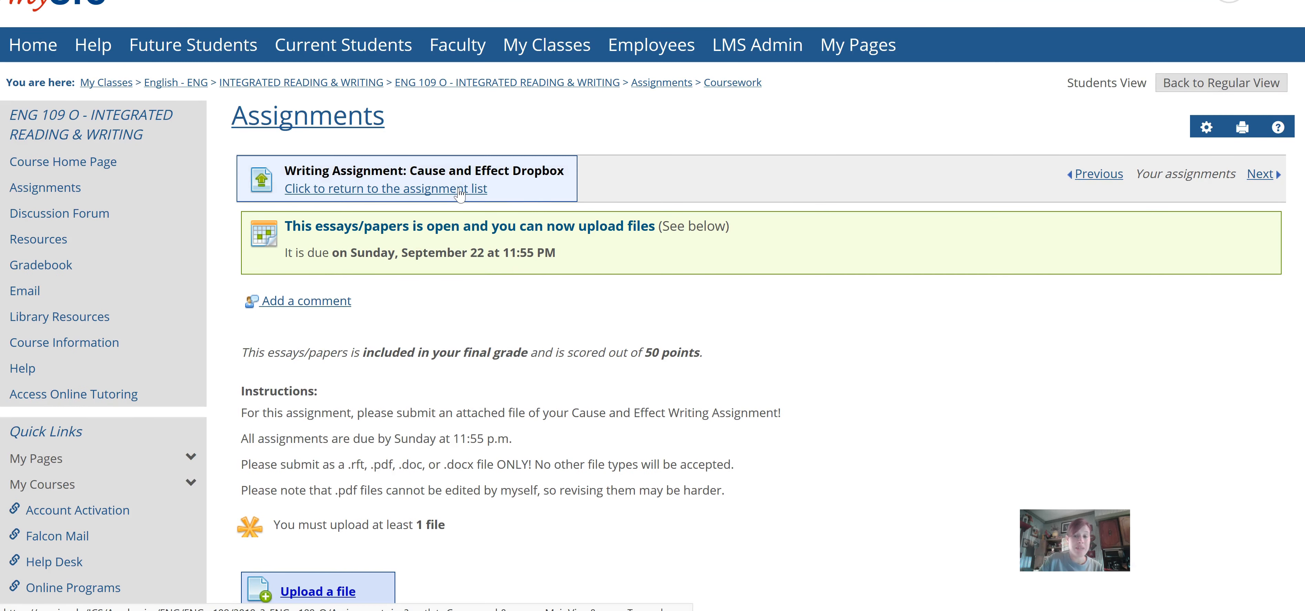
click(396, 188)
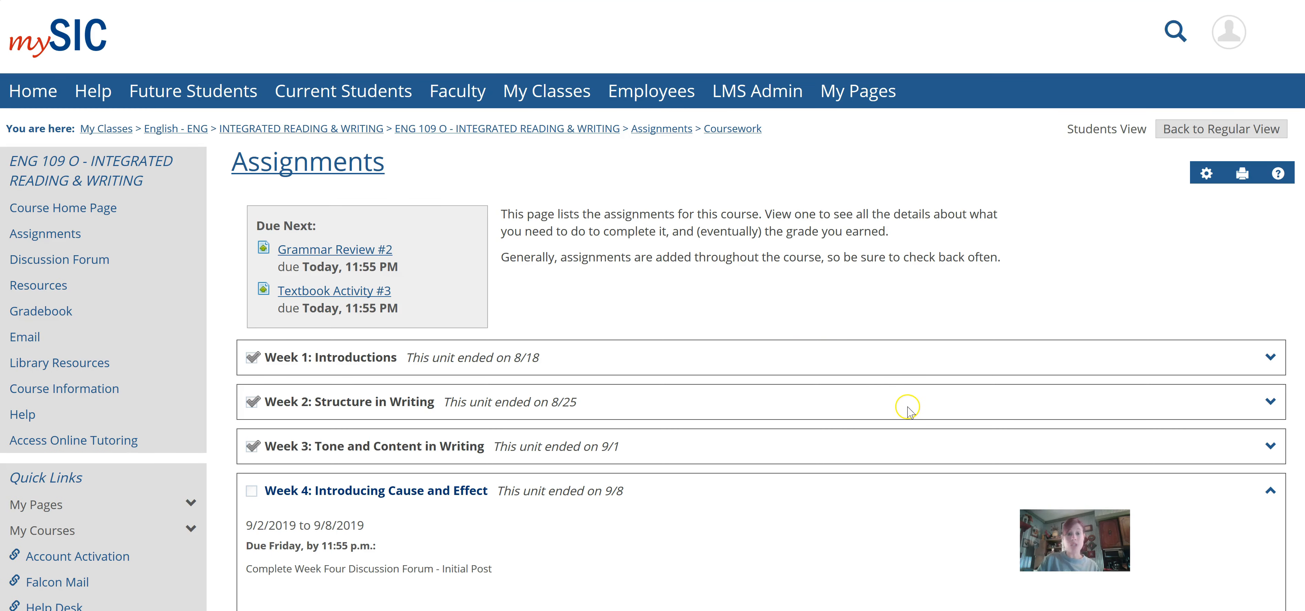
scroll(down, 3)
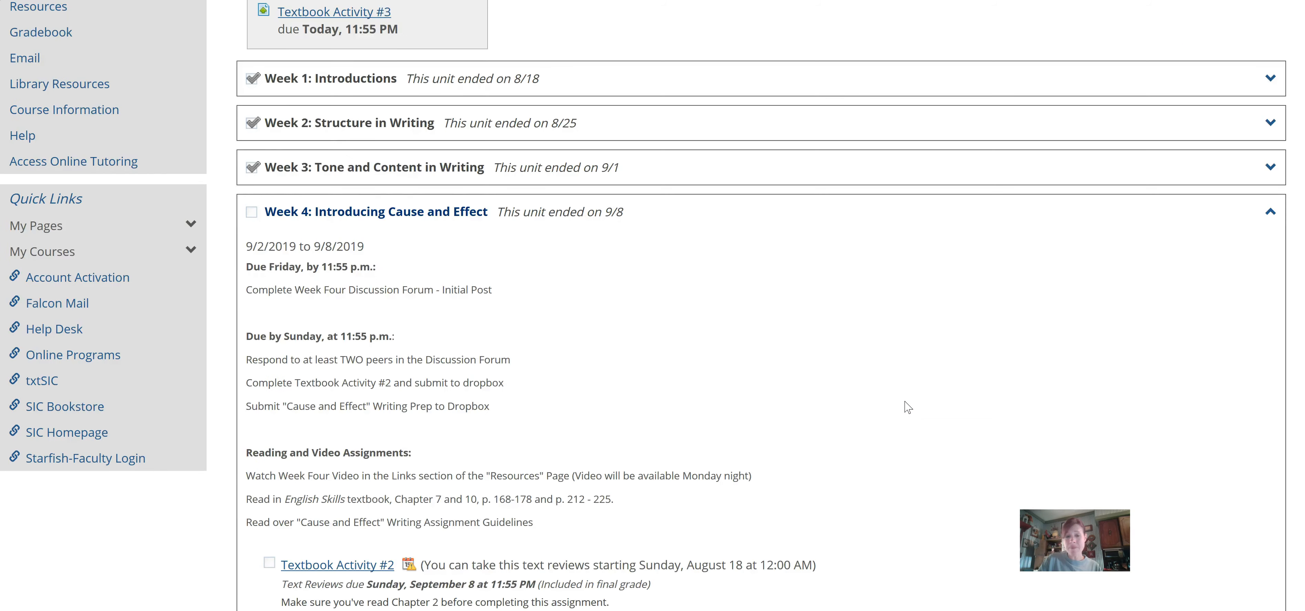
scroll(down, 3)
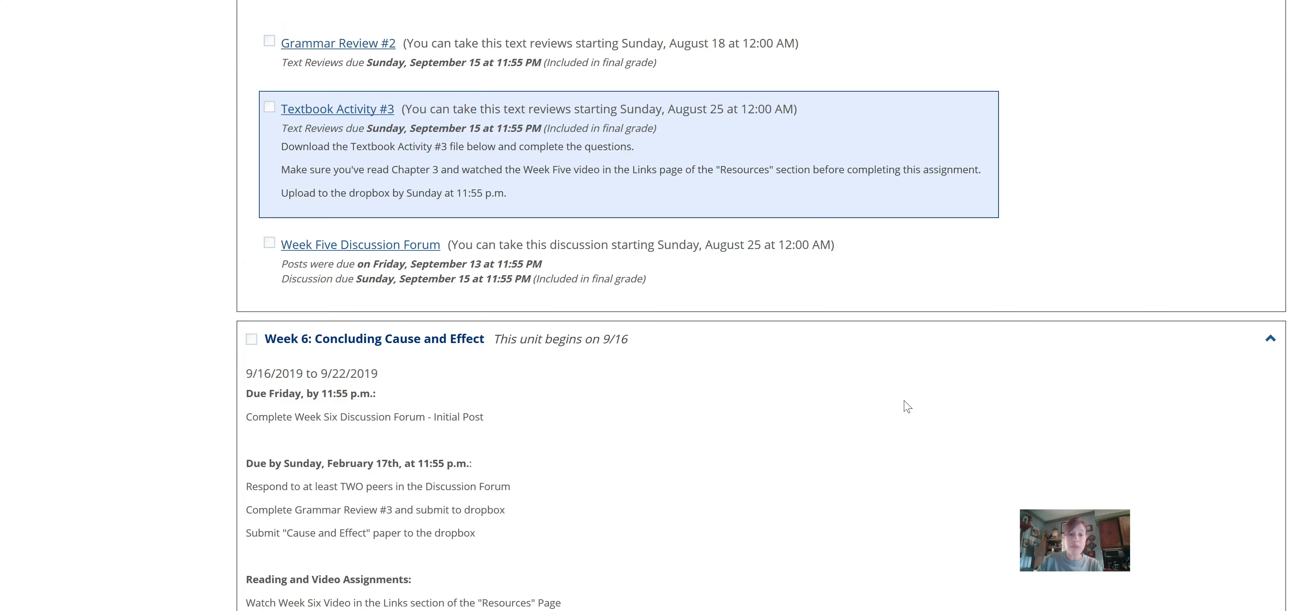
scroll(down, 3)
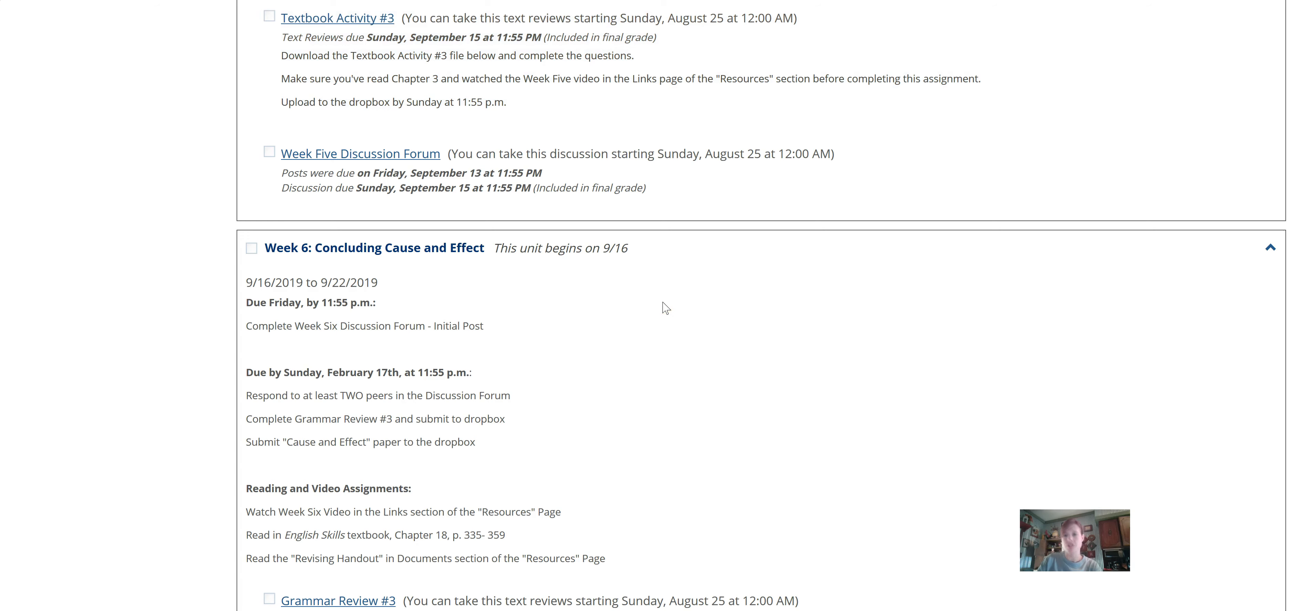
scroll(down, 3)
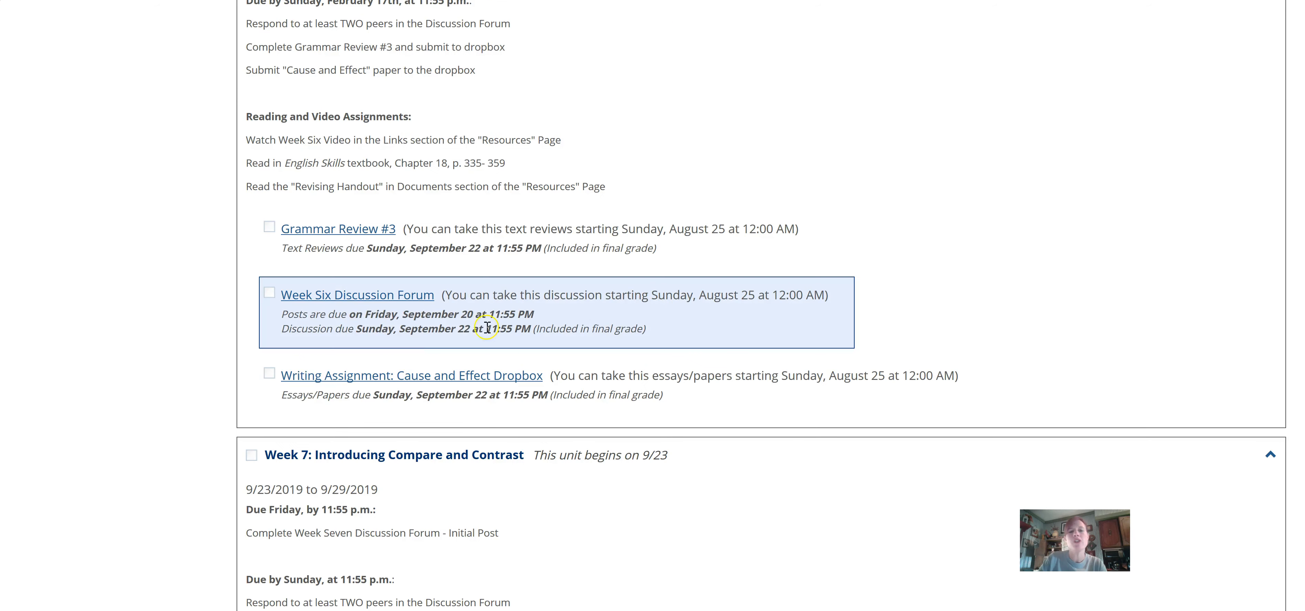
mouse_move(411, 375)
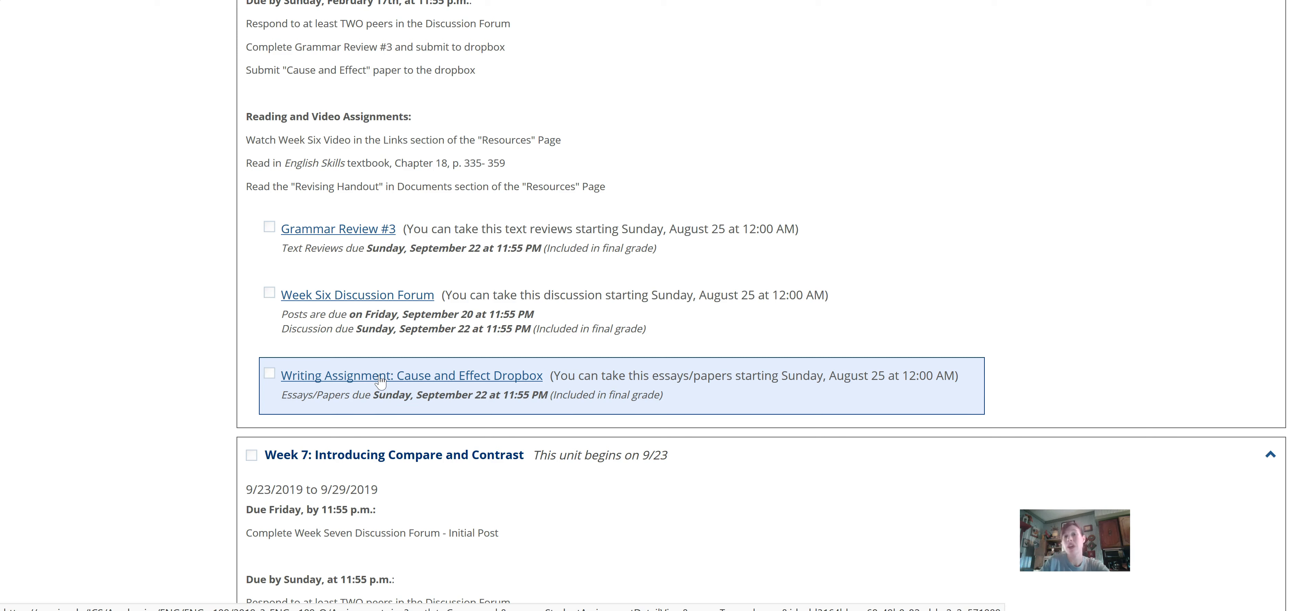
mouse_move(1097, 164)
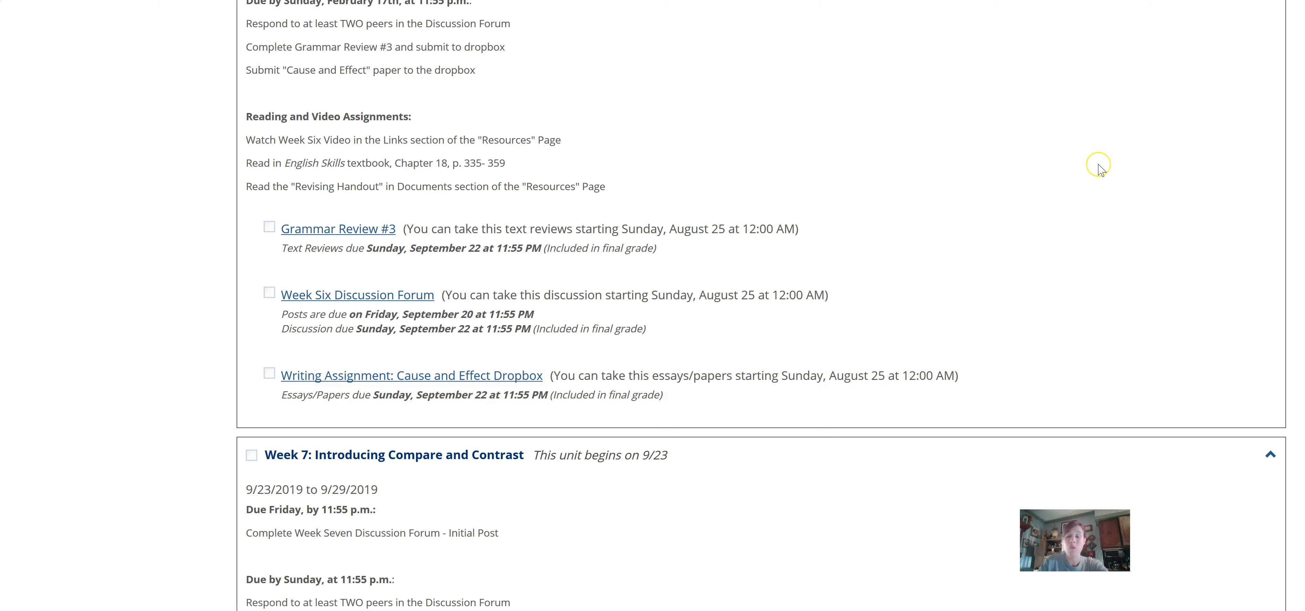
mouse_move(1100, 170)
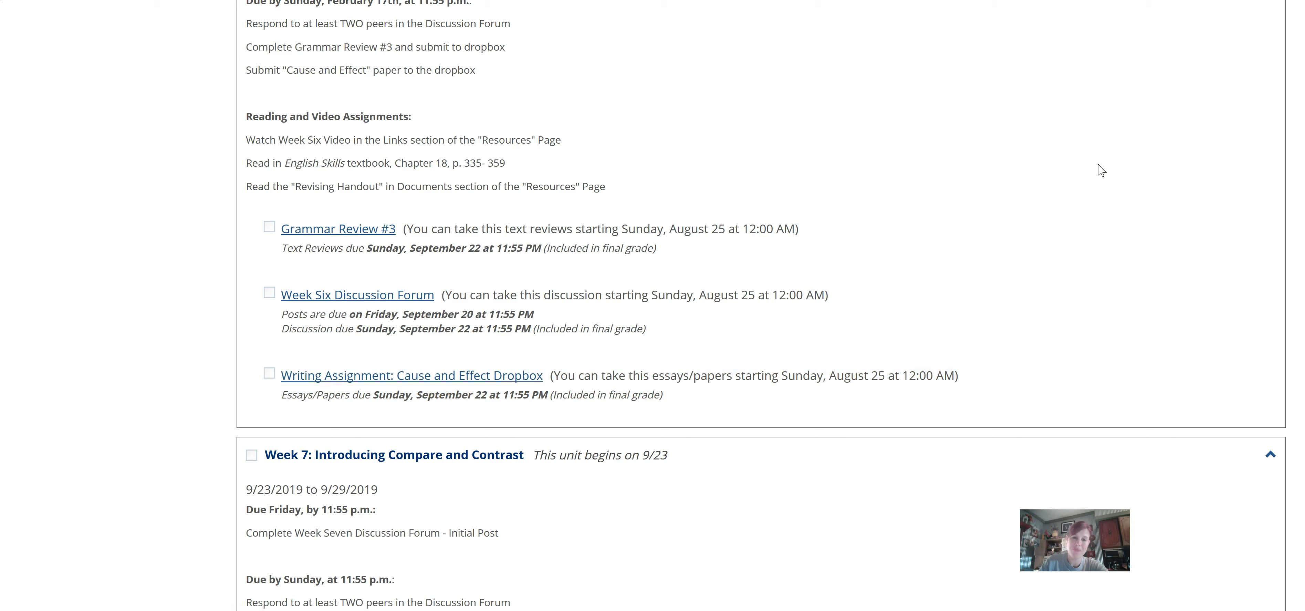